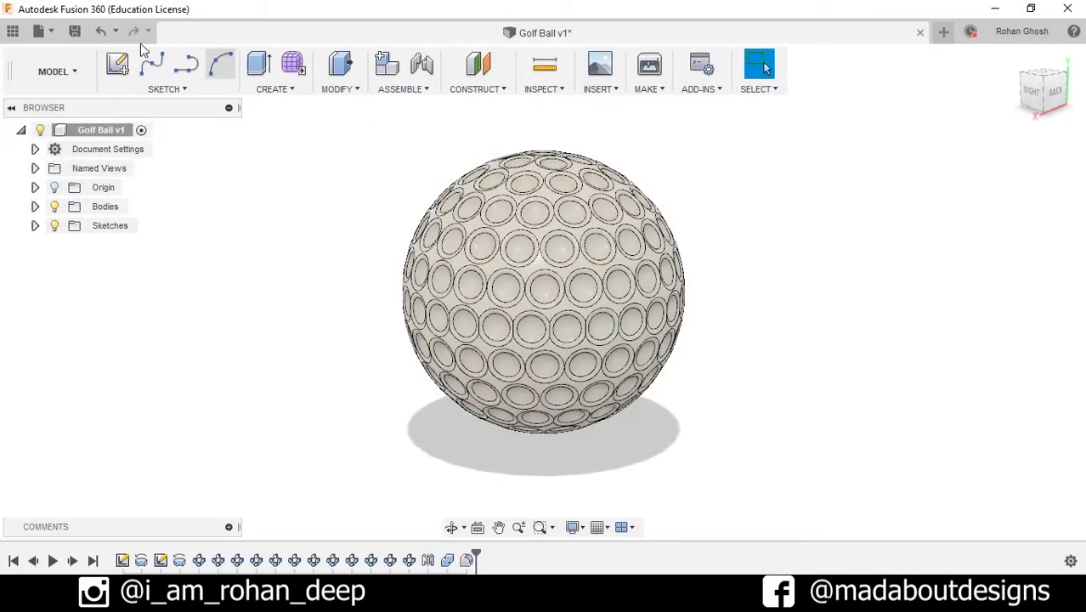
Step: Start a new, empty design from the File menu
left_click(38, 31)
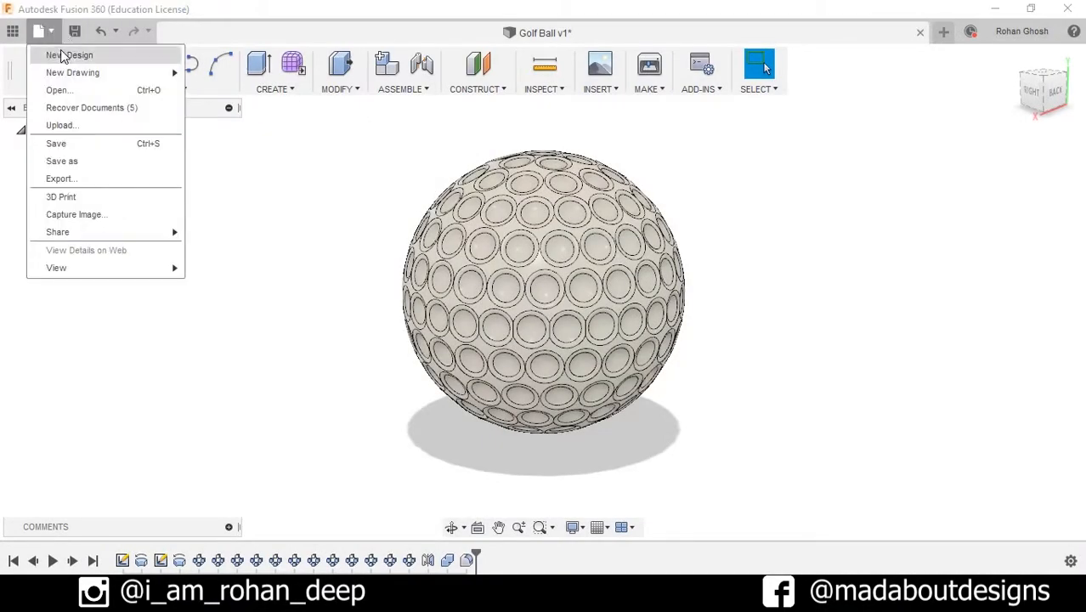
left_click(70, 55)
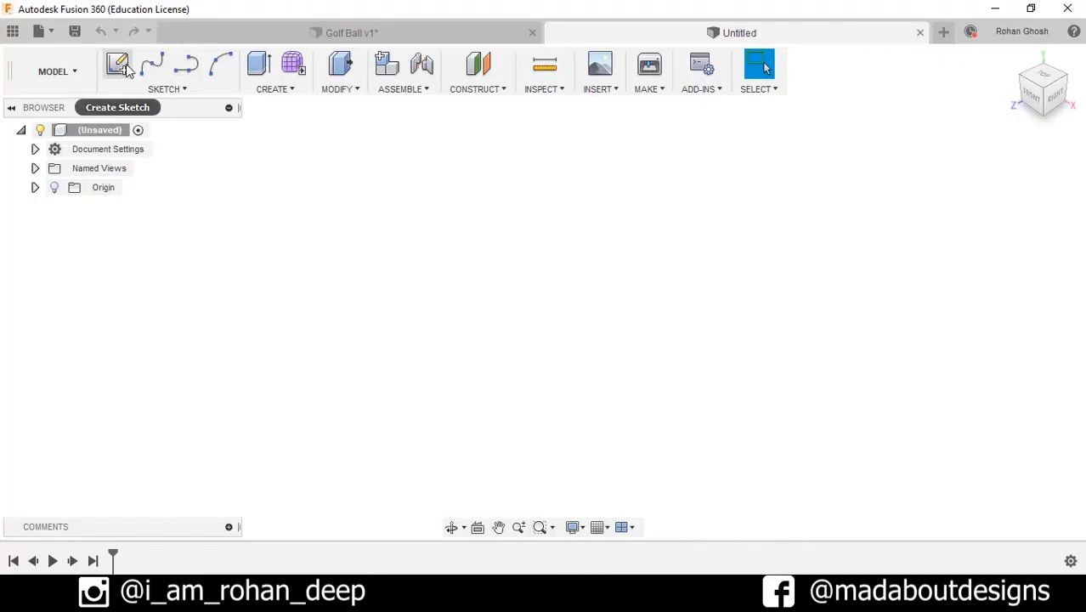
Step: Sketch a quarter-circle arc of about 20 in radius on the front plane
left_click(117, 65)
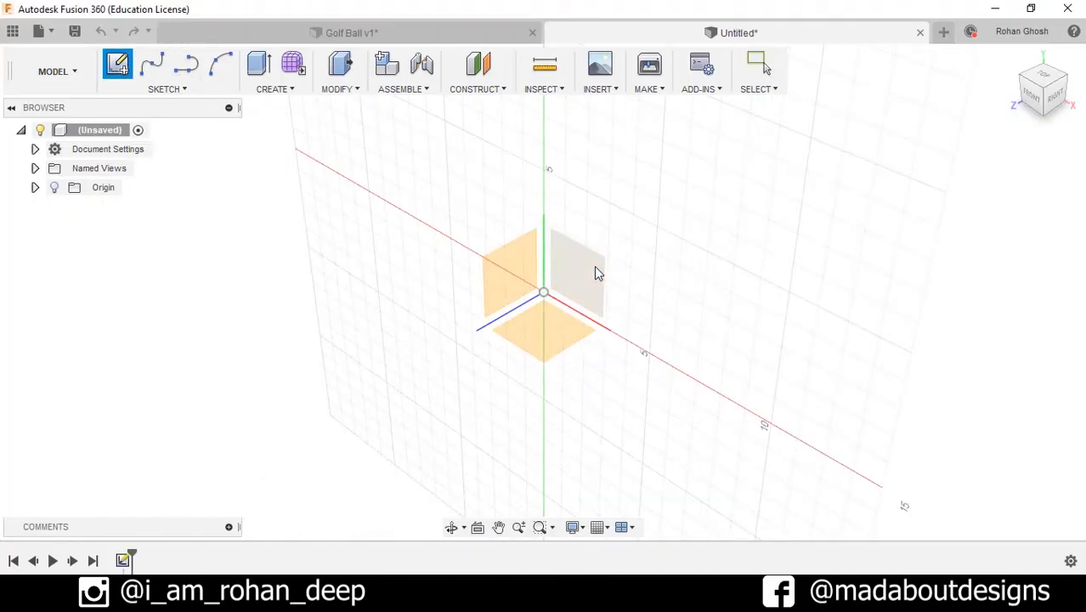
left_click(167, 89)
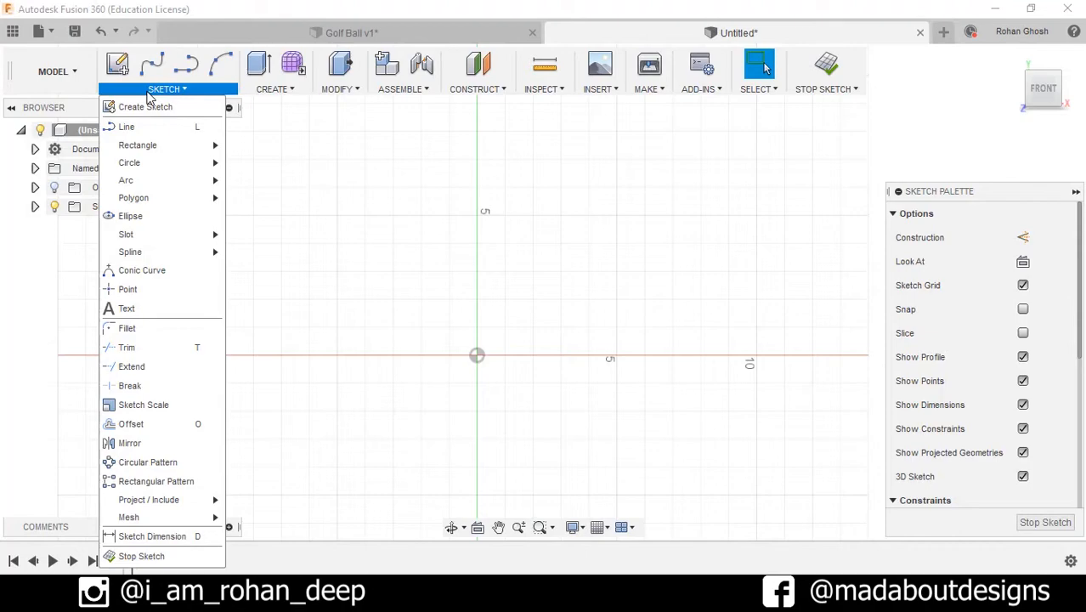
mouse_move(126, 180)
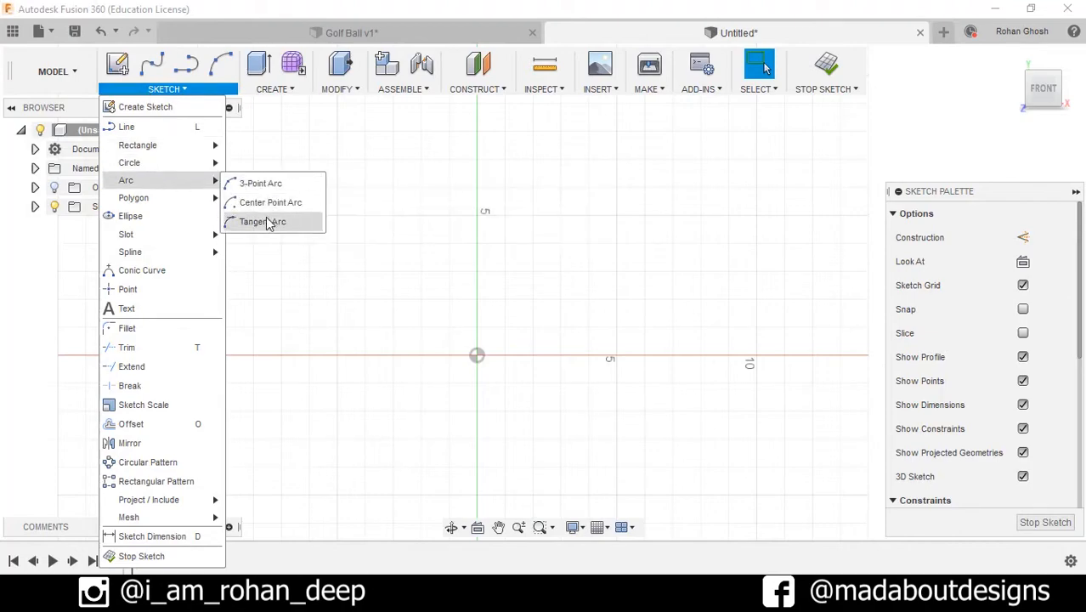
left_click(262, 221)
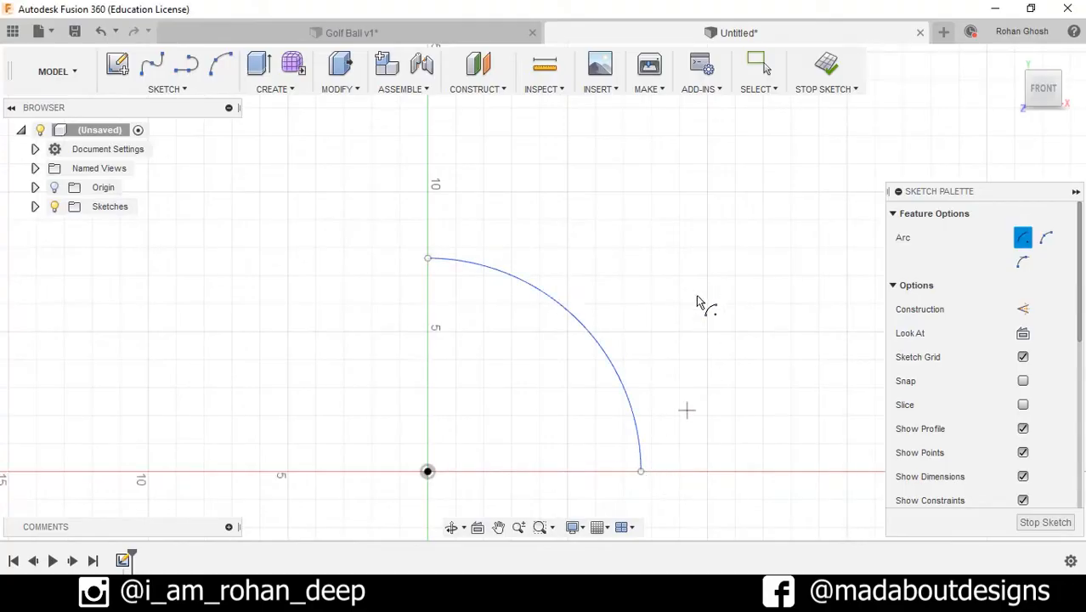
left_click(163, 76)
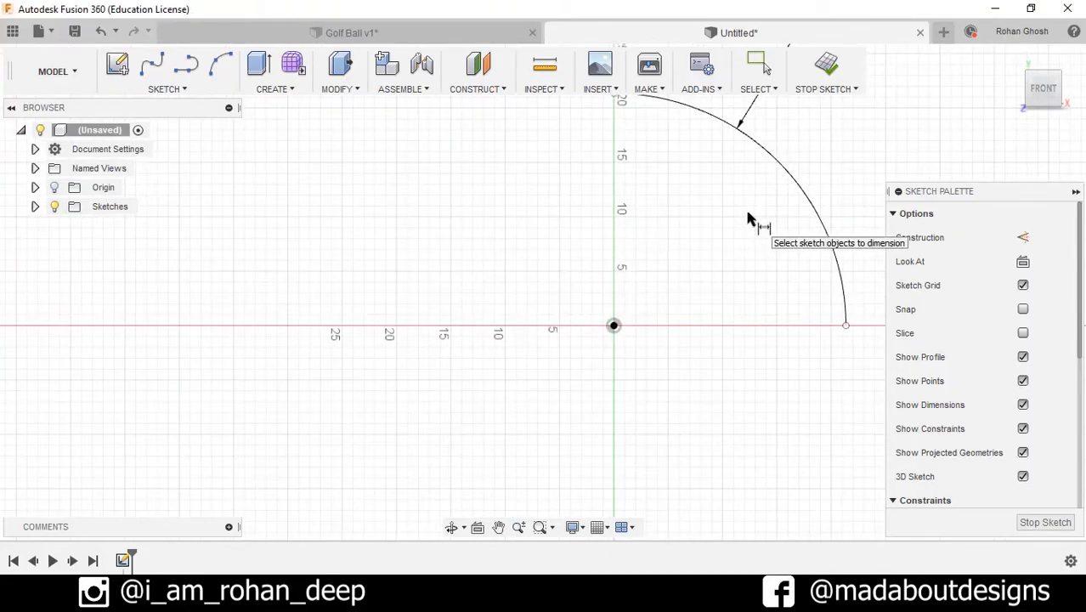
Step: Close the quarter profile with straight sketch lines
left_click(167, 88)
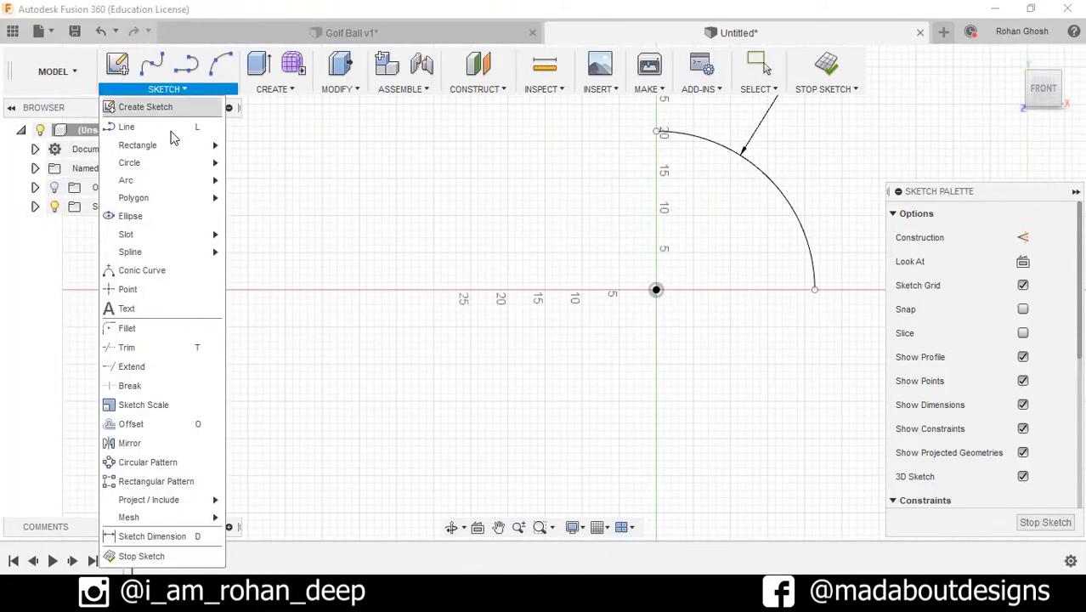
mouse_move(126, 126)
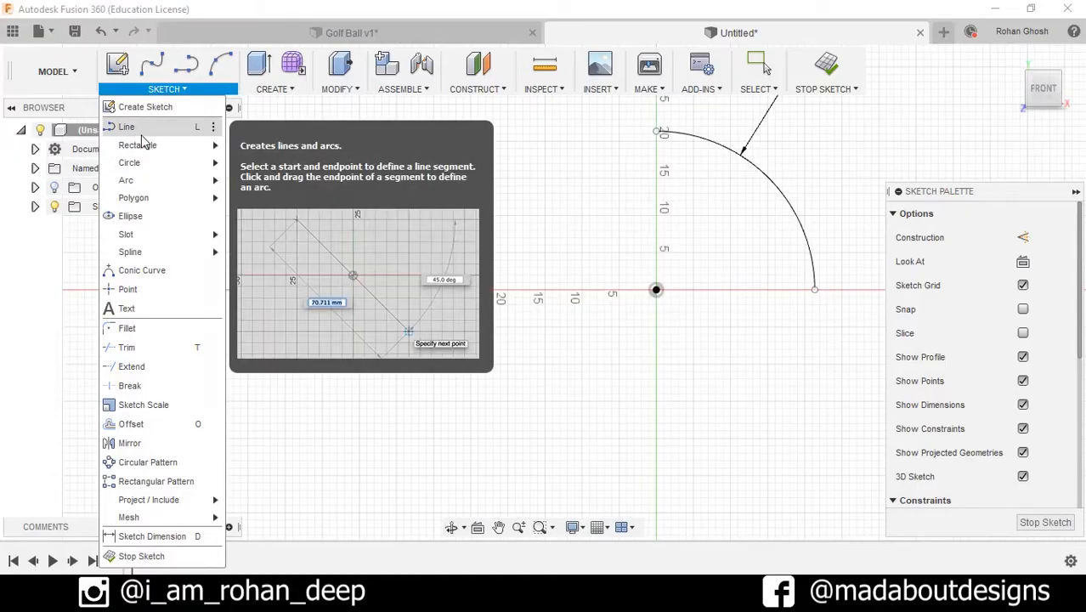
left_click(125, 126)
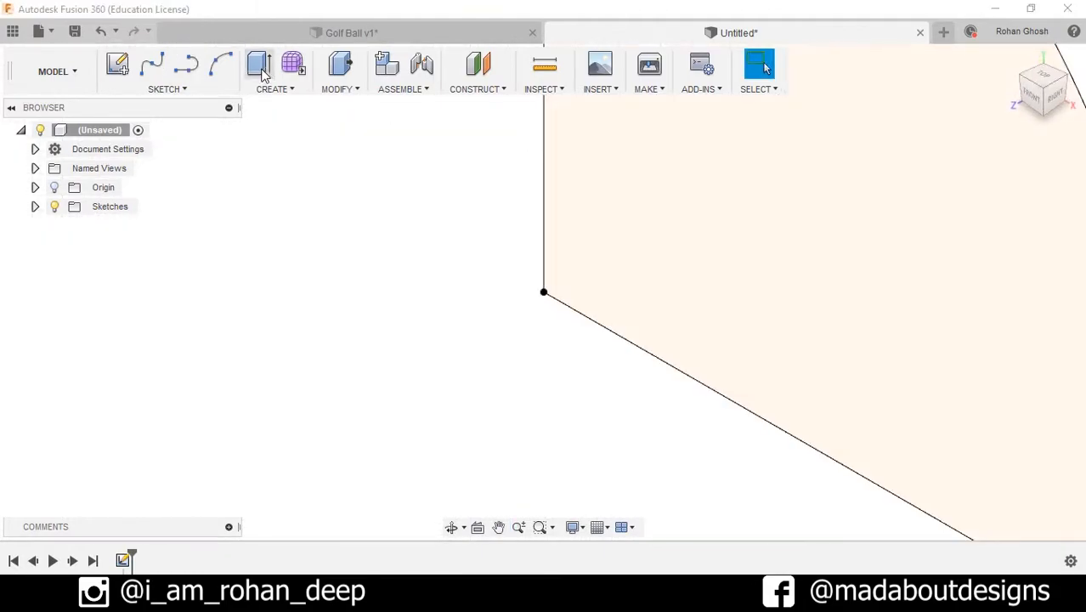
Step: Revolve the quarter-circle profile about its straight edge into a solid hemisphere
left_click(276, 71)
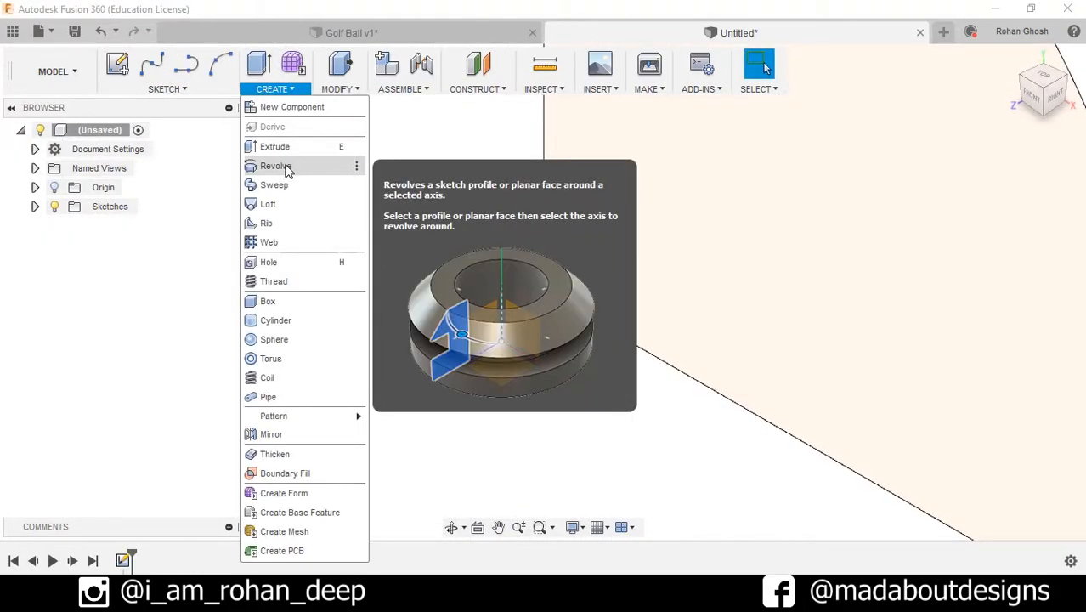
left_click(276, 164)
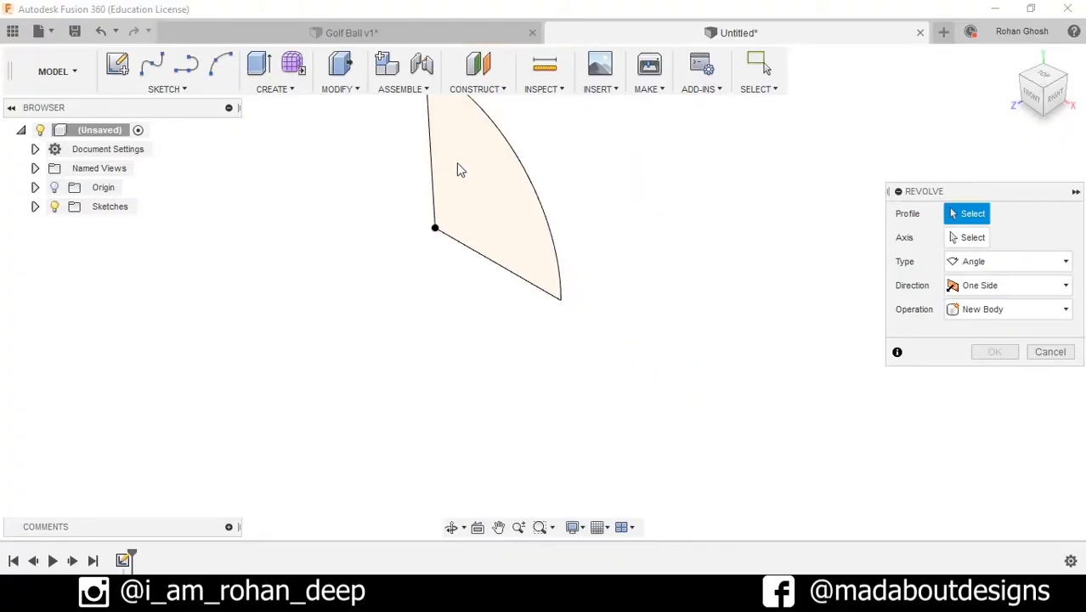
left_click(475, 212)
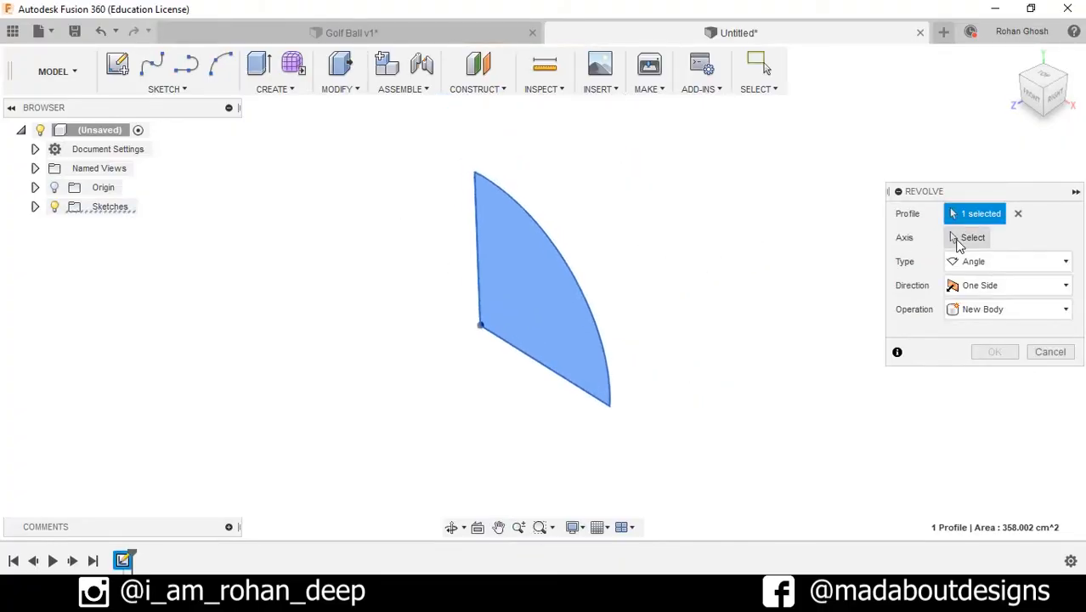
left_click(972, 238)
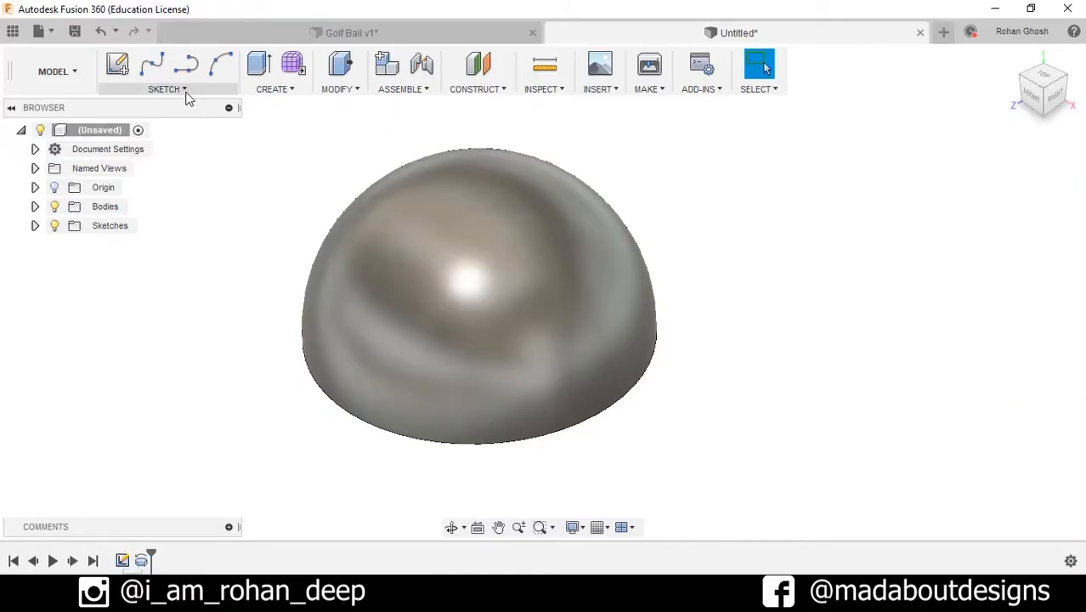
Step: Project the hemisphere's outline into a new sketch on the front plane
left_click(119, 64)
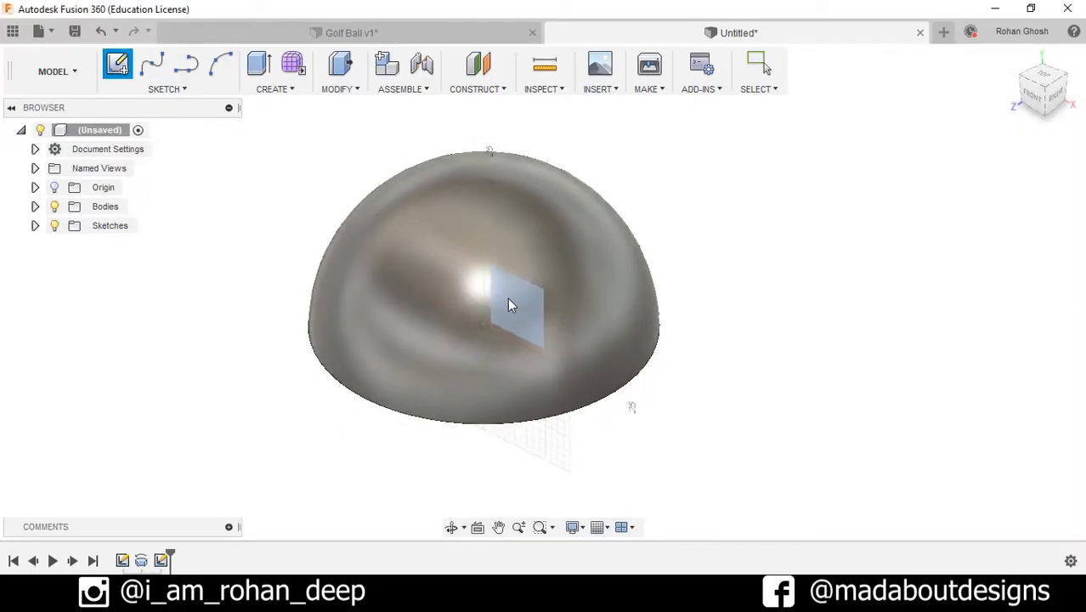
left_click(510, 306)
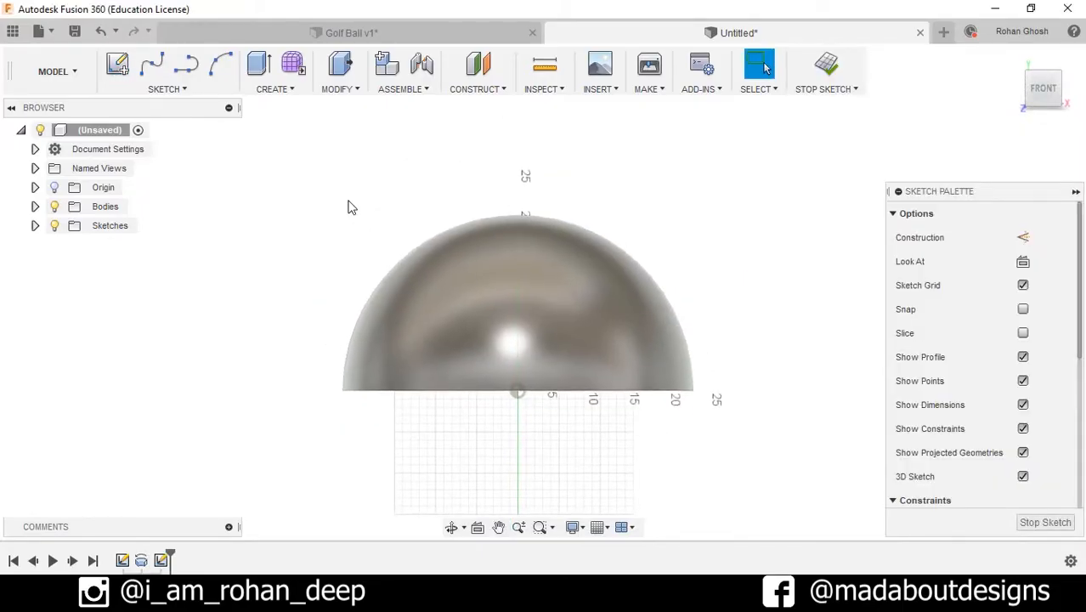
left_click(167, 88)
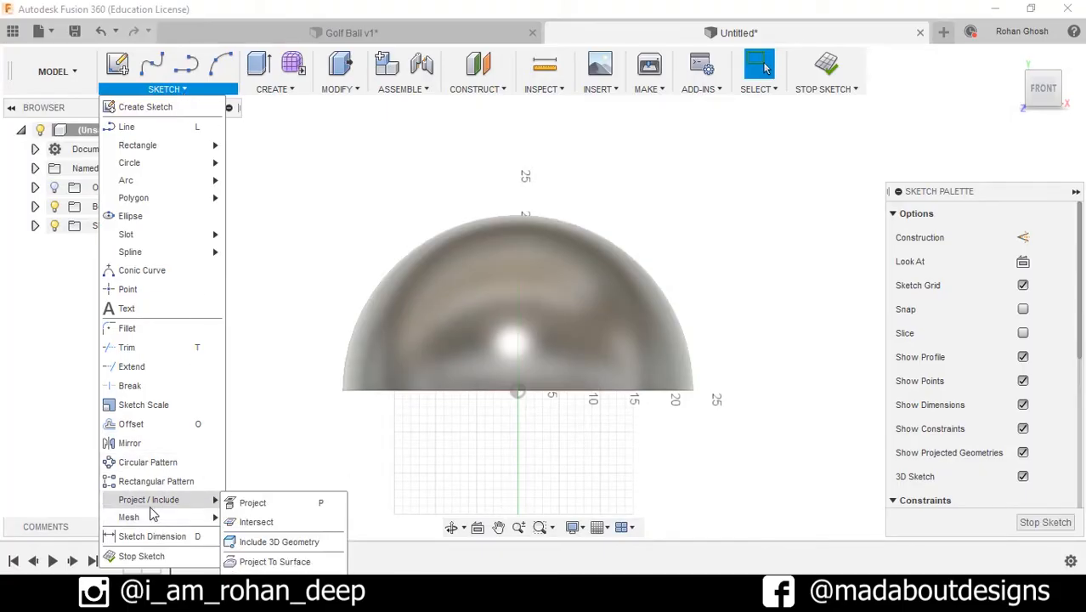
left_click(252, 503)
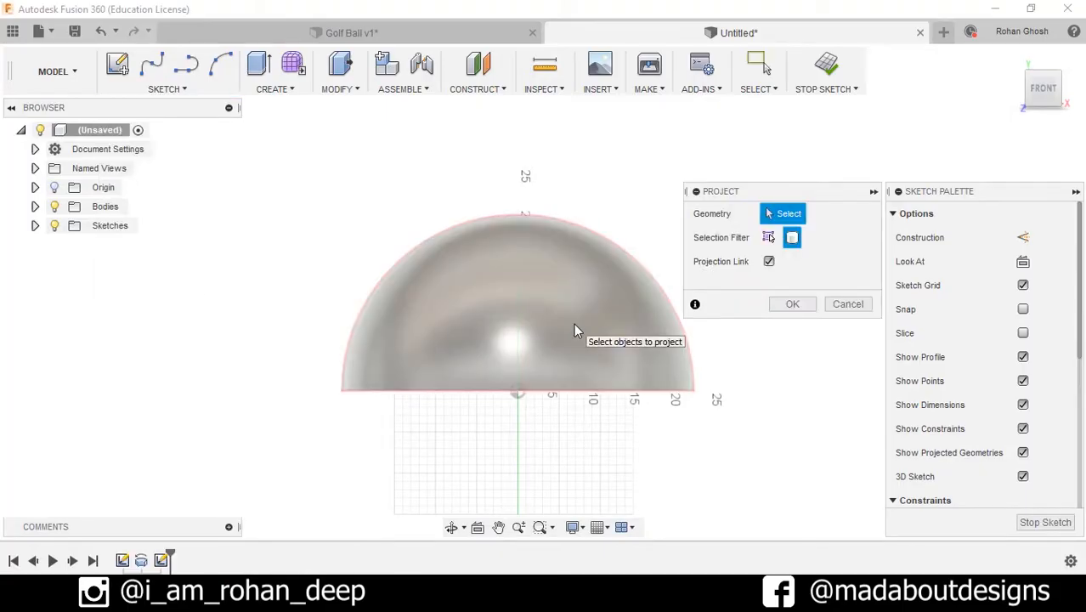
left_click(517, 306)
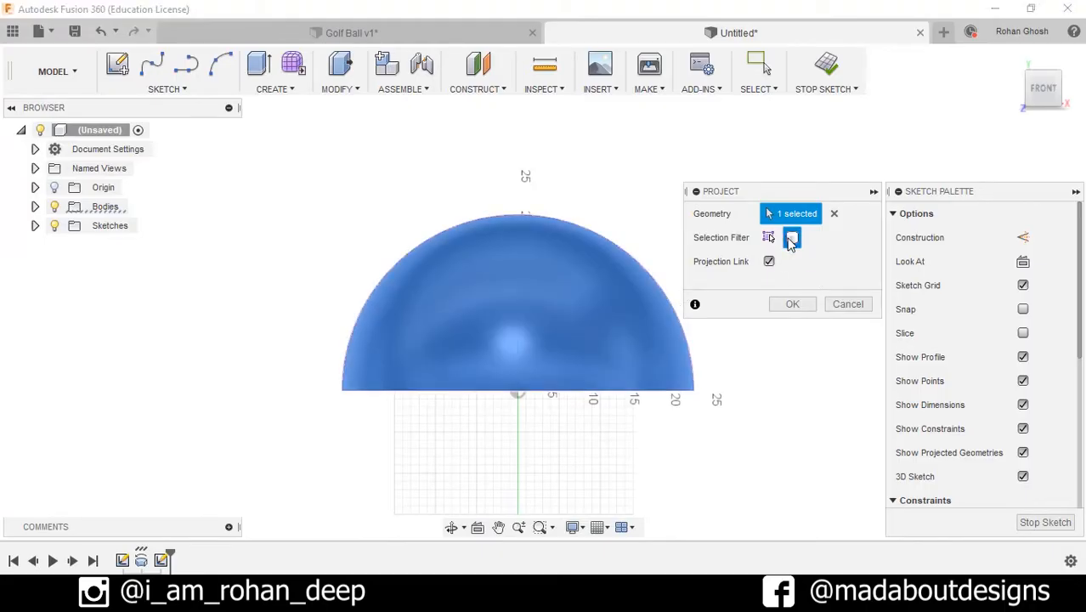
left_click(792, 302)
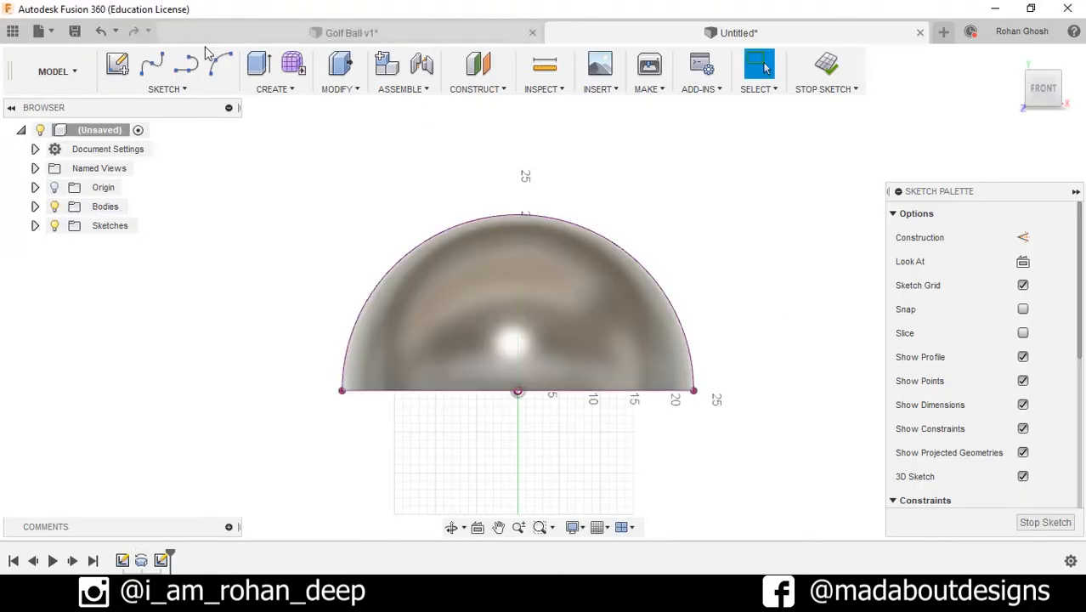
Step: Add straight sketch lines over the projected outline
left_click(167, 88)
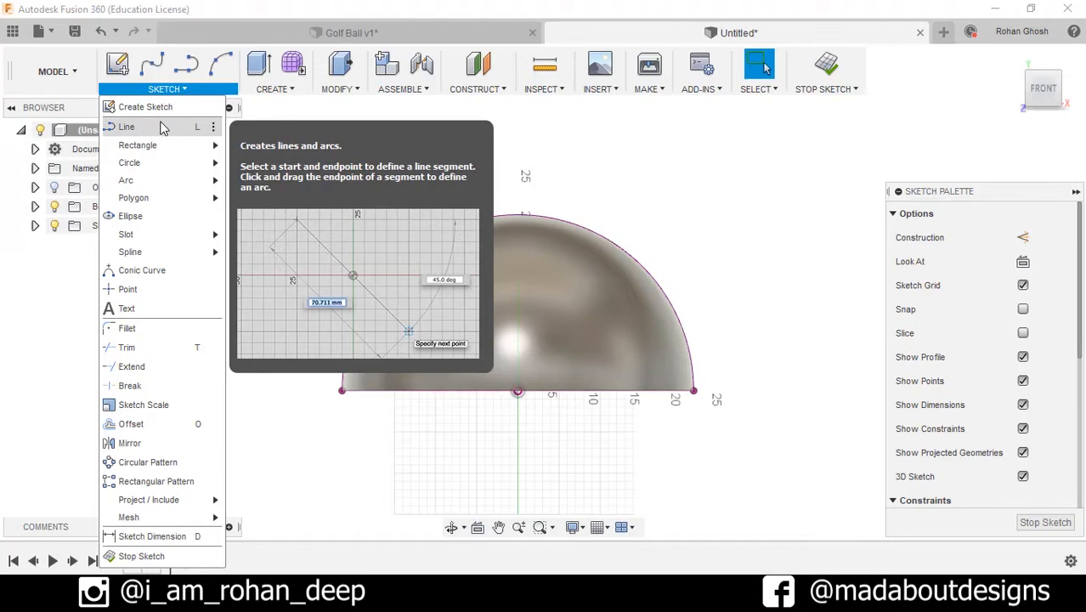
left_click(126, 126)
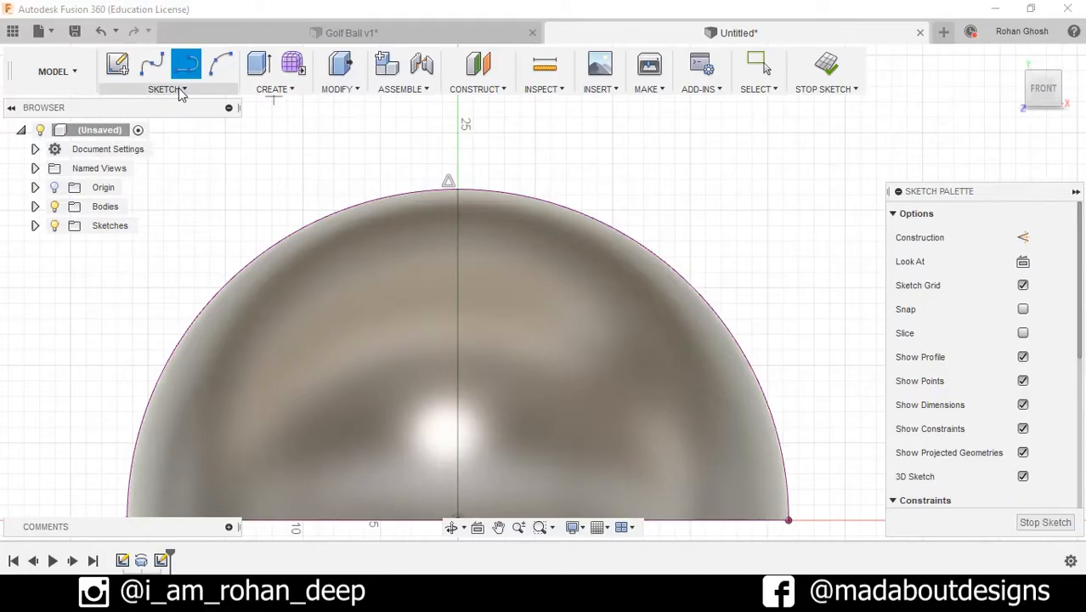
Step: Draw a small arc dipping below the hemisphere's top as the dimple profile
left_click(167, 89)
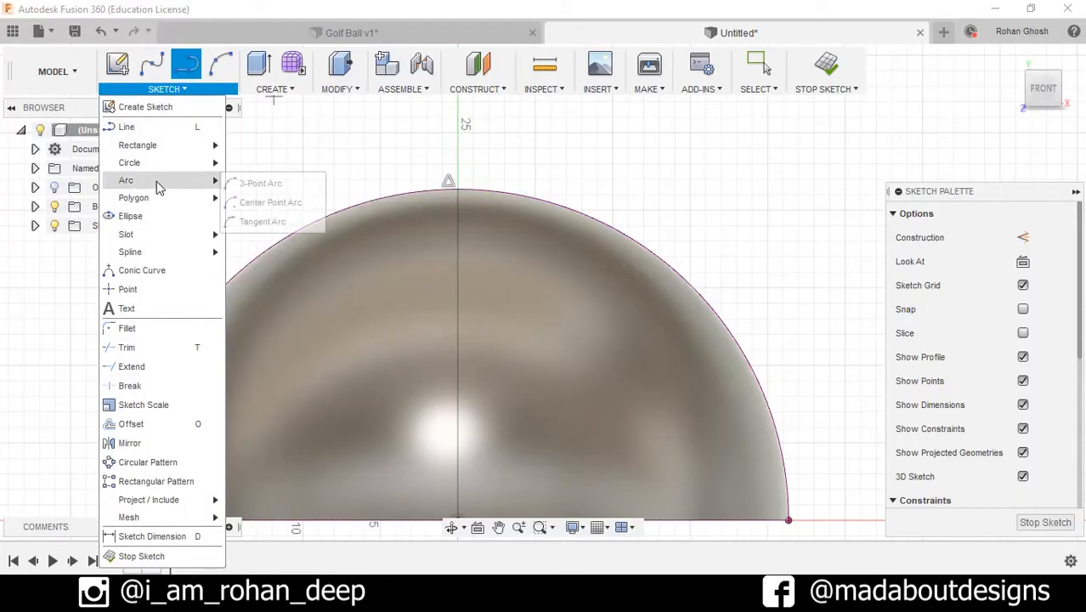
left_click(260, 184)
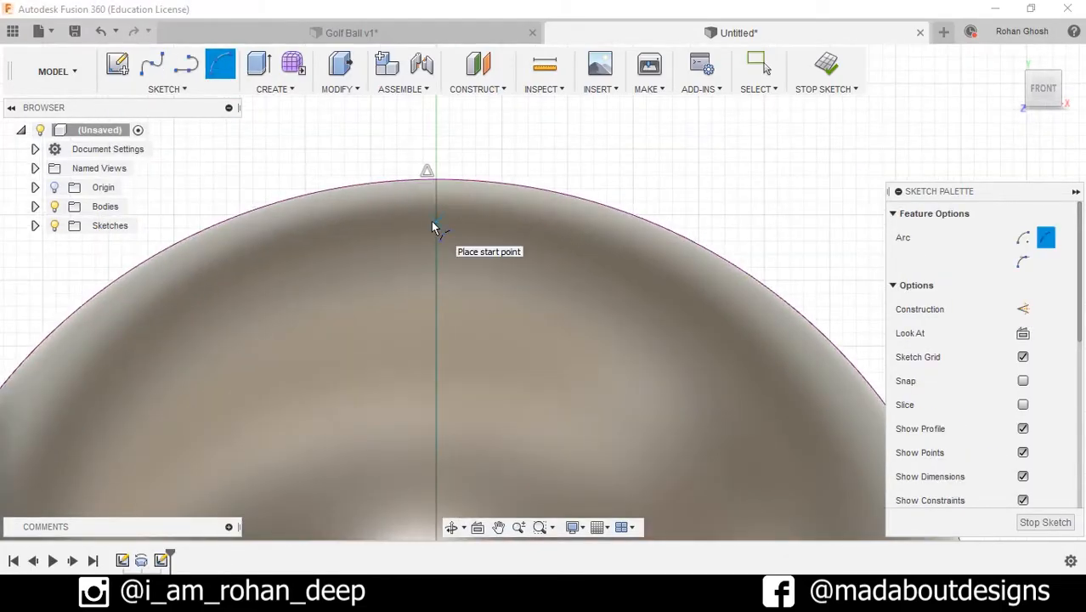
left_click(434, 224)
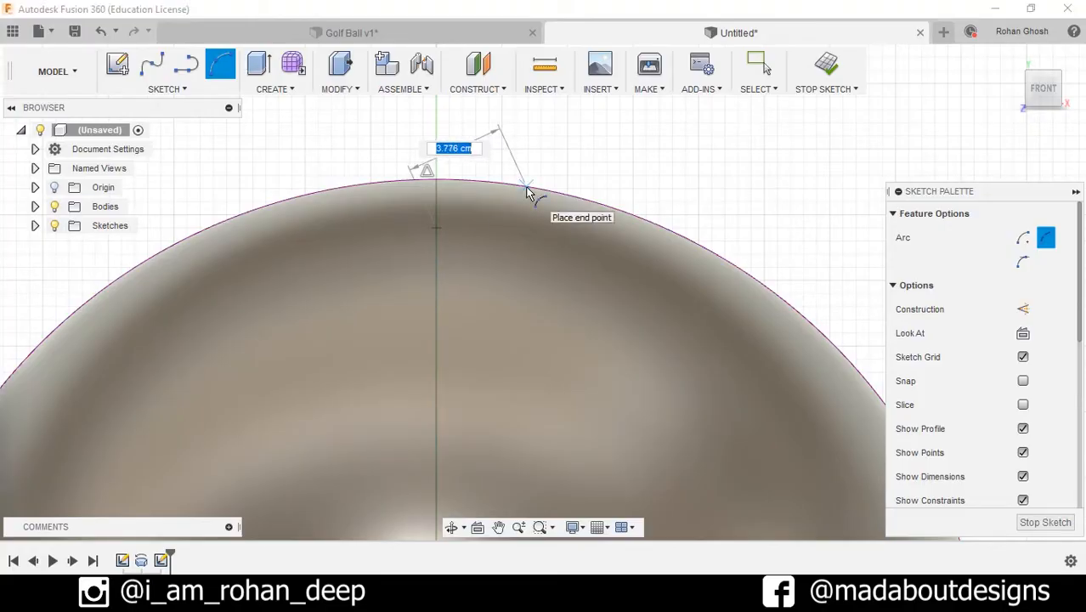
left_click(527, 185)
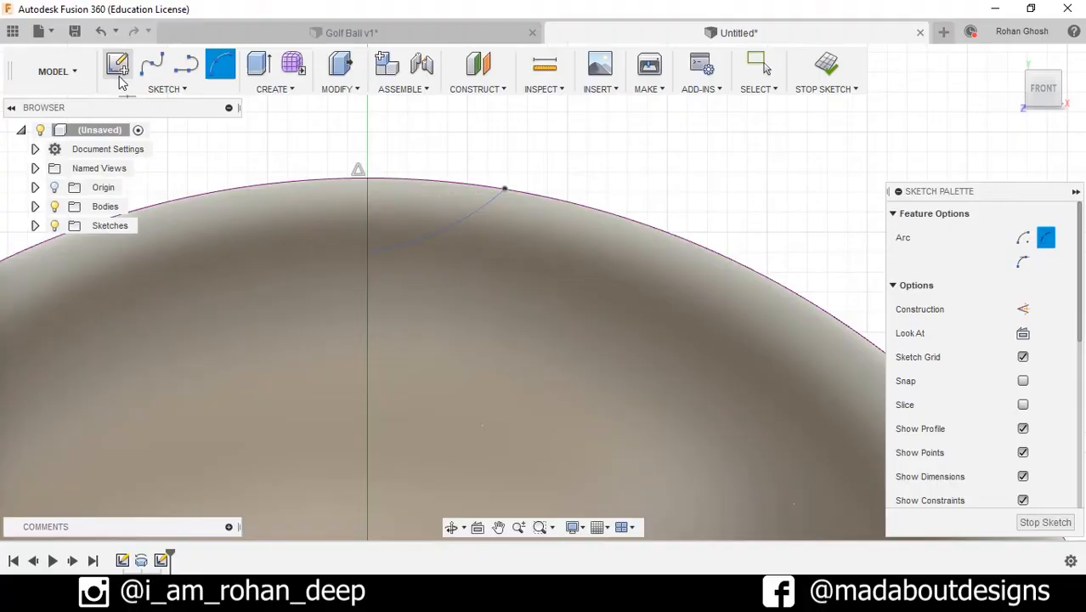
Step: Dimension the dimple profile to 1.00 deep and 2.25 wide and finish the sketch
left_click(167, 88)
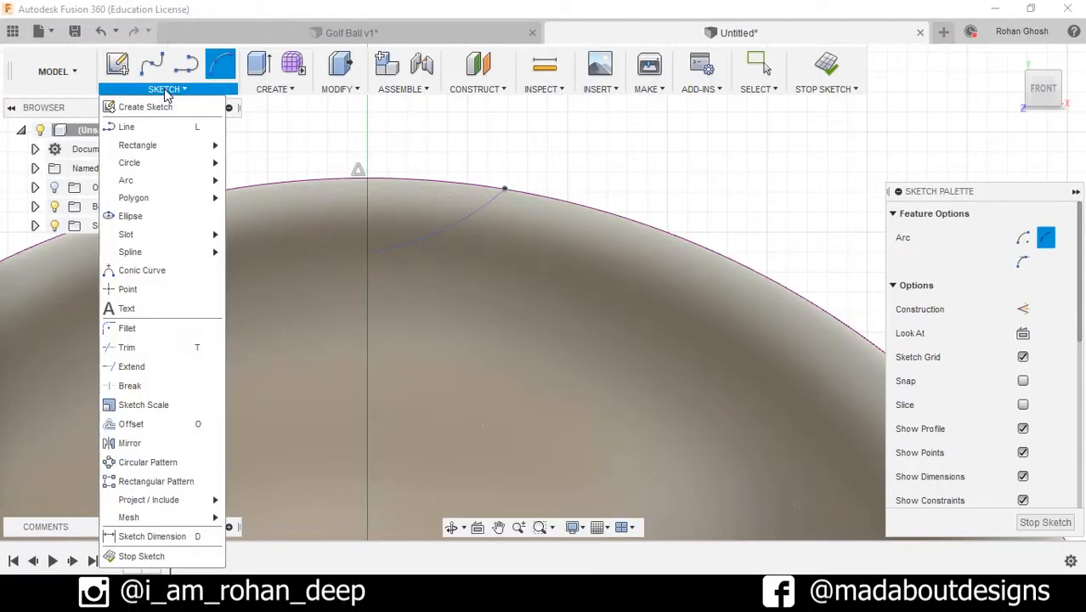
mouse_move(153, 537)
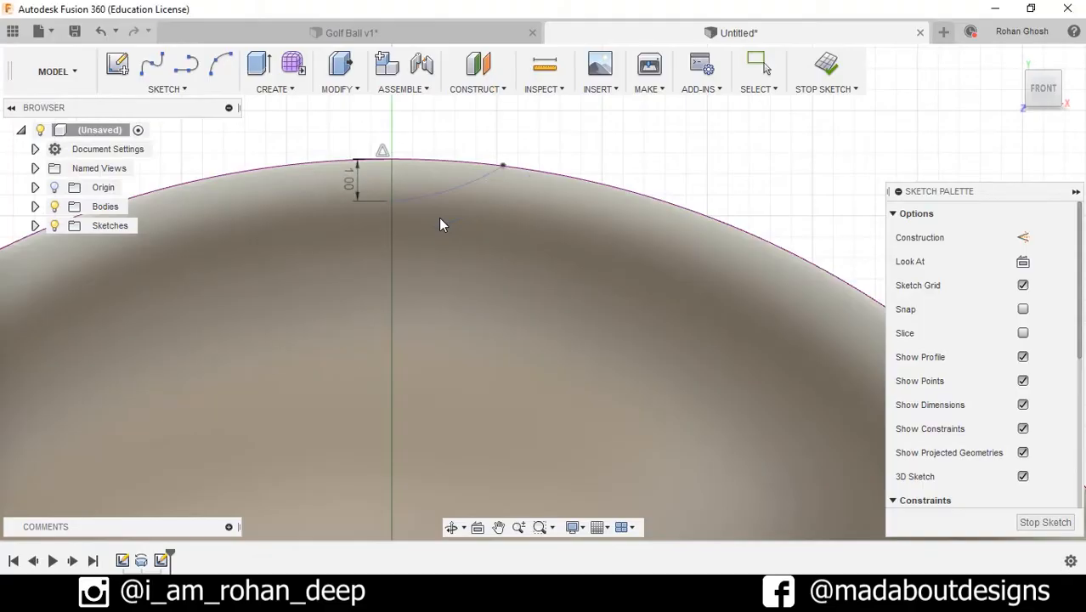
left_click_drag(441, 224, 452, 239)
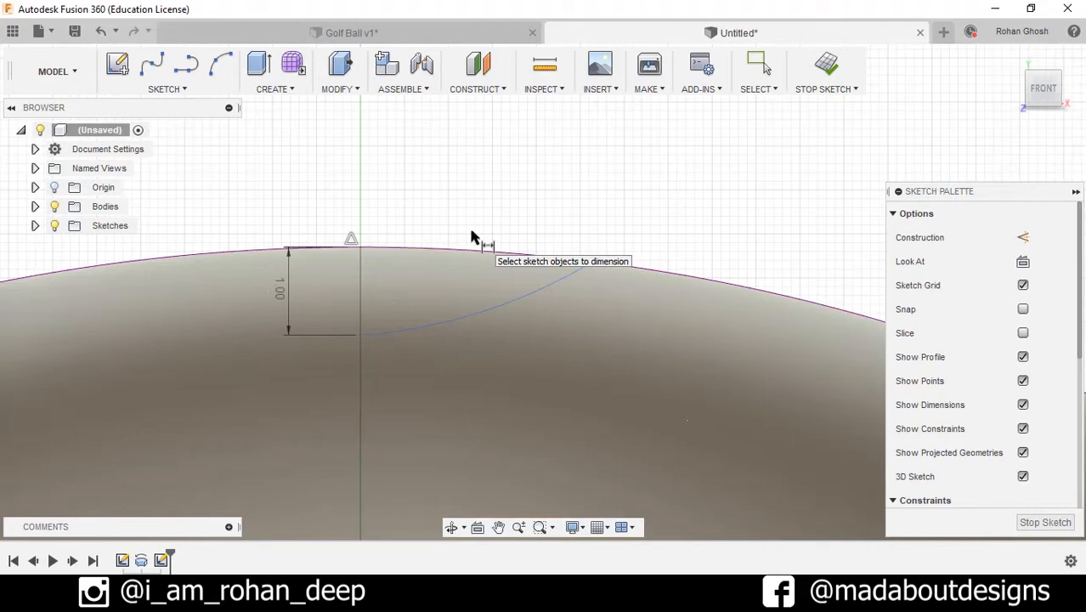
mouse_move(179, 93)
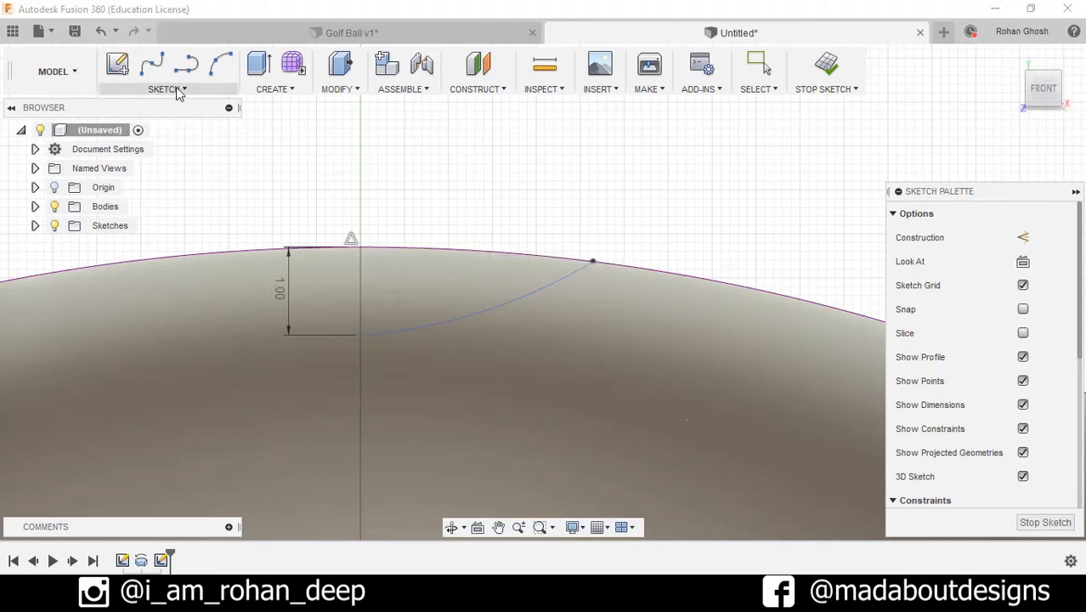
mouse_move(391, 257)
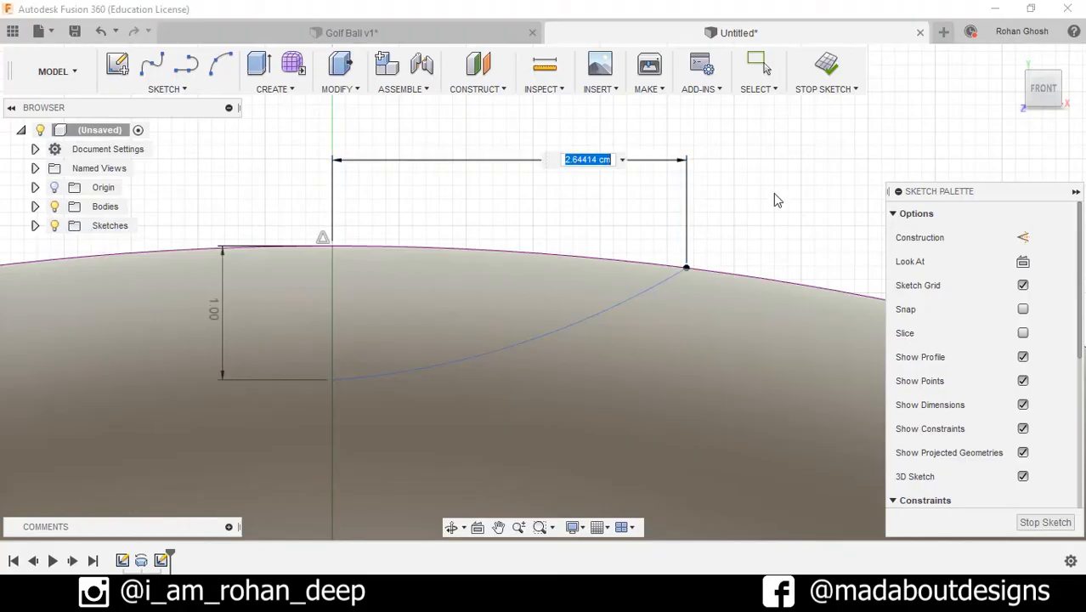
type("2.25")
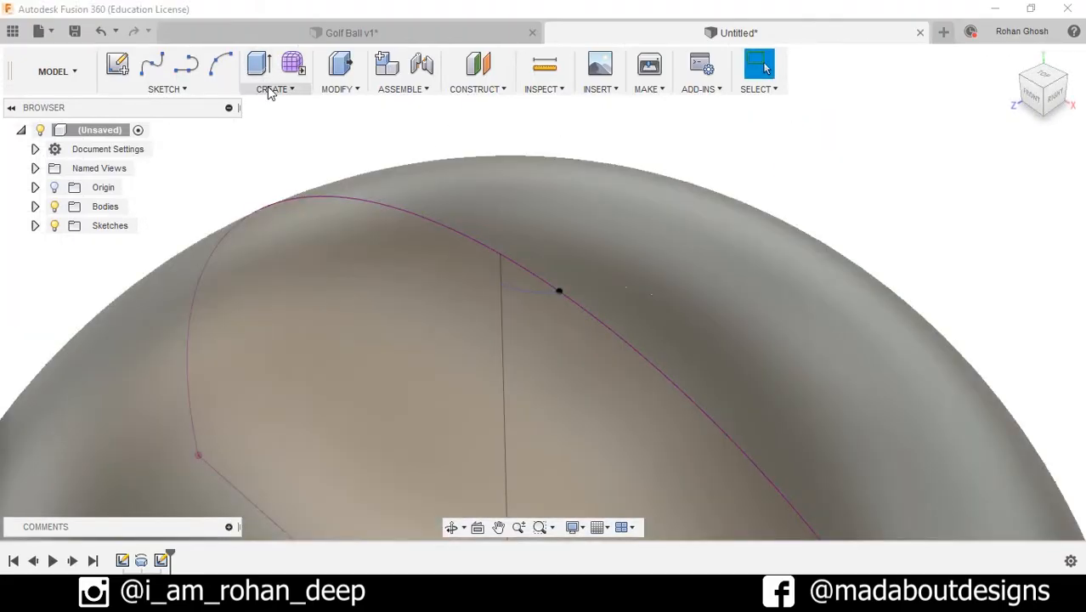
Step: Revolve-cut the dimple profile a full turn to carve a dimple in the hemisphere's top
left_click(272, 88)
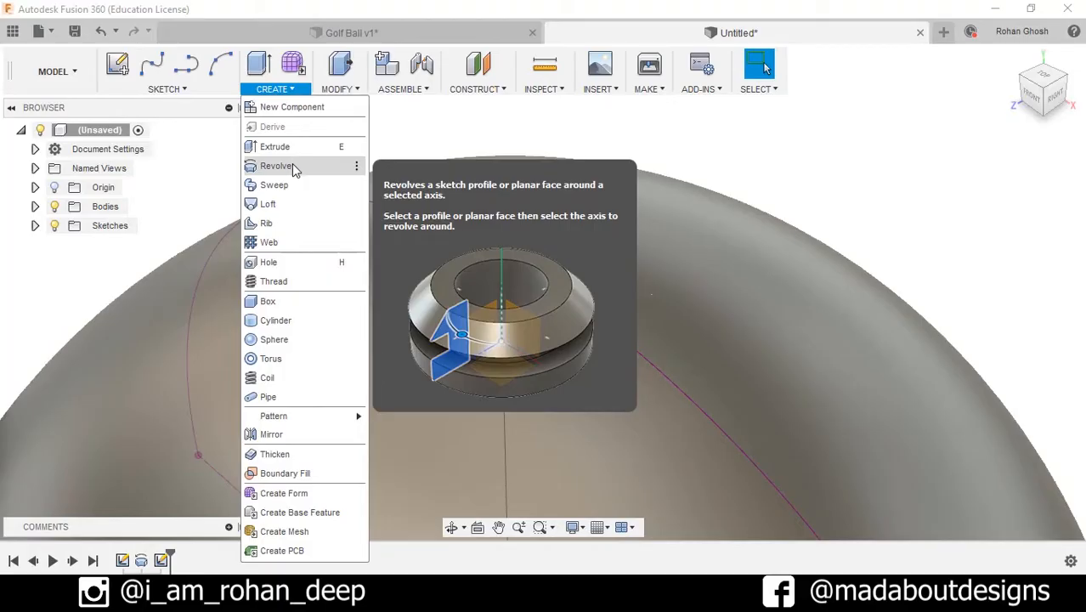
left_click(277, 166)
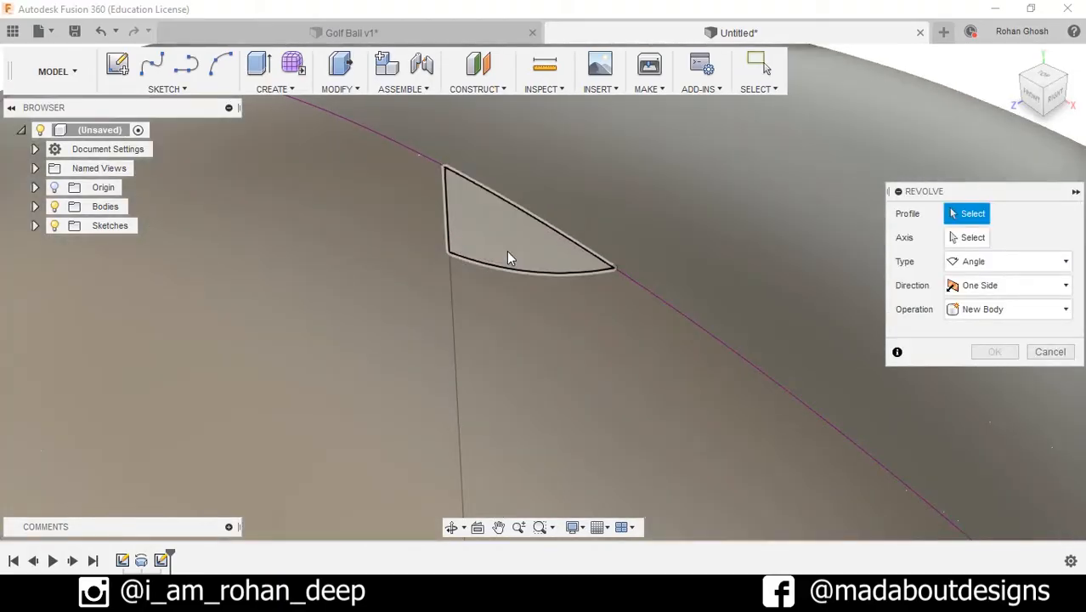
left_click(510, 221)
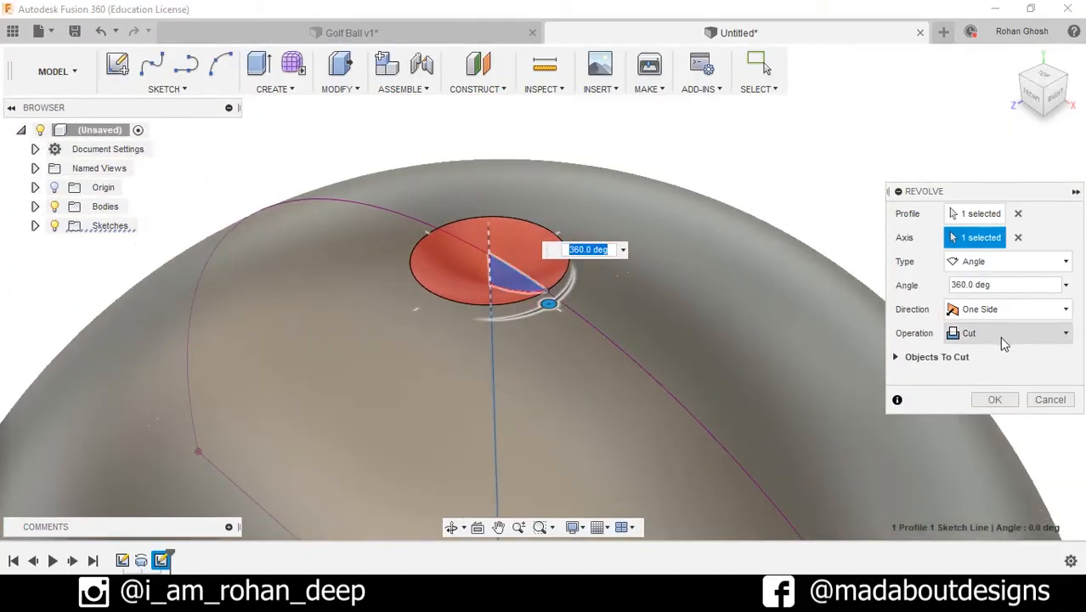
left_click(994, 400)
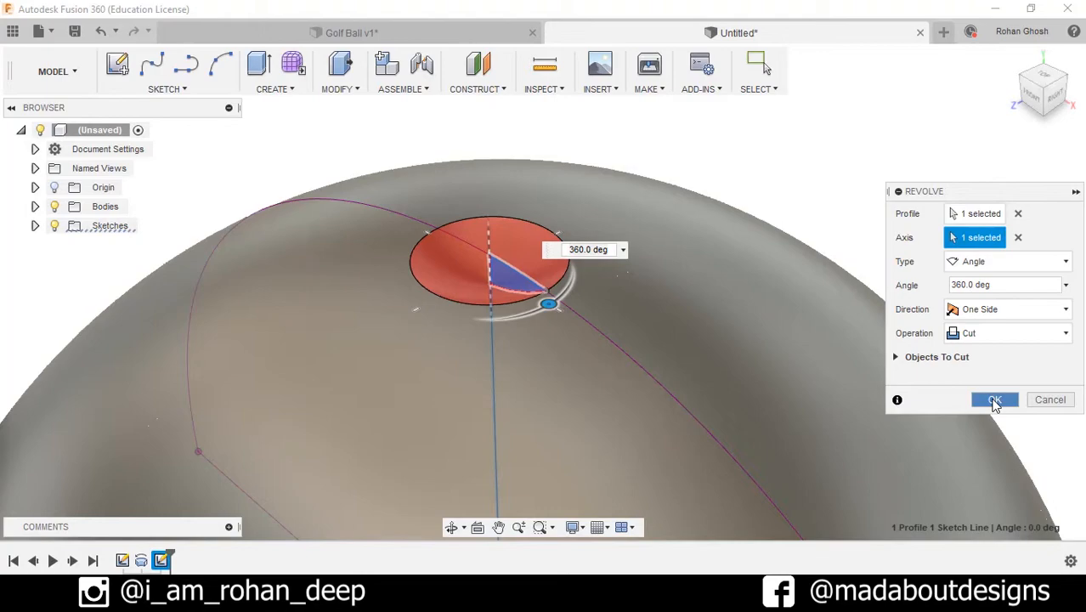
left_click(994, 399)
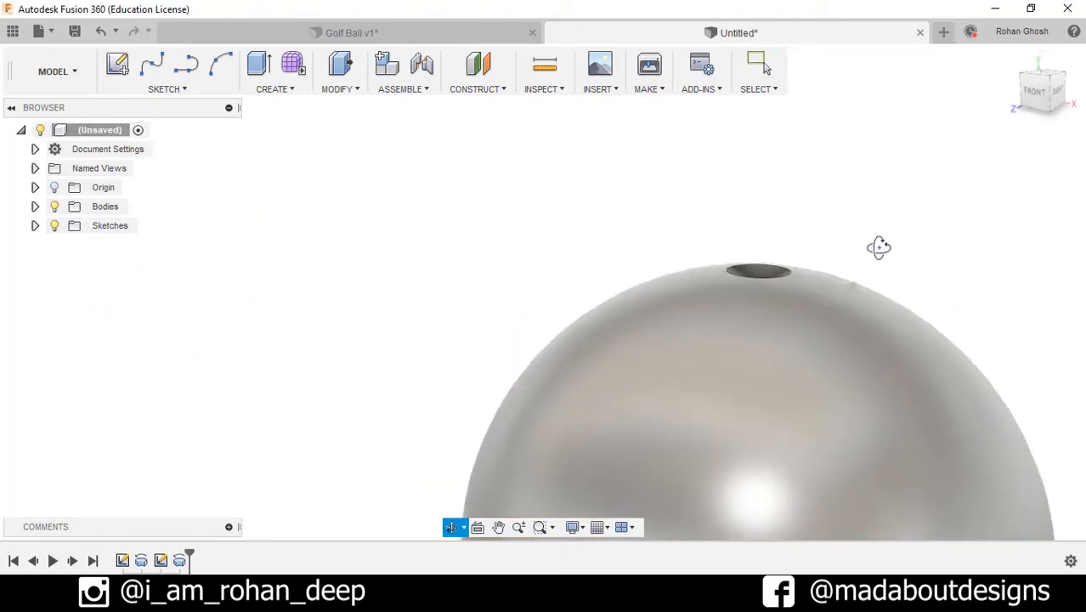
left_click_drag(879, 248, 917, 272)
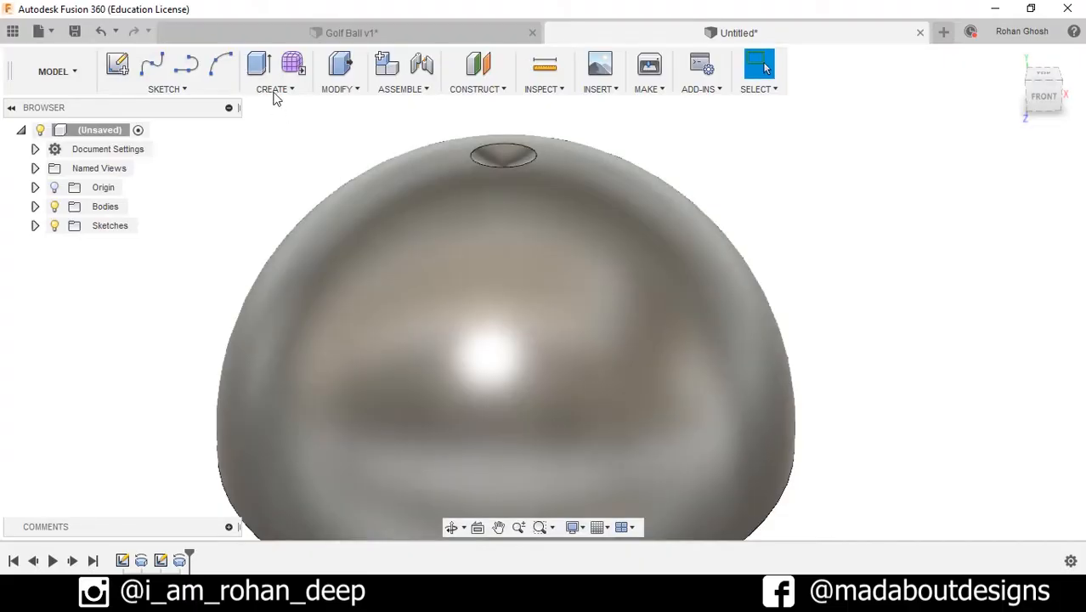
Step: Set up a circular feature pattern of the dimple cut about the vertical axis
left_click(273, 88)
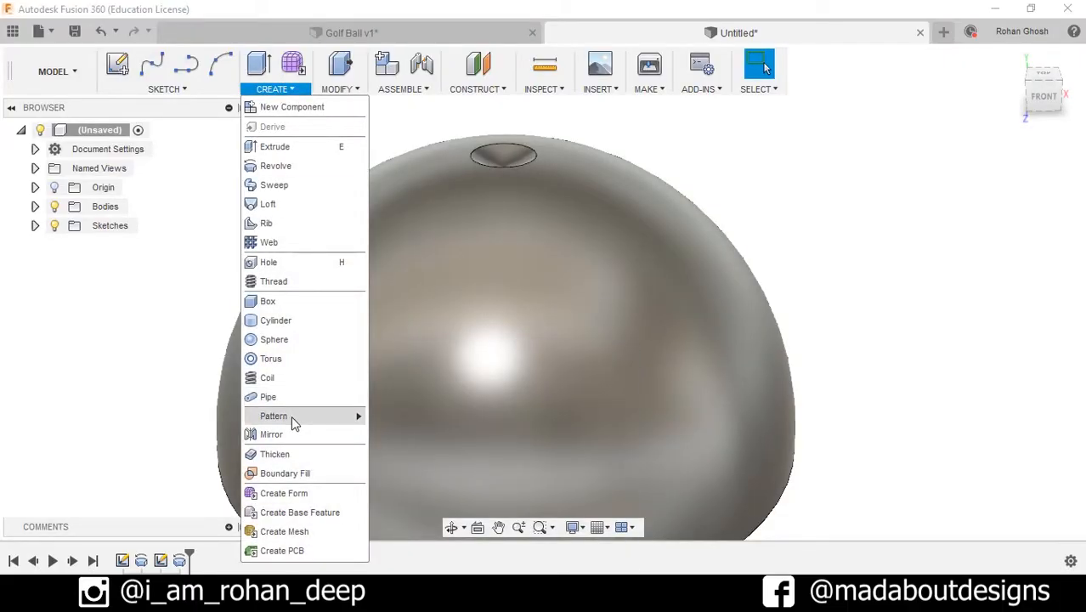
left_click(273, 415)
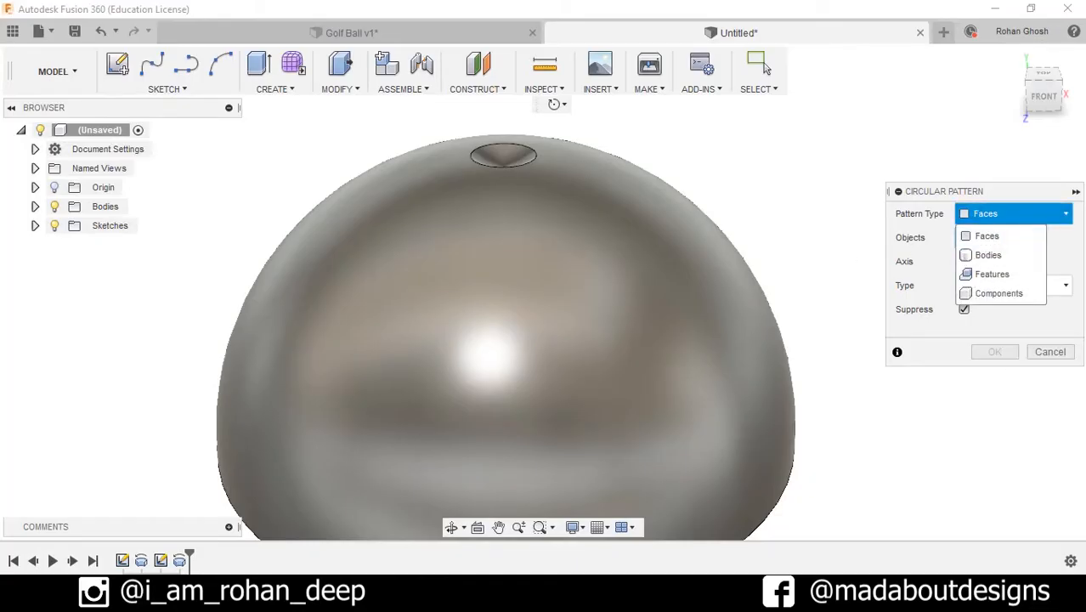
left_click(993, 274)
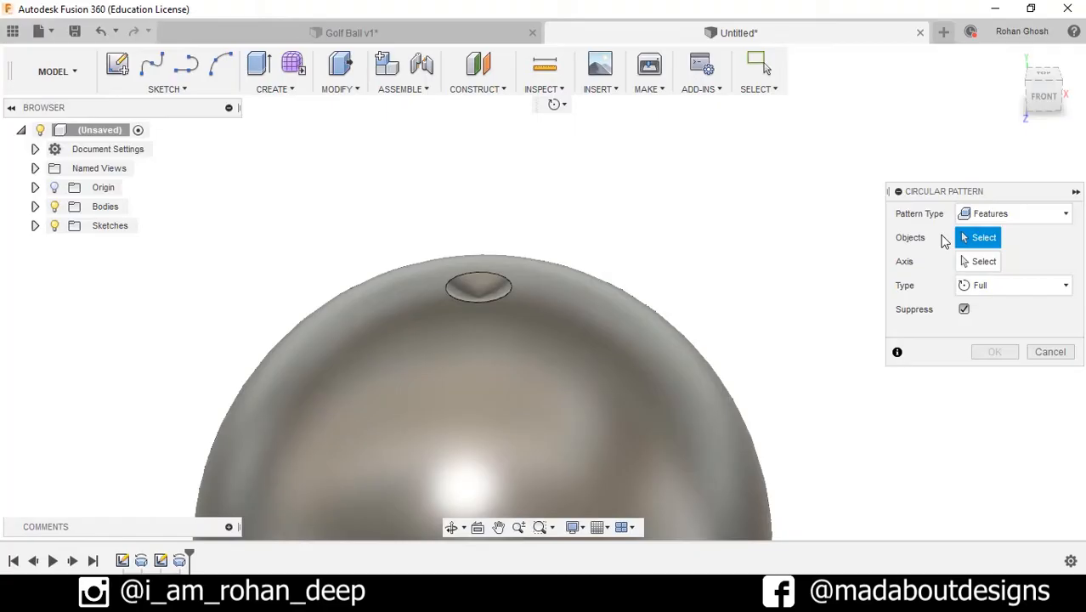
mouse_move(178, 560)
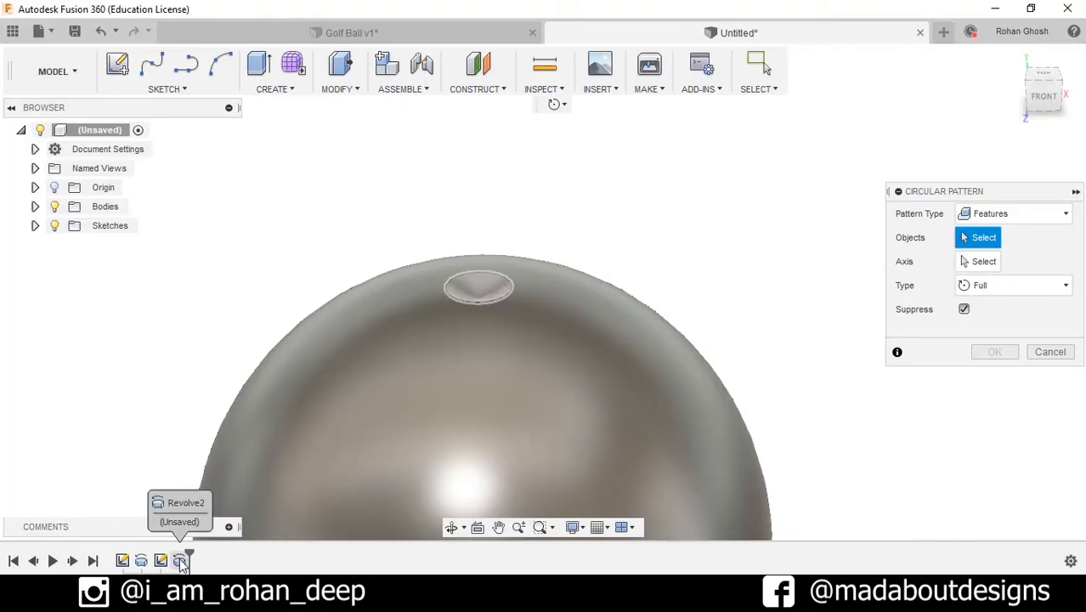
left_click(479, 285)
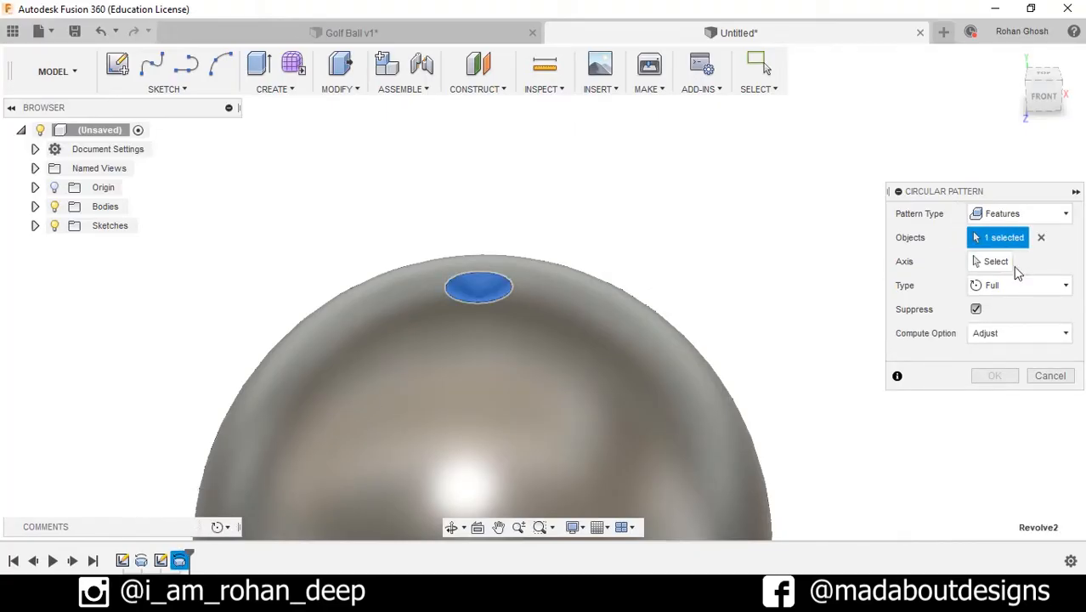
left_click(996, 262)
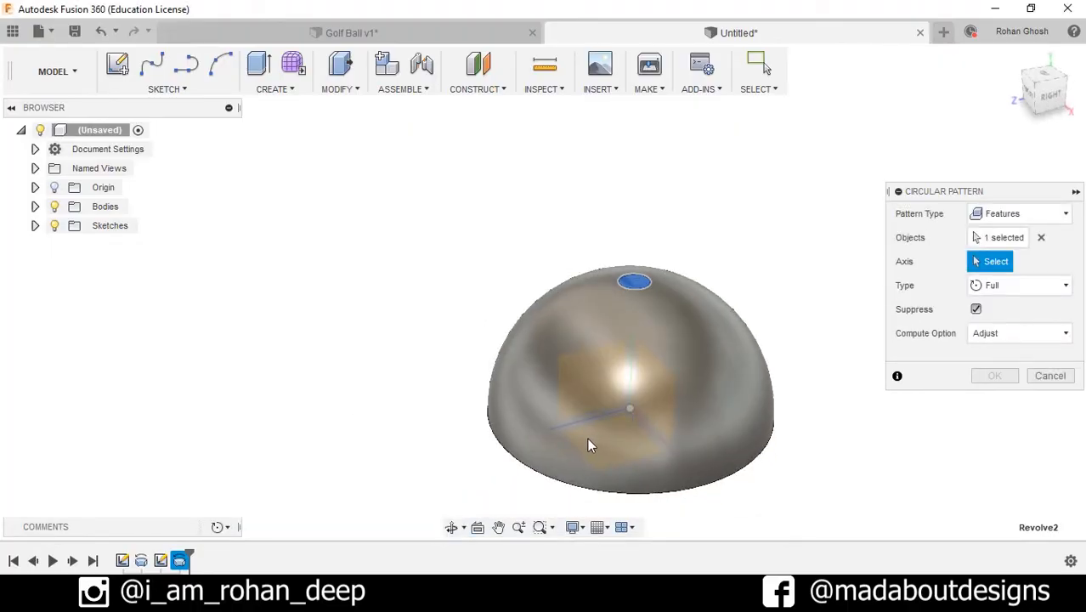
left_click(564, 387)
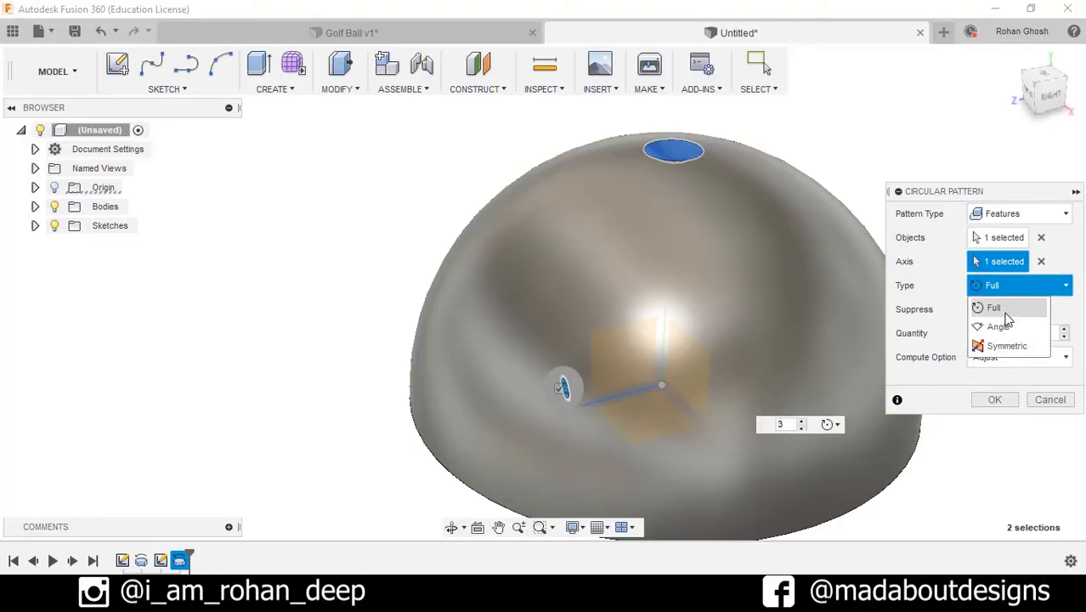
Step: Spread the pattern over a 15° total angle with 2 copies and apply it
left_click(1006, 326)
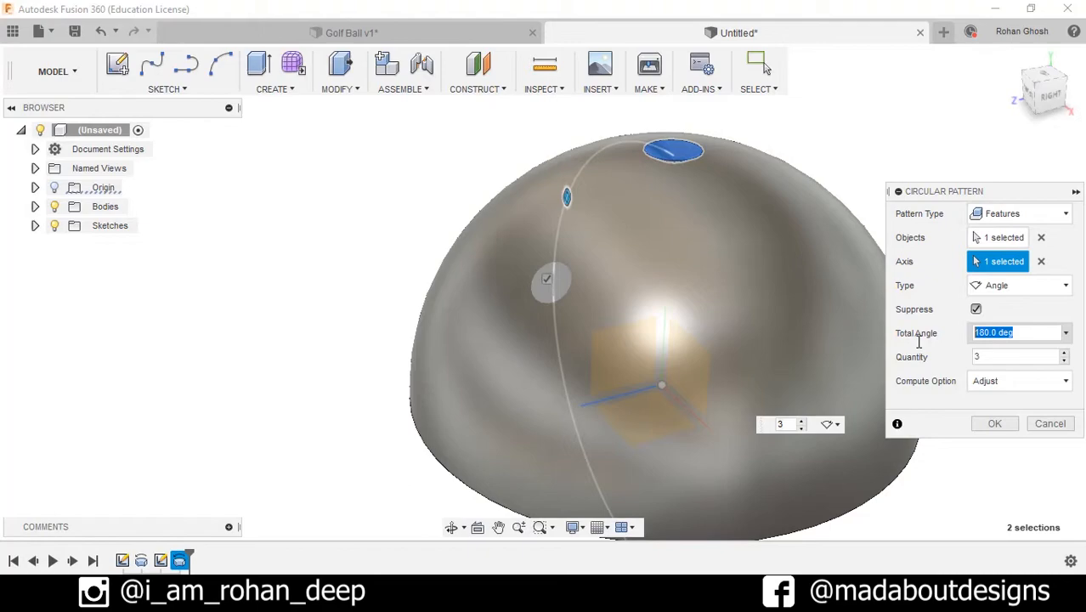
type("15")
left_click(1021, 357)
type("2")
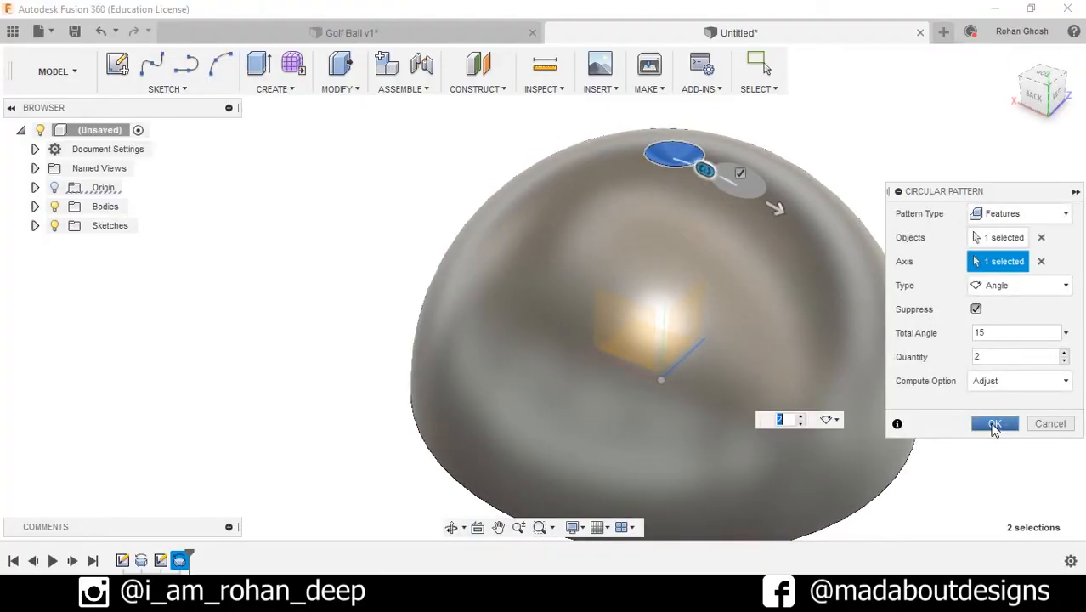
left_click(994, 423)
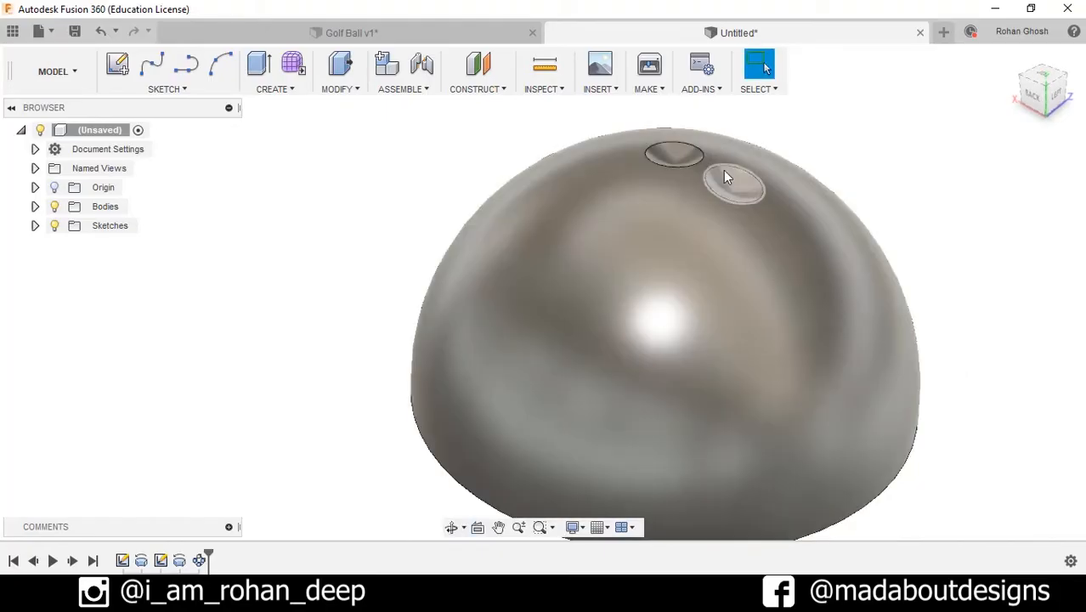
mouse_move(739, 185)
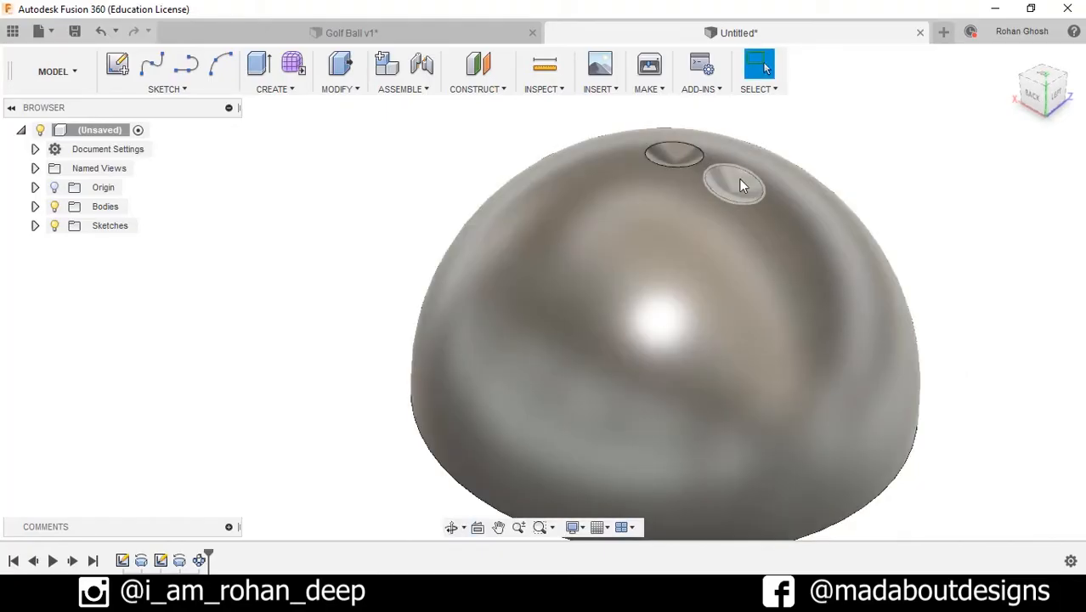
Step: Circular-pattern the dimple over 30° to add a third dimple down the side
left_click_drag(739, 184, 856, 265)
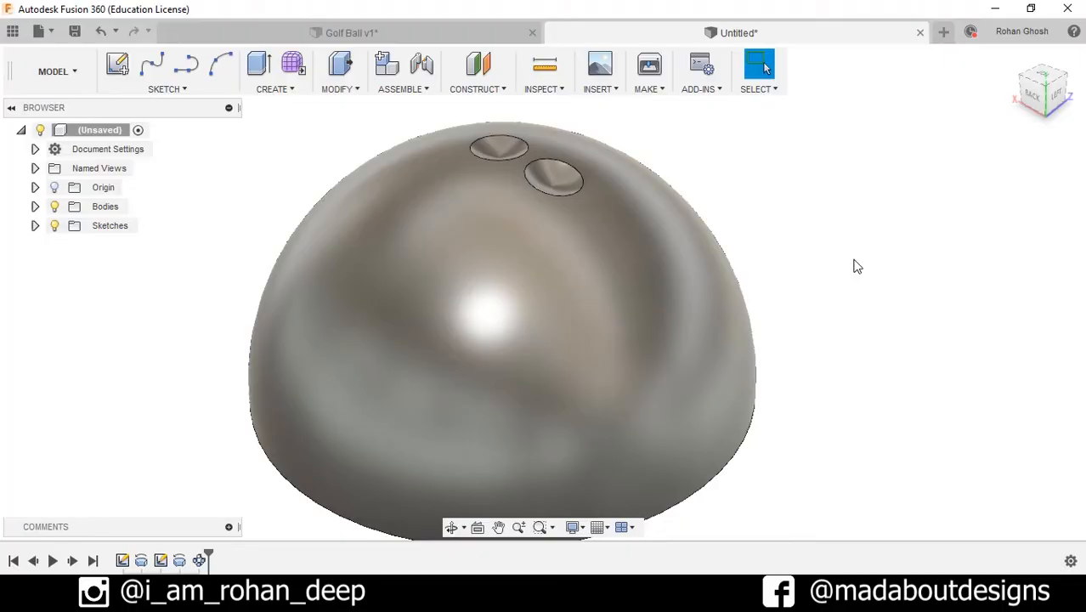
left_click(275, 88)
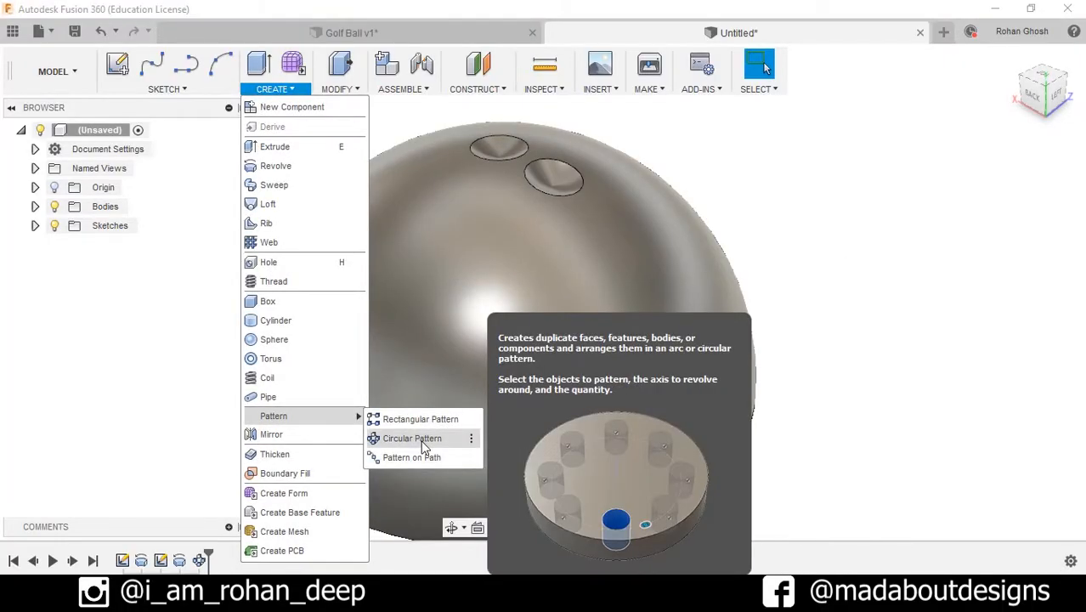
left_click(411, 438)
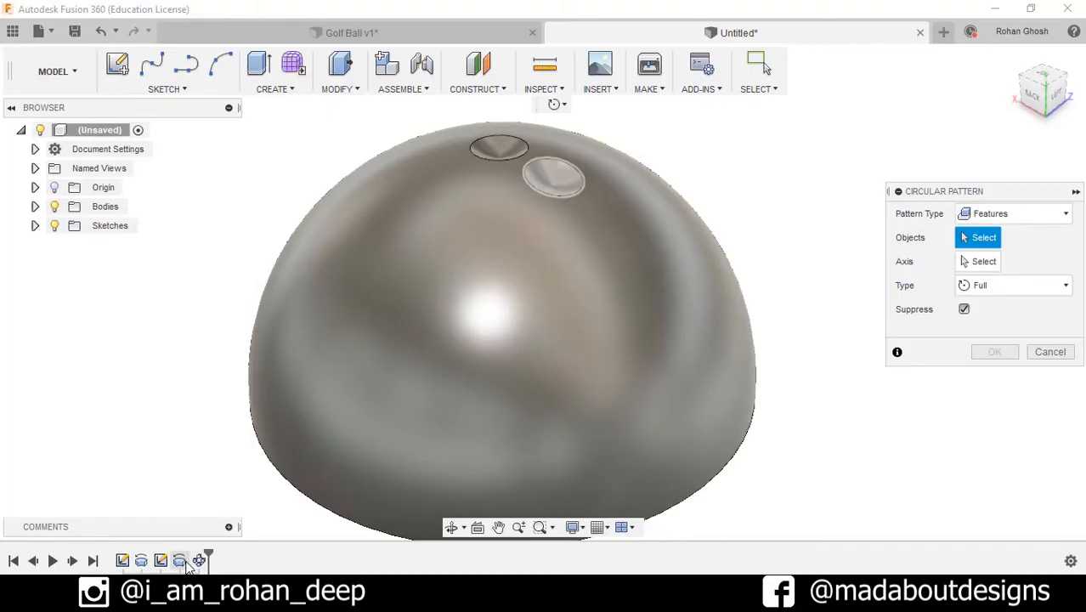
left_click(500, 148)
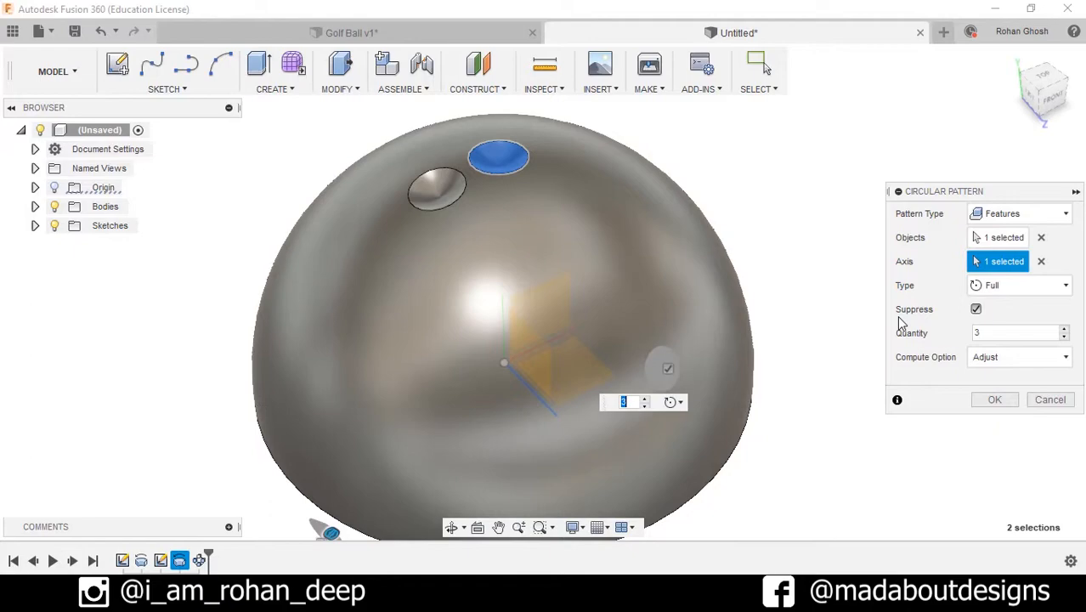
left_click(1019, 286)
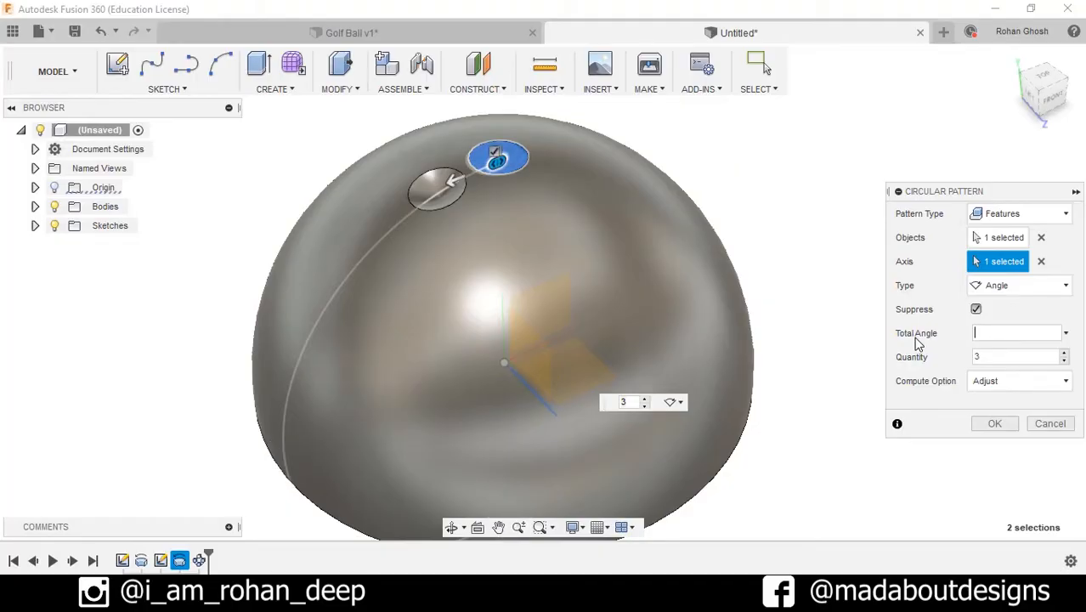
type("30")
left_click(1021, 357)
type("2")
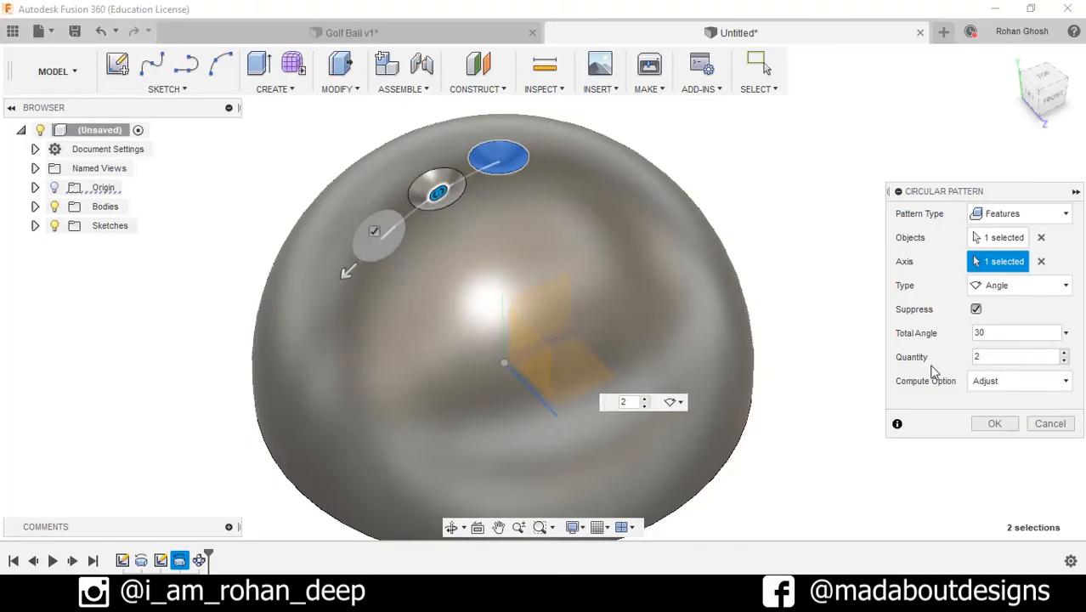
left_click(994, 423)
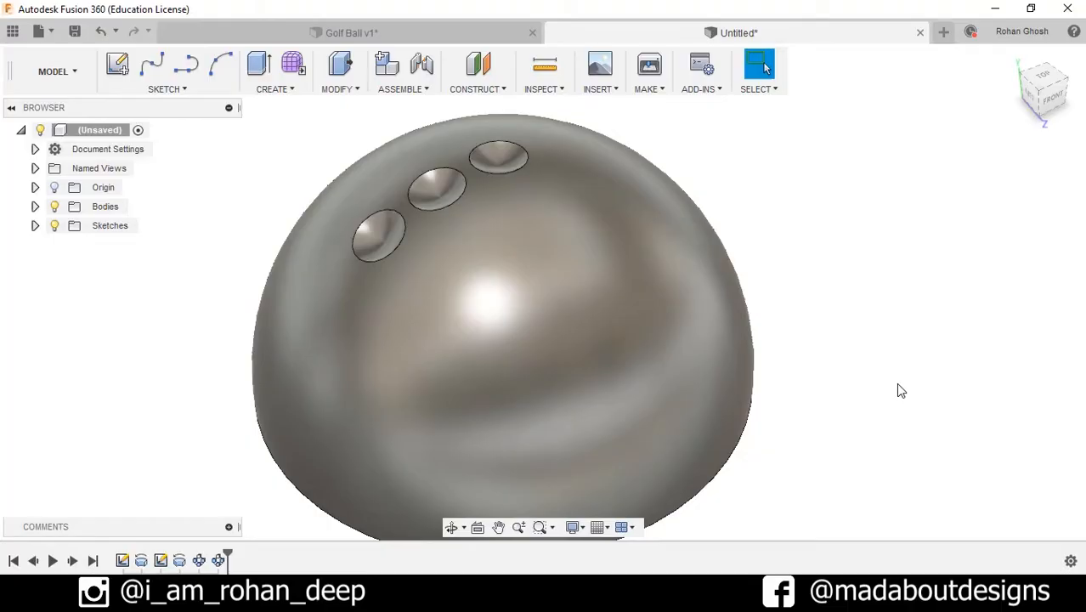
Step: Circular-pattern the top dimple about the central axis over 45° for a fourth dimple
left_click(276, 71)
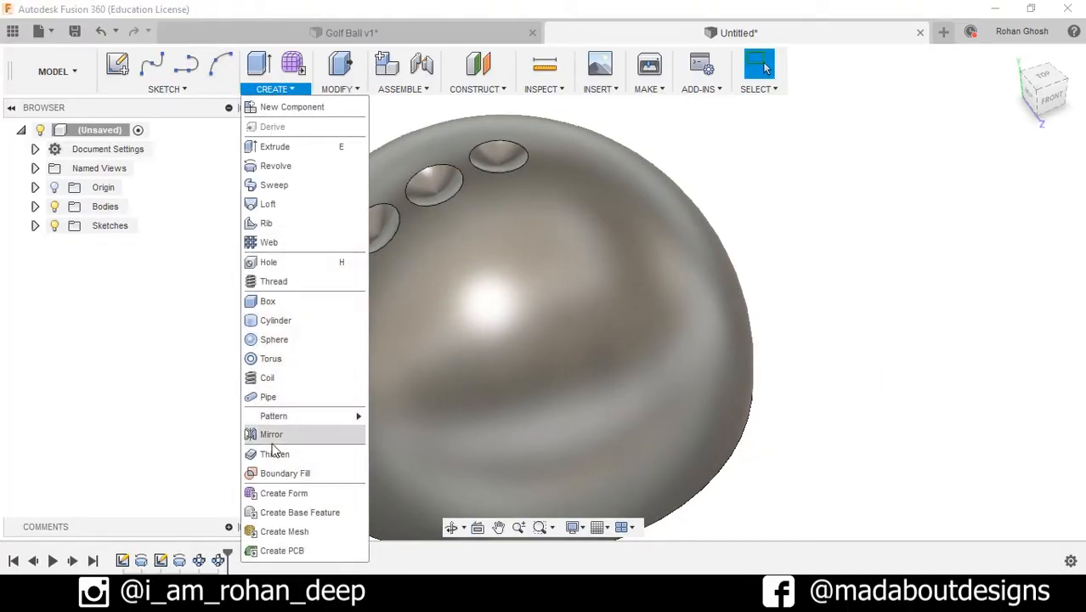
left_click(274, 415)
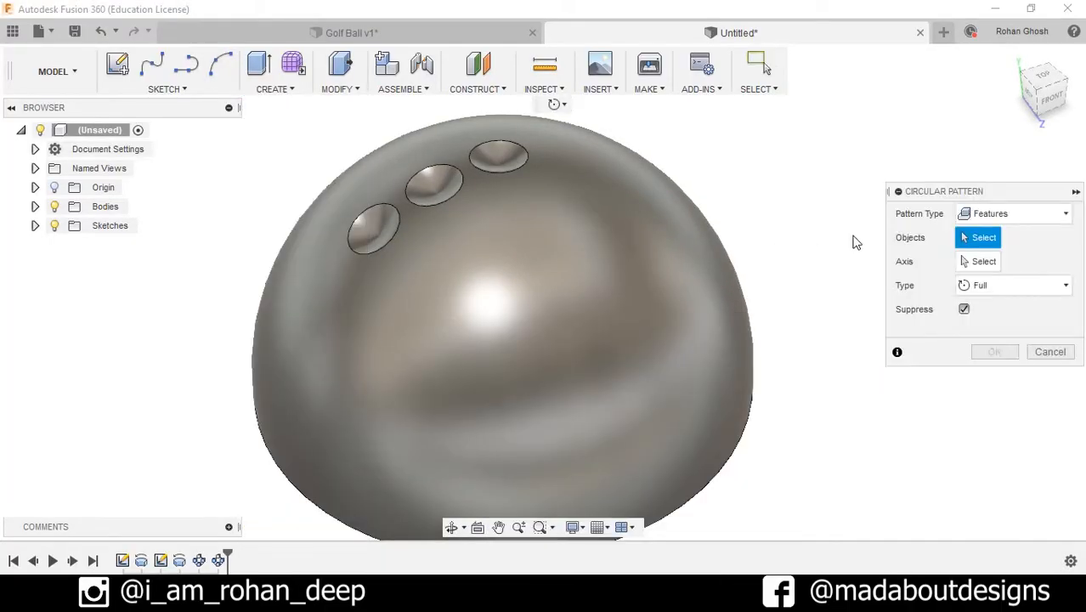
left_click(500, 157)
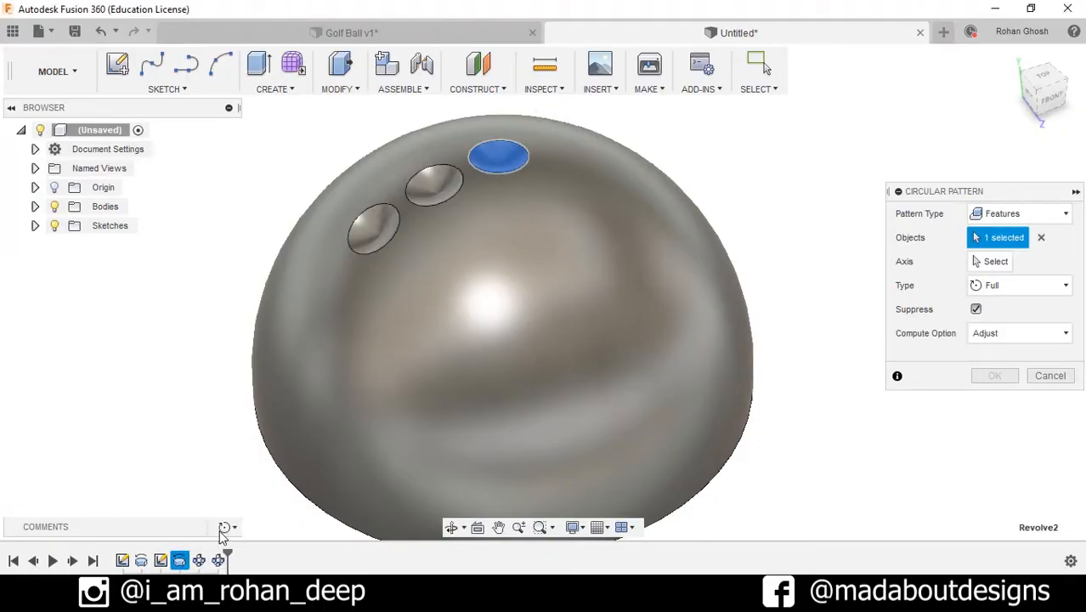
left_click(996, 262)
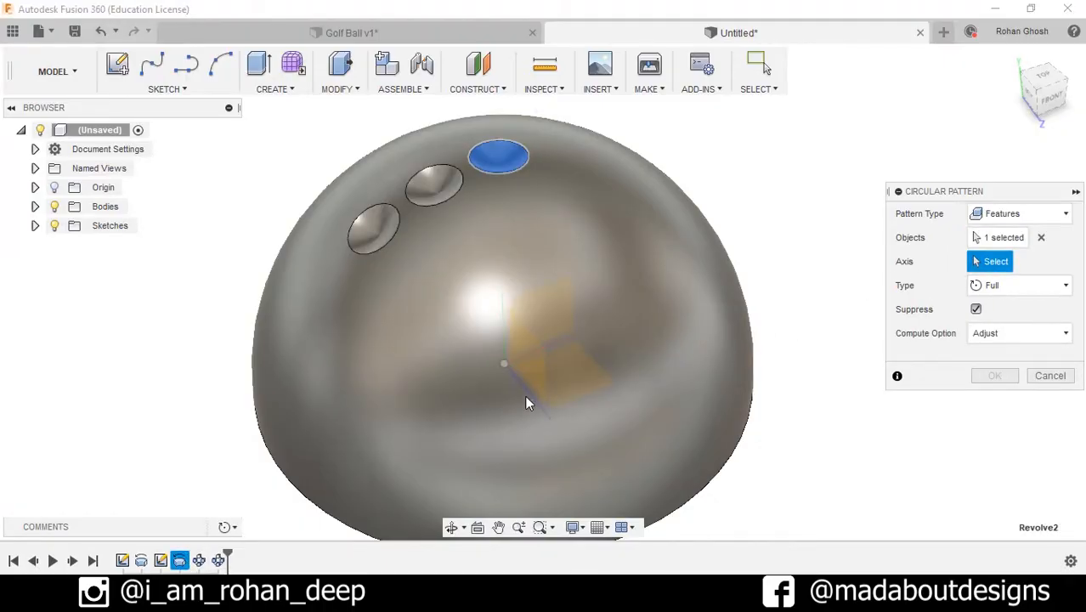
left_click(1019, 286)
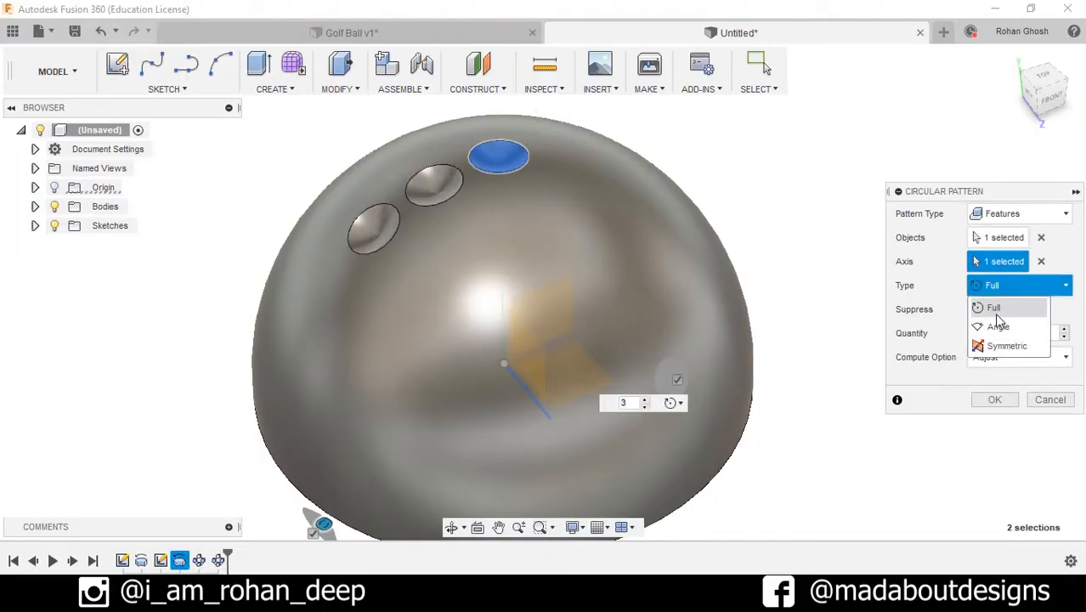
left_click(997, 327)
type("45")
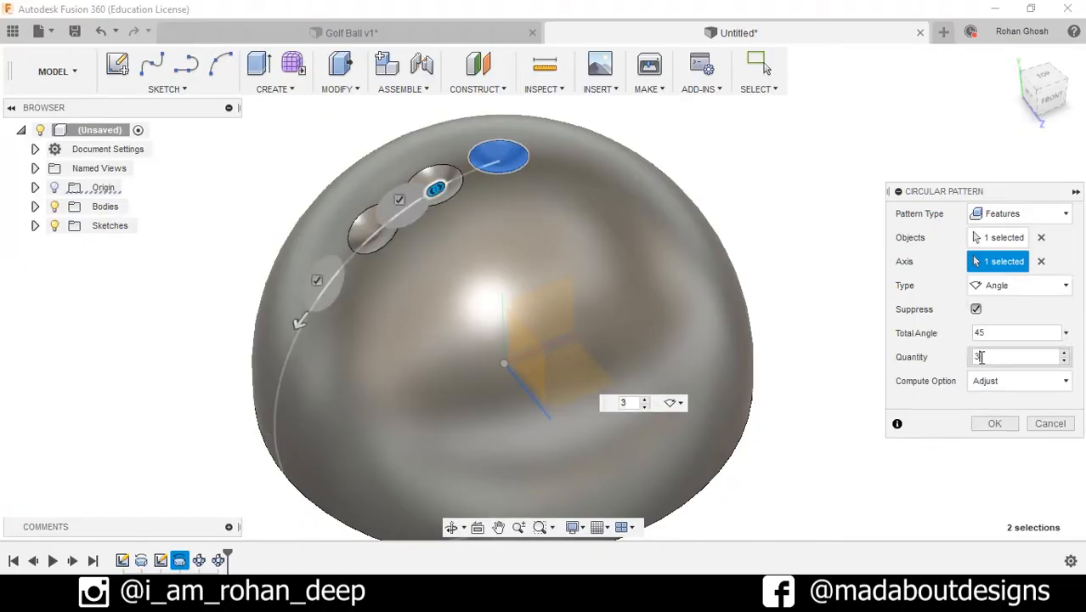
left_click(994, 423)
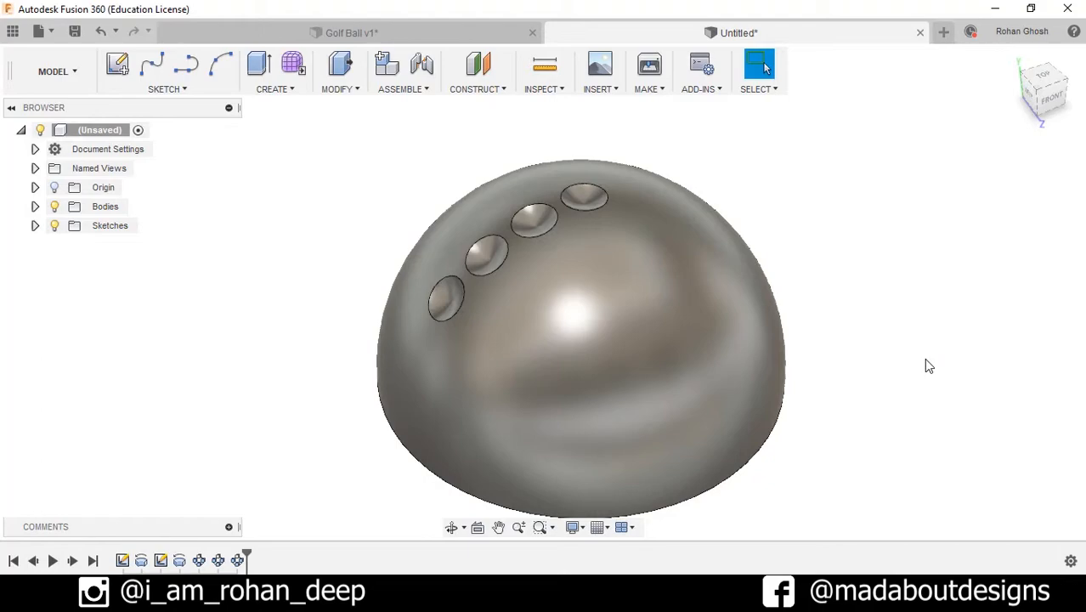
Step: Circular-pattern the top dimple over 60°, quantity 2, adding a fifth dimple
left_click(272, 71)
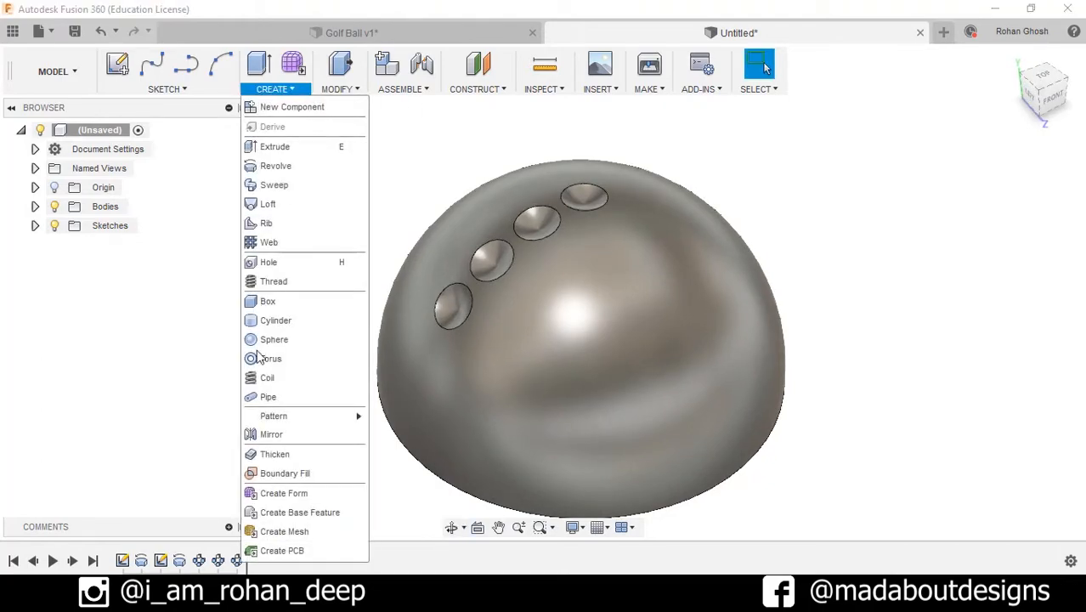
left_click(272, 415)
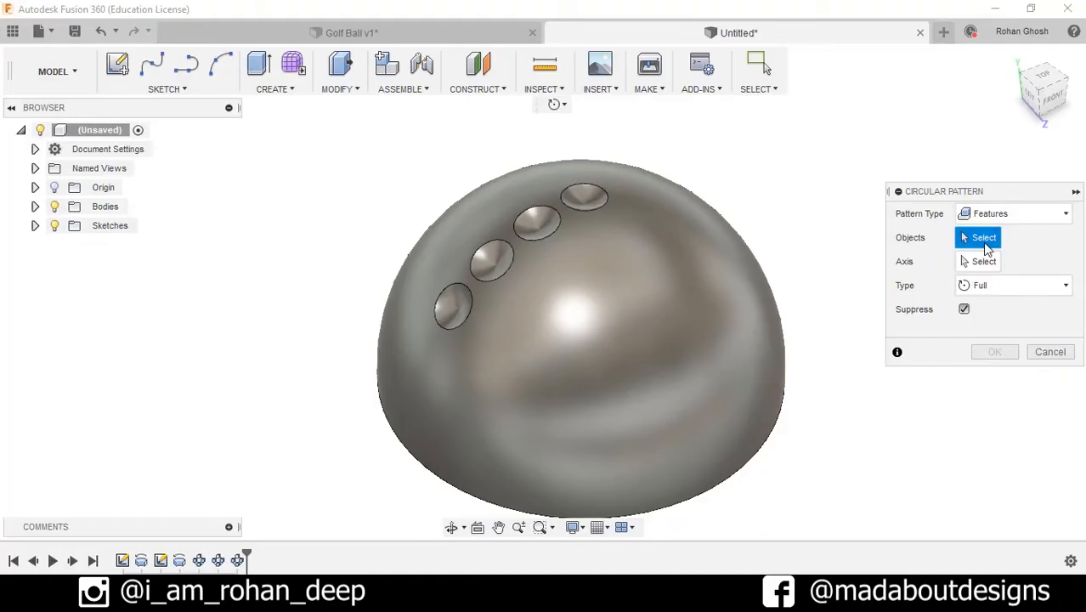
left_click(584, 197)
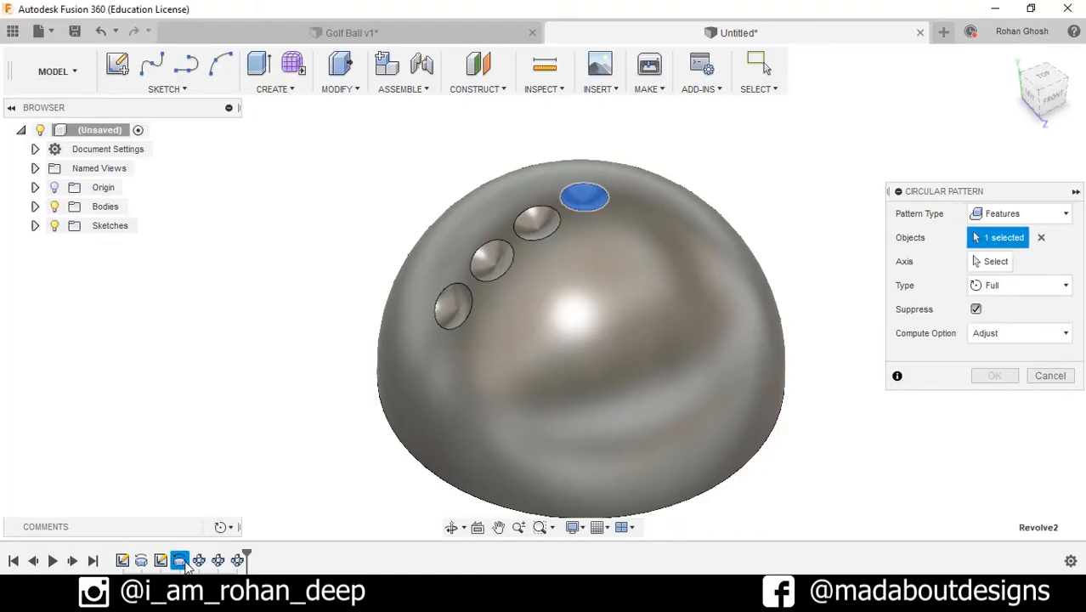
left_click(996, 262)
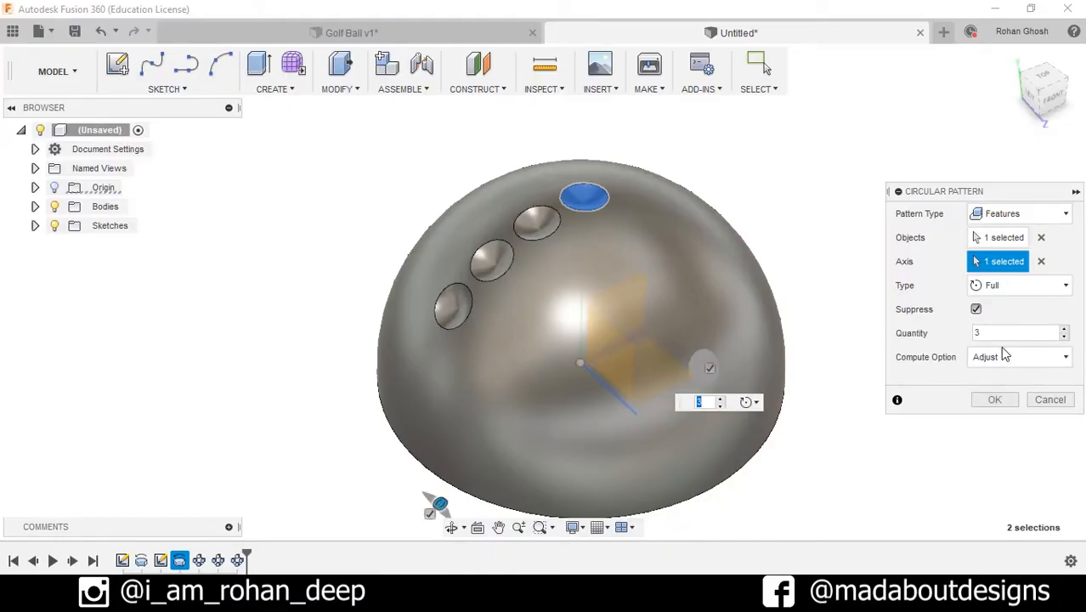
left_click(1019, 286)
type("2")
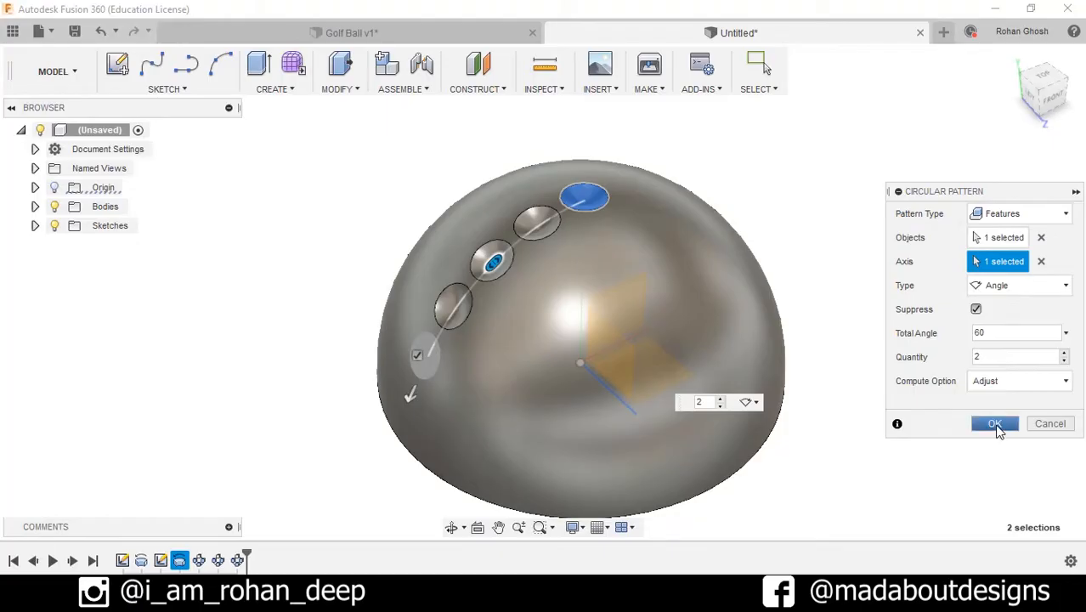
left_click(994, 423)
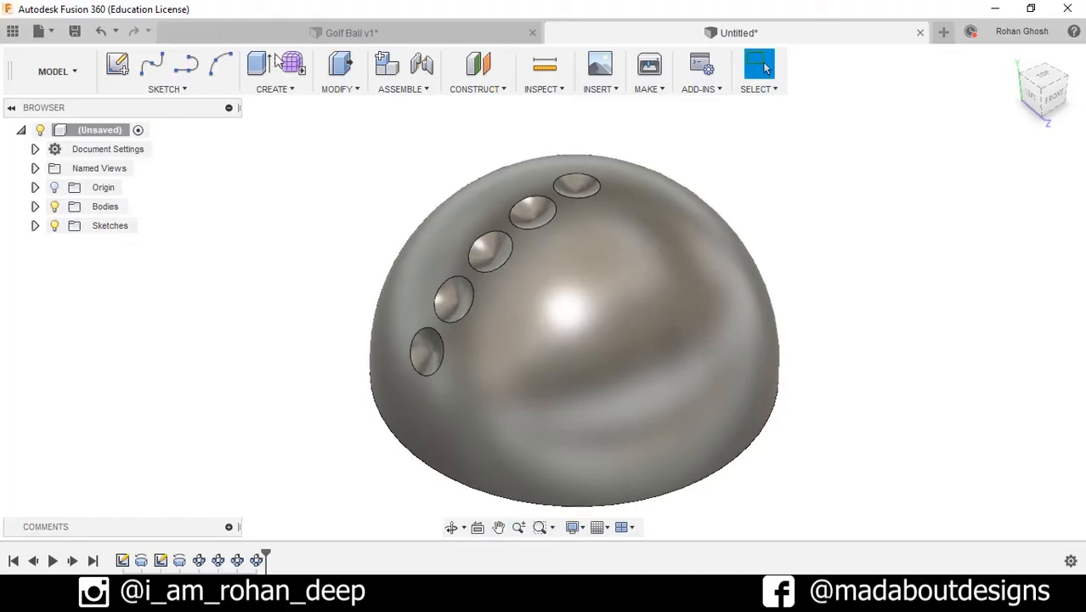
Step: Circular-pattern the top dimple about the axis over a 75° total angle, adding a sixth dimple
left_click(275, 71)
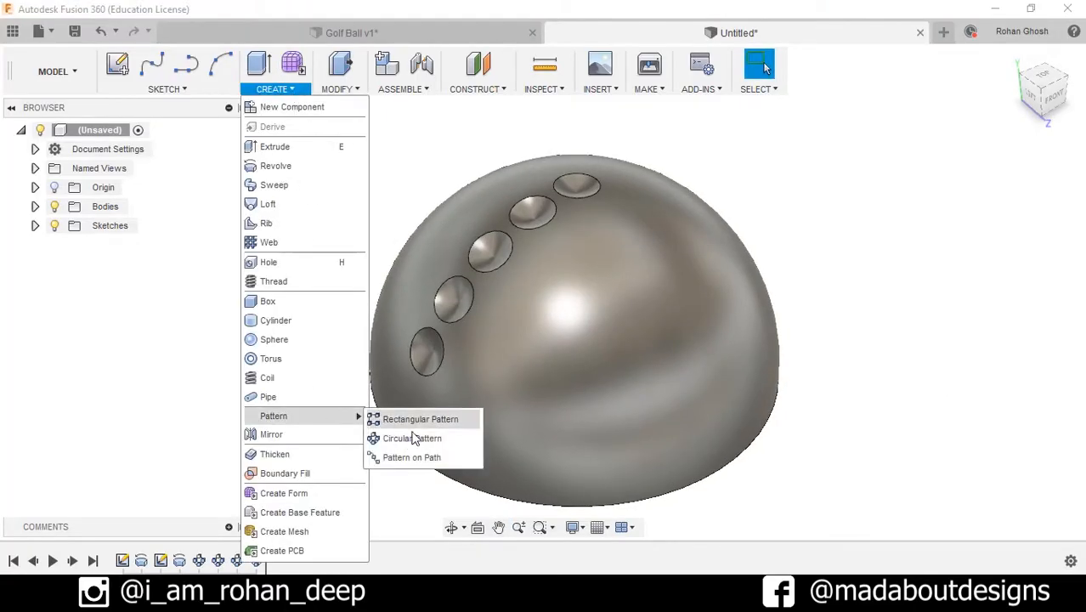
left_click(412, 438)
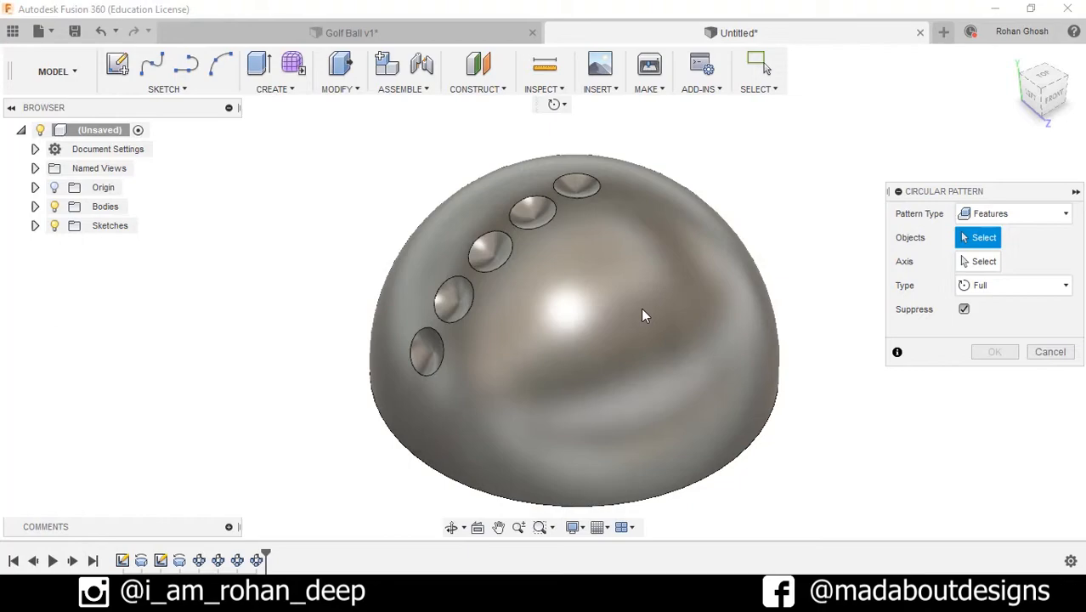
mouse_move(211, 565)
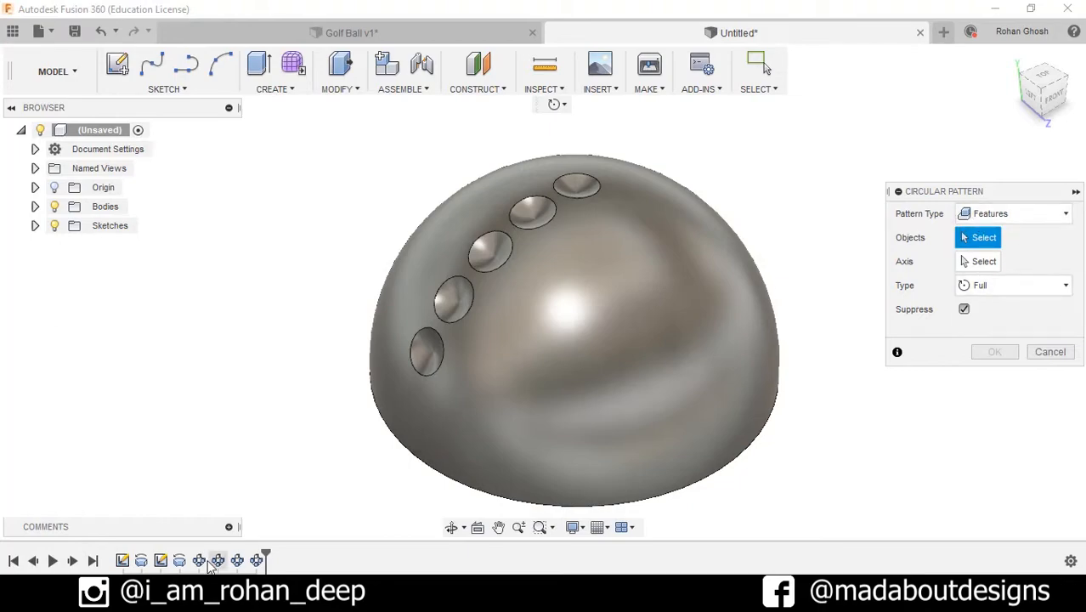
left_click(578, 186)
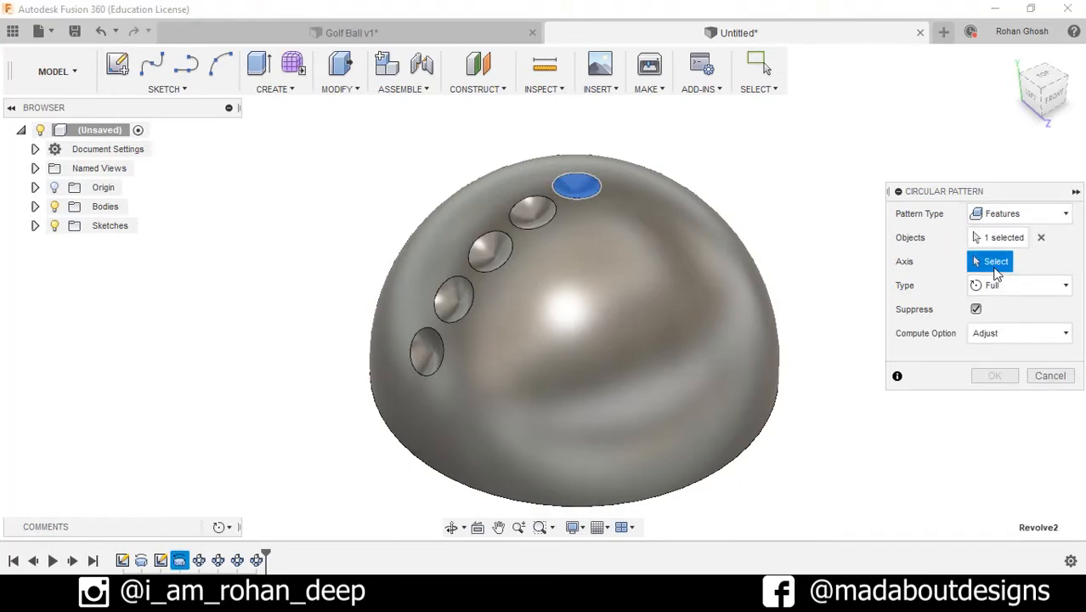
left_click(575, 358)
type("75")
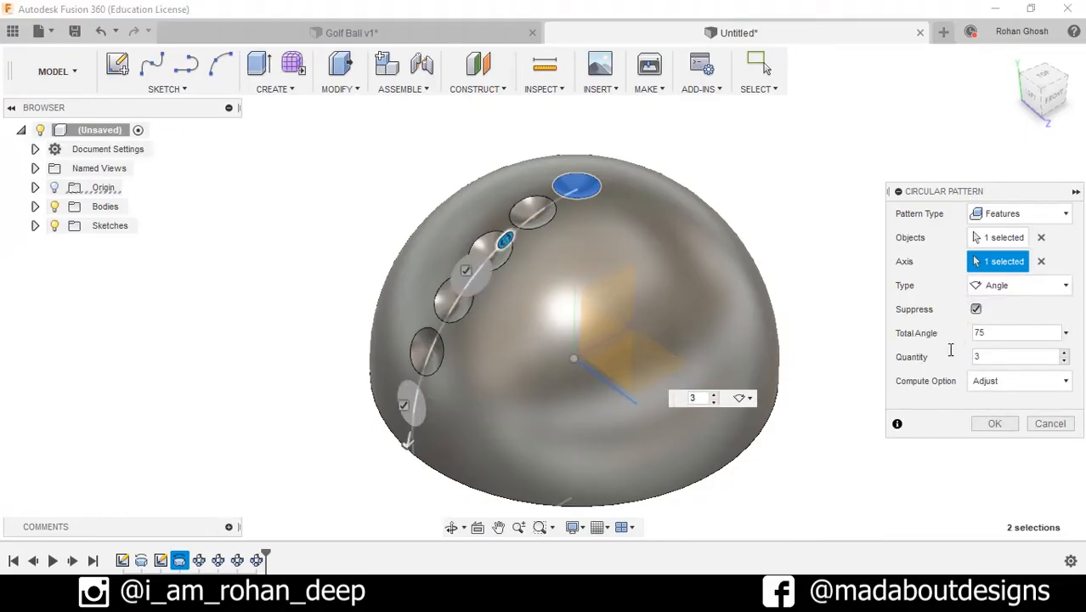
triple_click(693, 398)
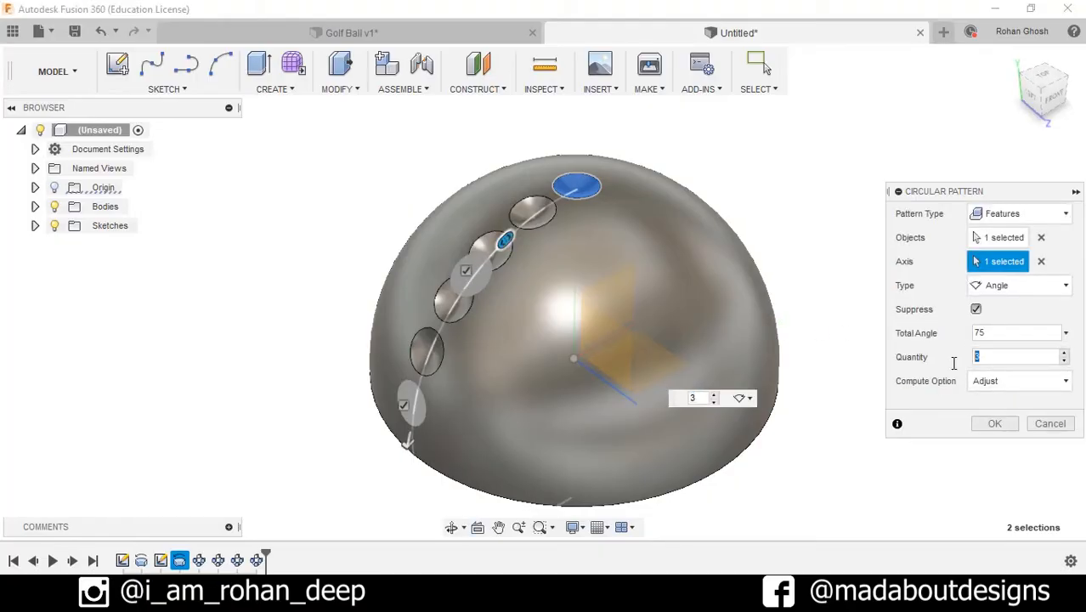
left_click(992, 423)
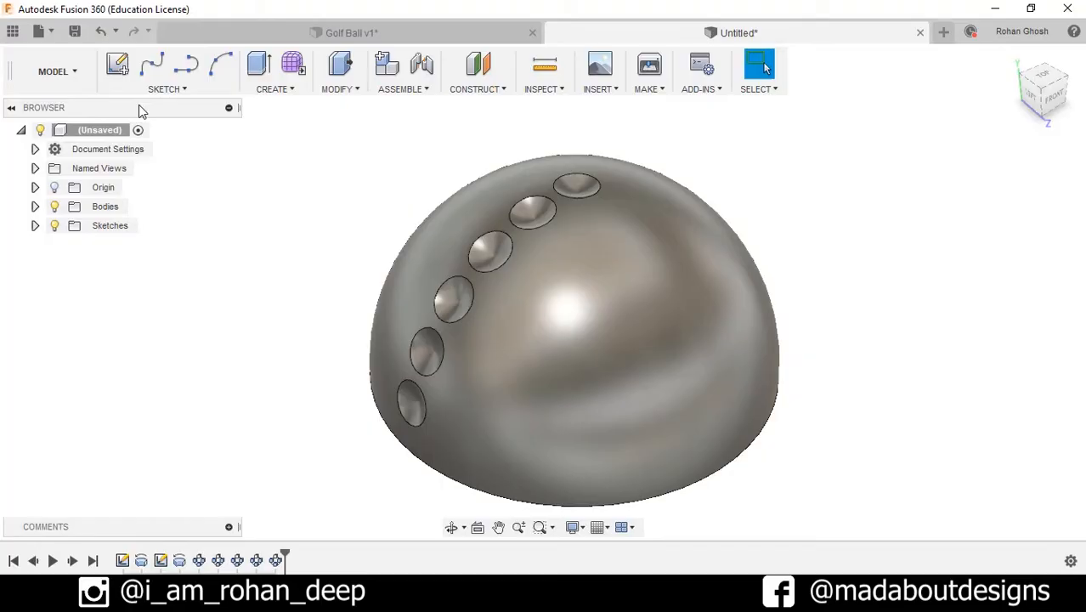
Step: Circular-pattern the top dimple over a 90° total angle, quantity 2, reaching the rim
left_click(272, 88)
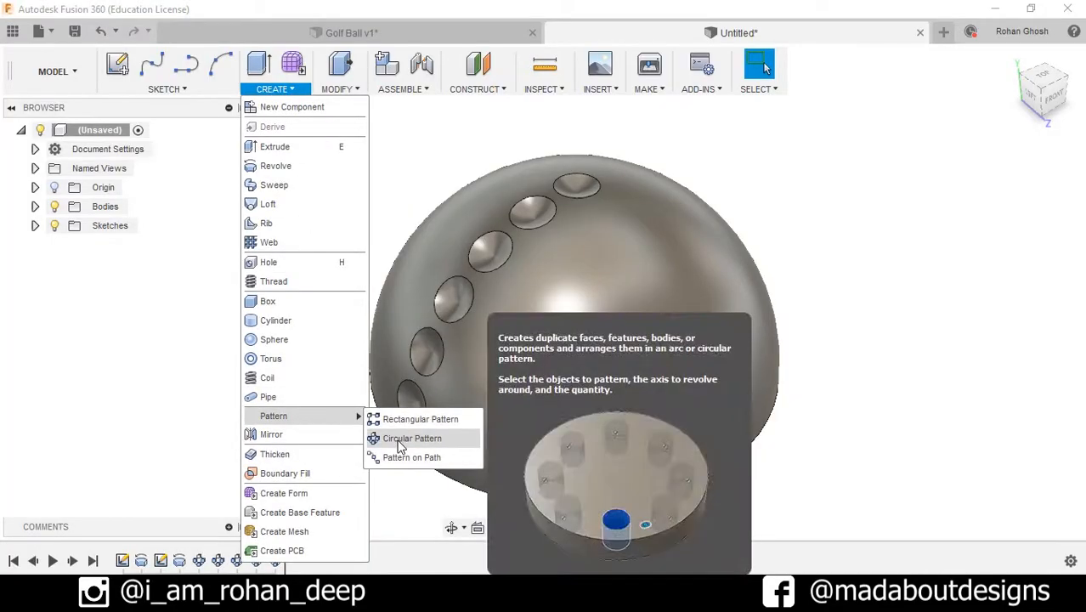
left_click(411, 439)
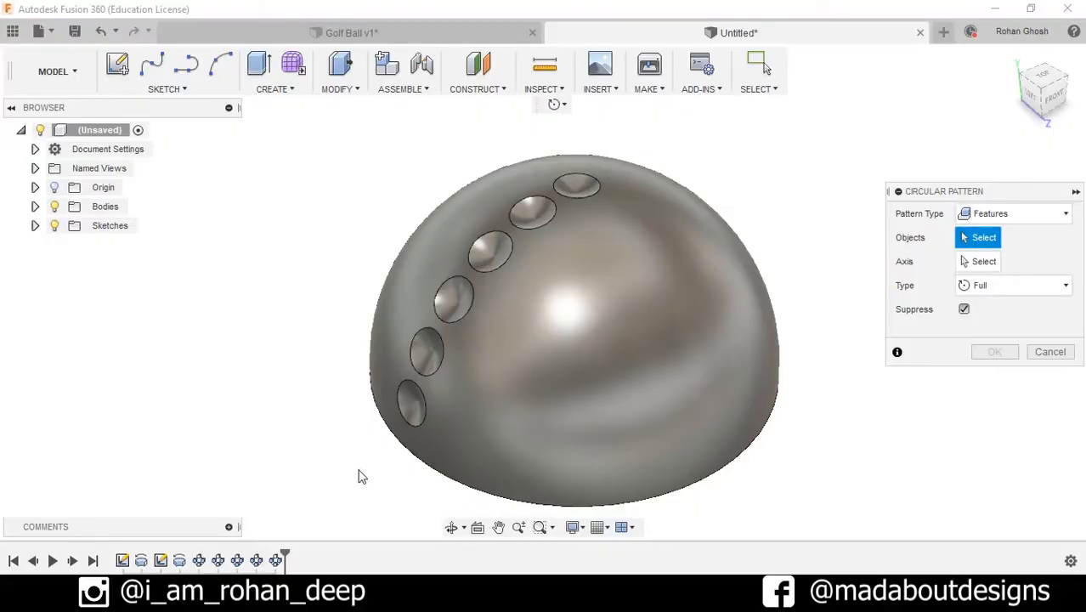
left_click(577, 185)
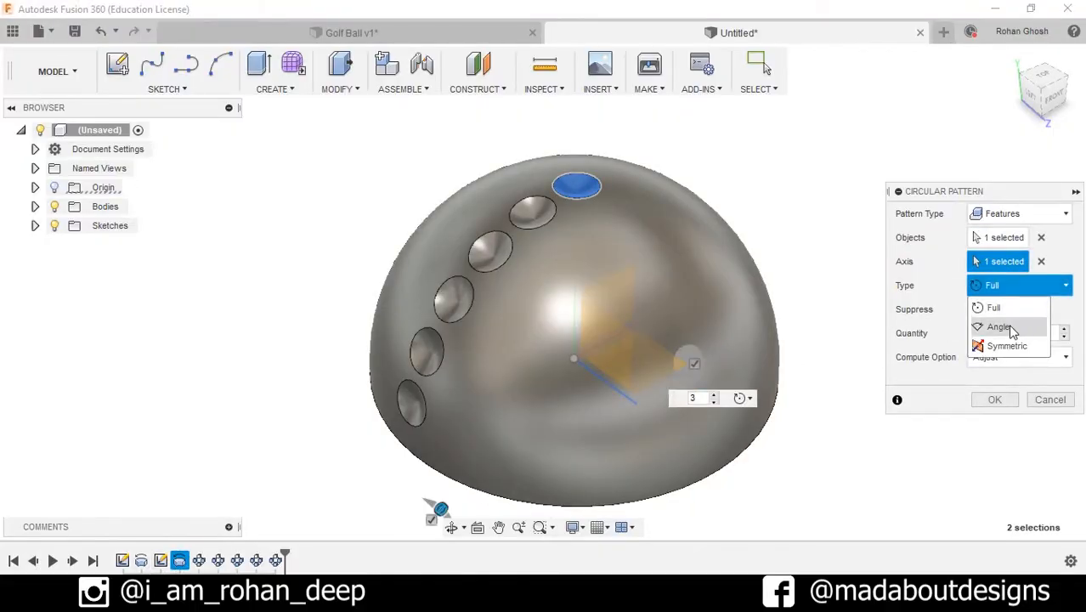
left_click(999, 326)
type("90")
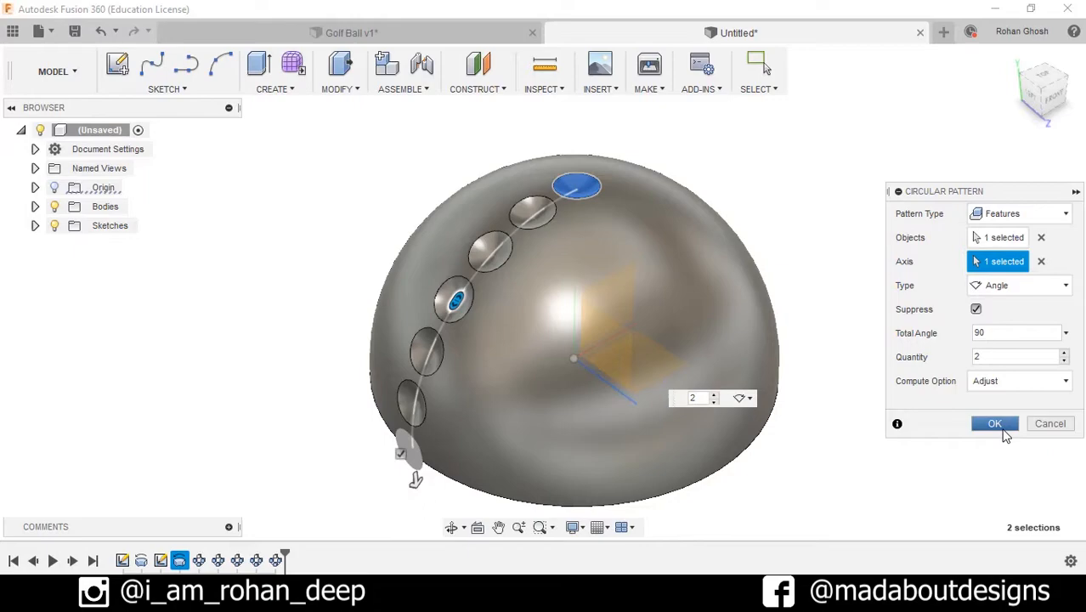
left_click(994, 423)
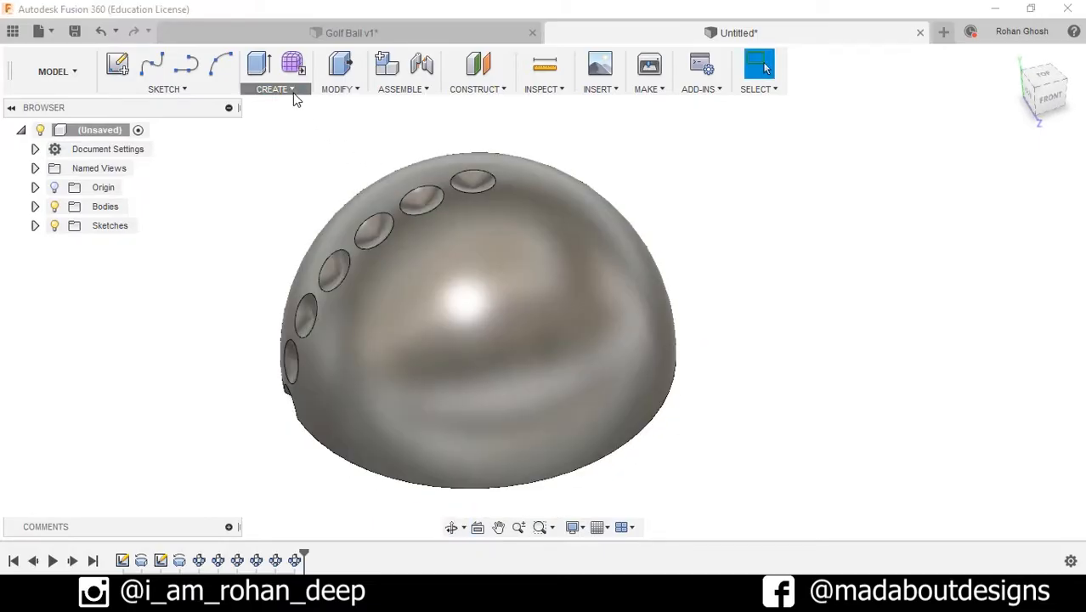
Step: Circular-pattern the second dimple fully around the vertical axis with quantity 6
left_click(273, 89)
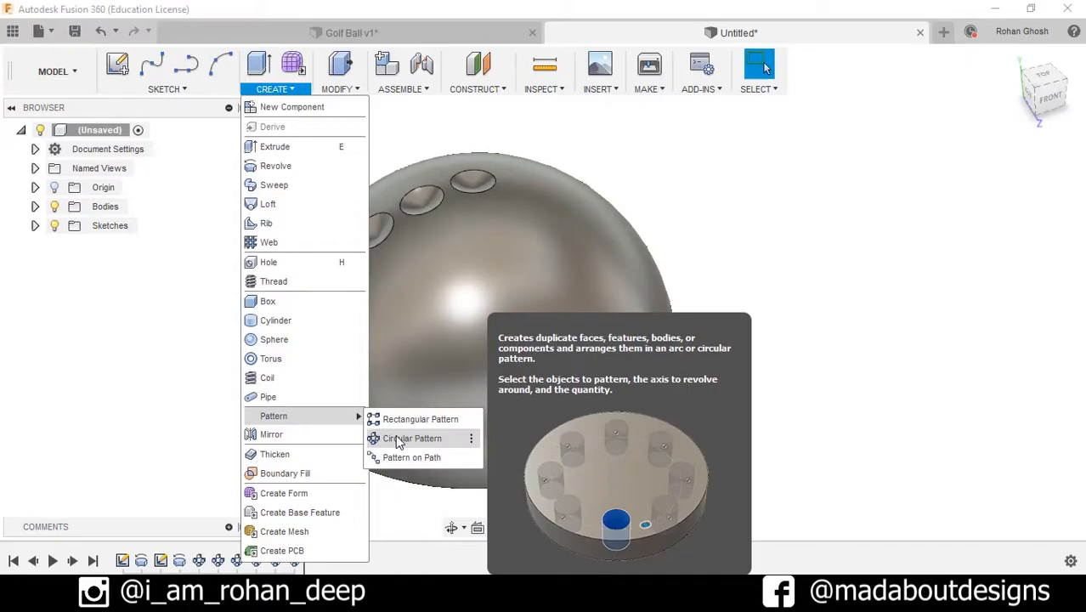
left_click(412, 439)
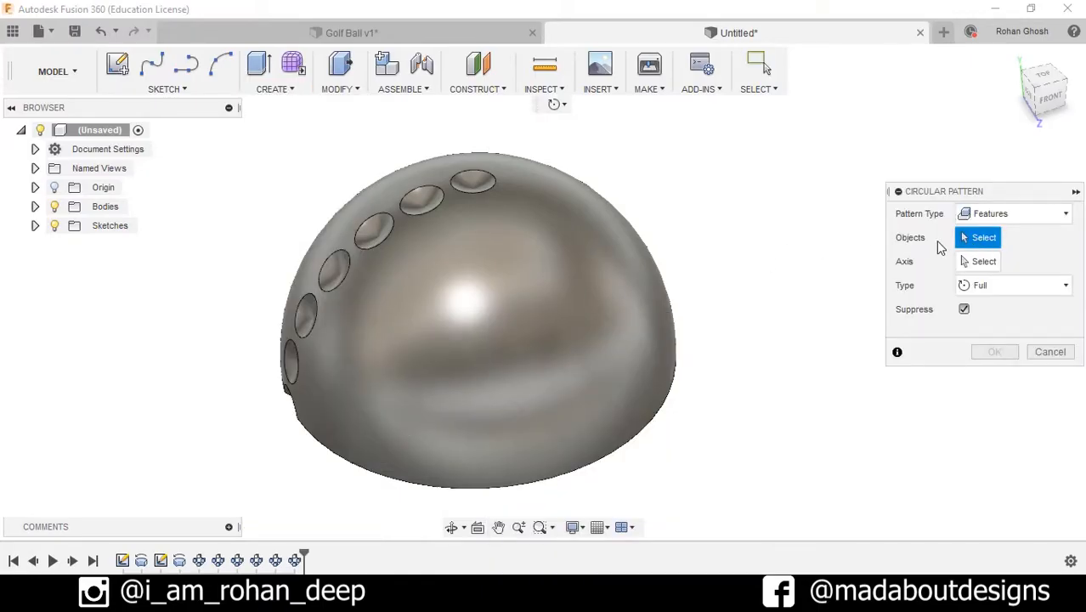
mouse_move(1001, 251)
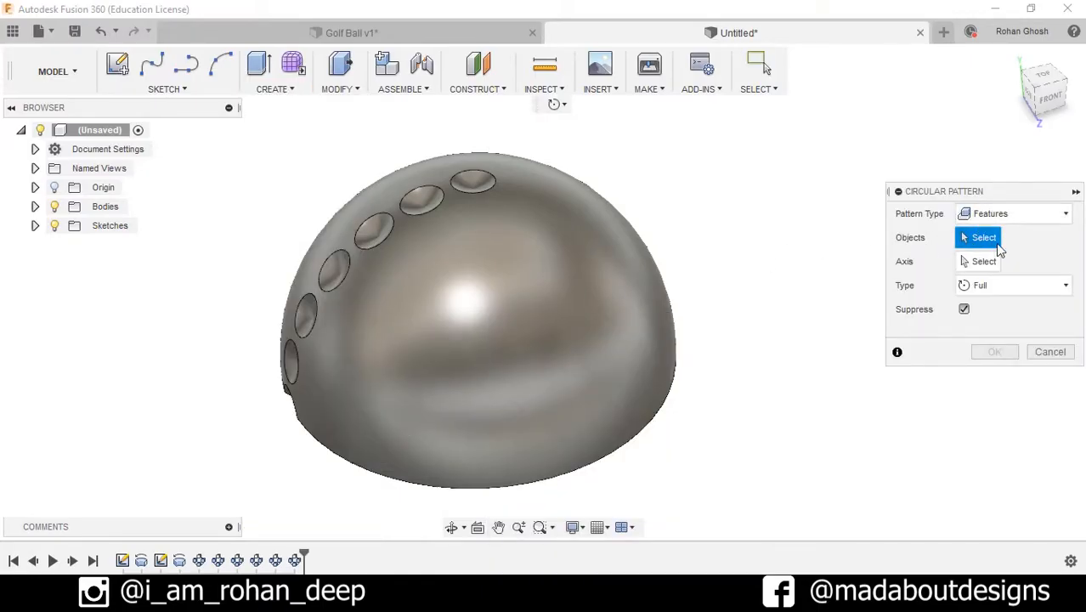
mouse_move(199, 561)
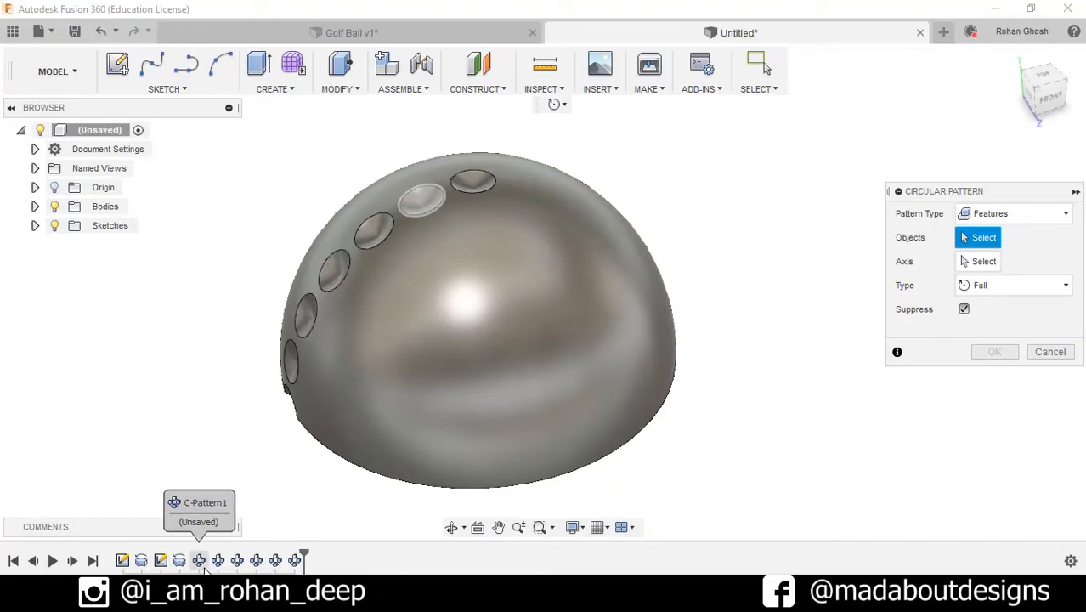
left_click(422, 200)
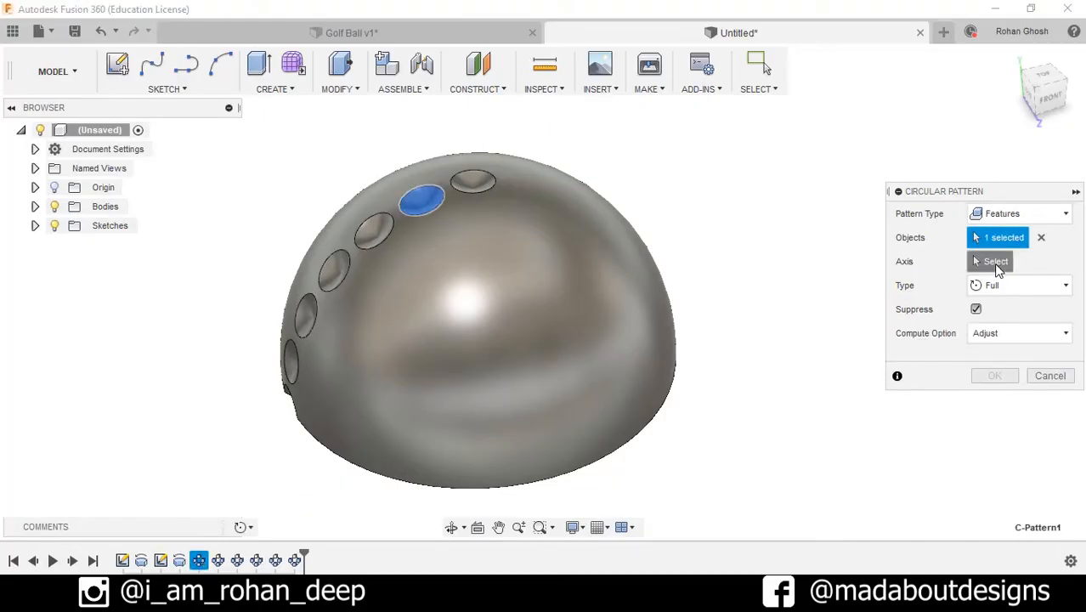
left_click(996, 261)
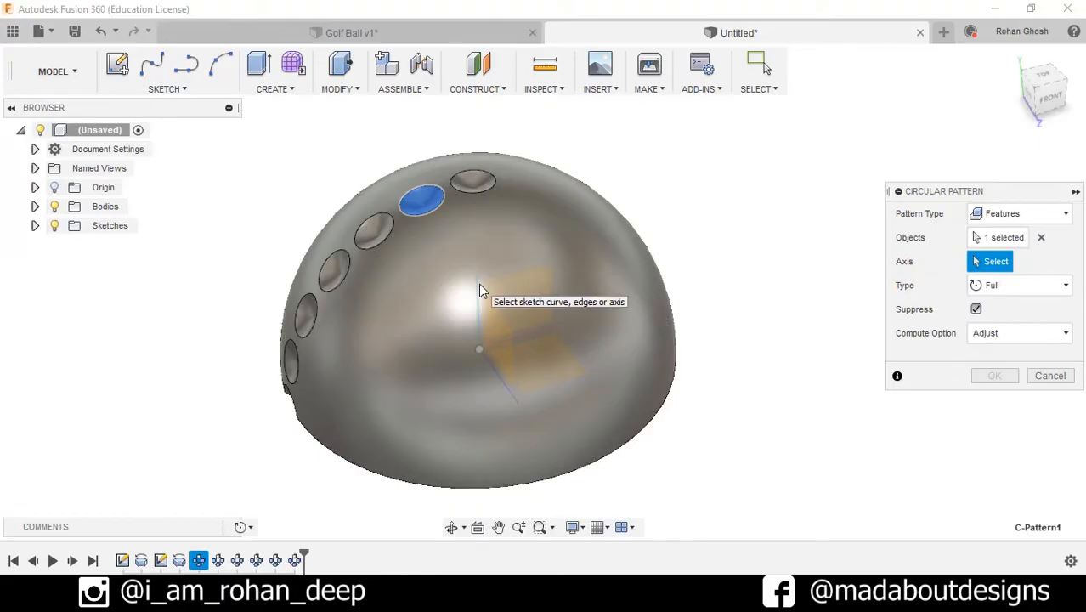
left_click(518, 205)
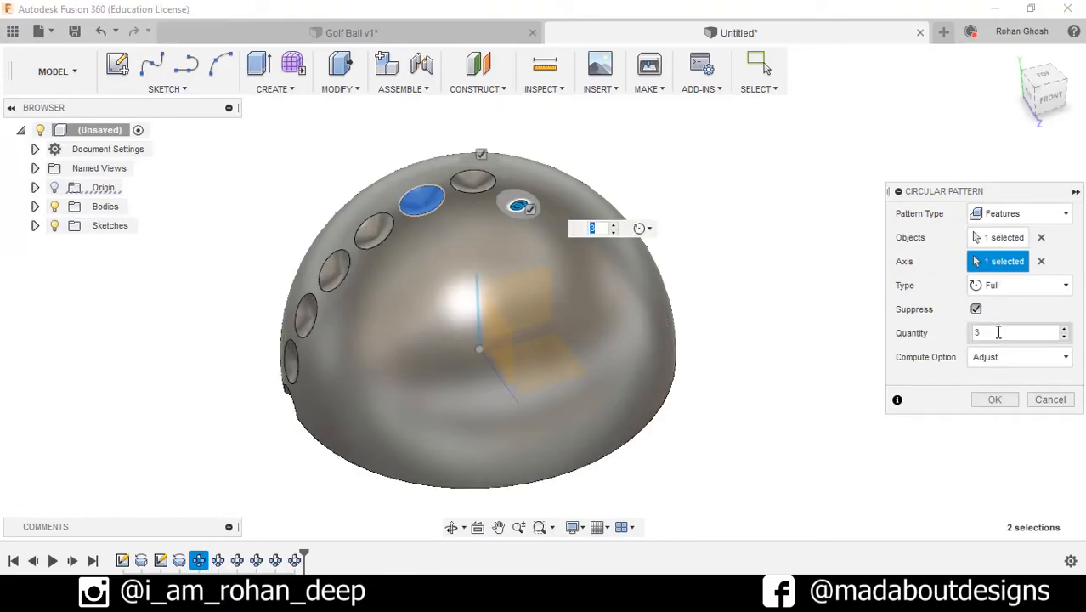
type("4")
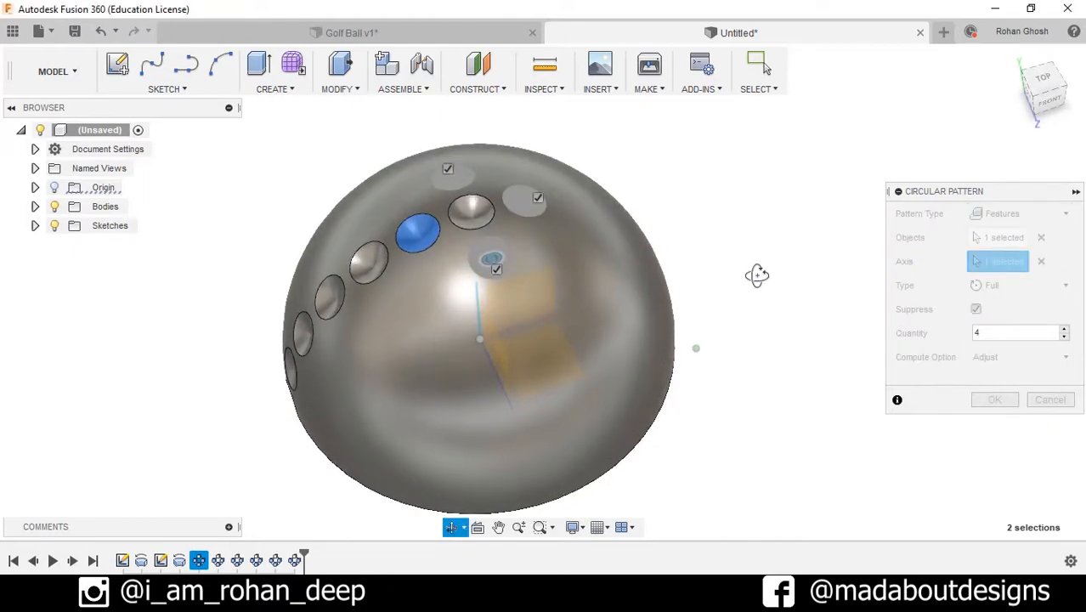
left_click(493, 258)
type("6")
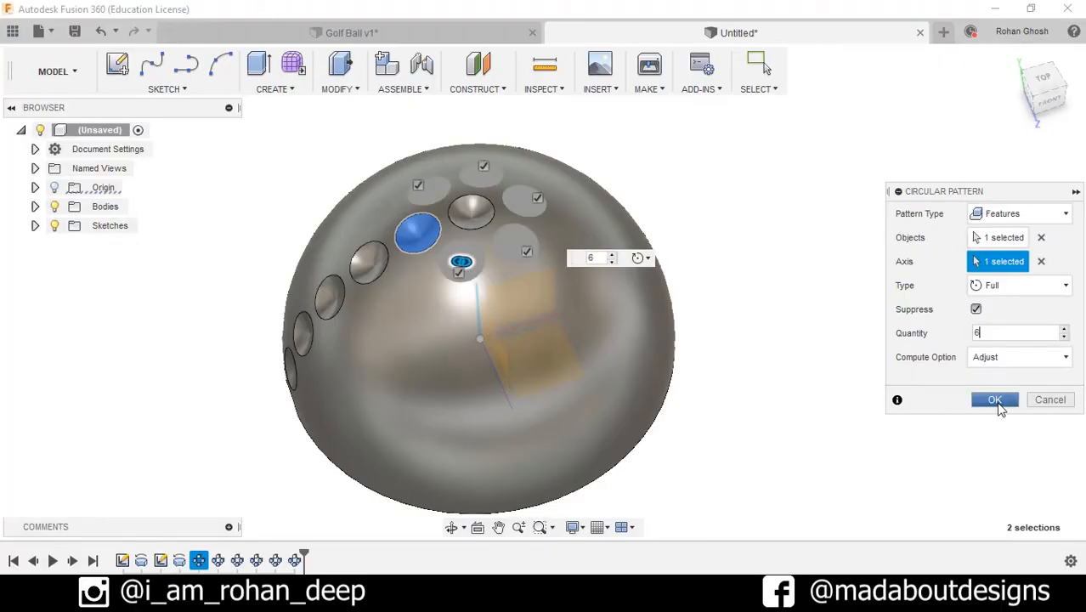
left_click(994, 399)
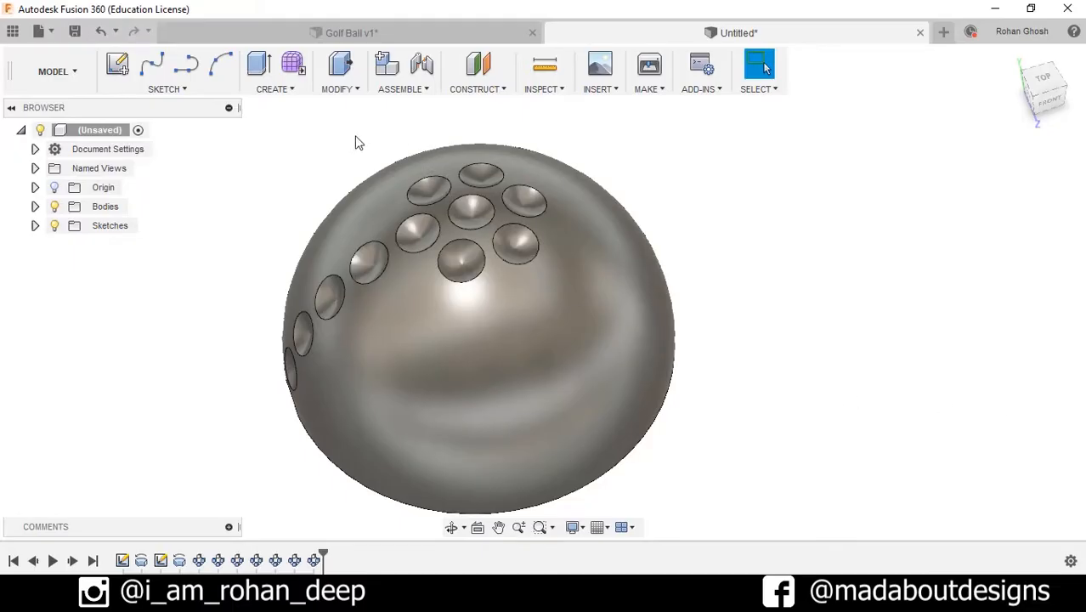
left_click(275, 72)
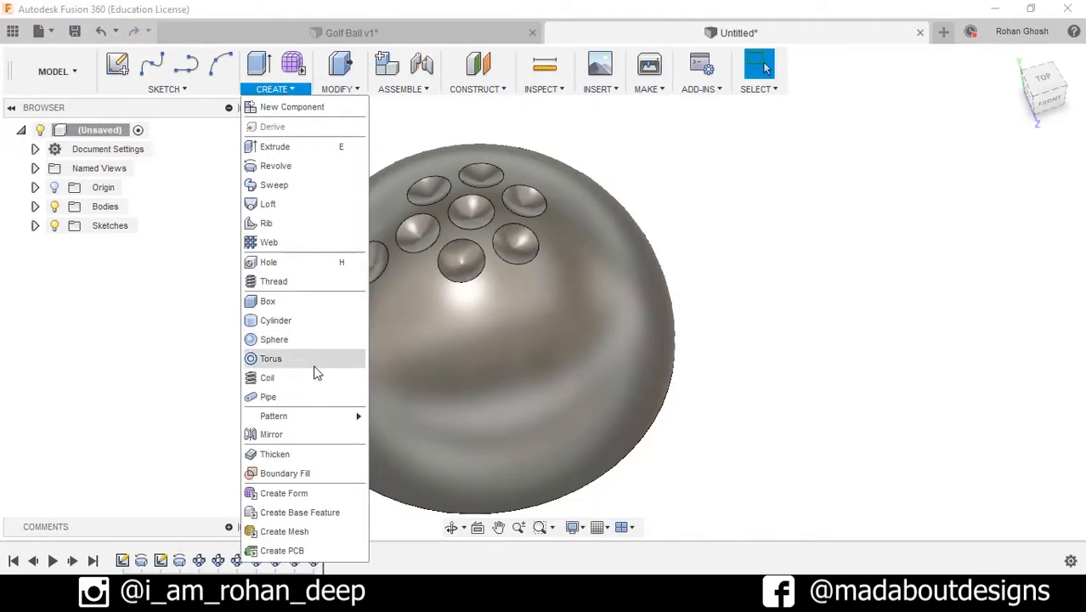
Step: Circular-pattern the third dimple fully around the vertical axis with quantity 12
left_click(273, 415)
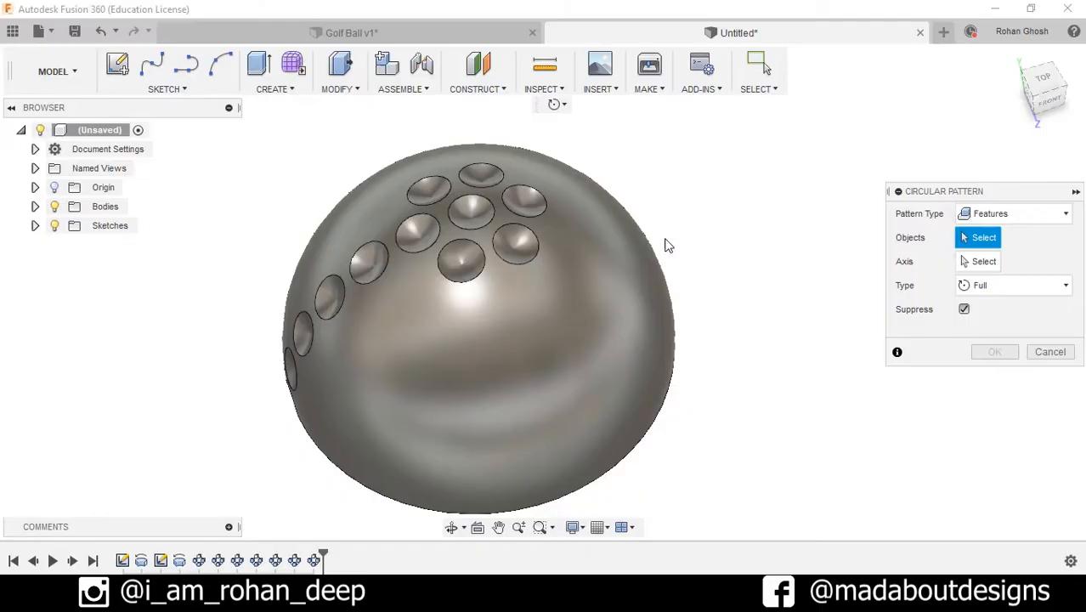
mouse_move(218, 560)
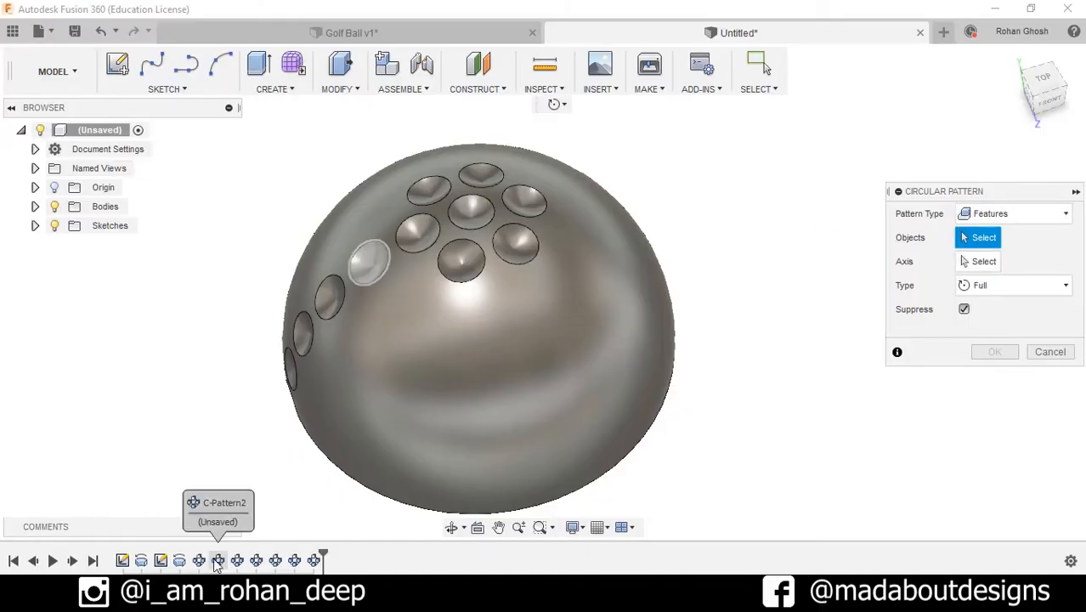
left_click(370, 262)
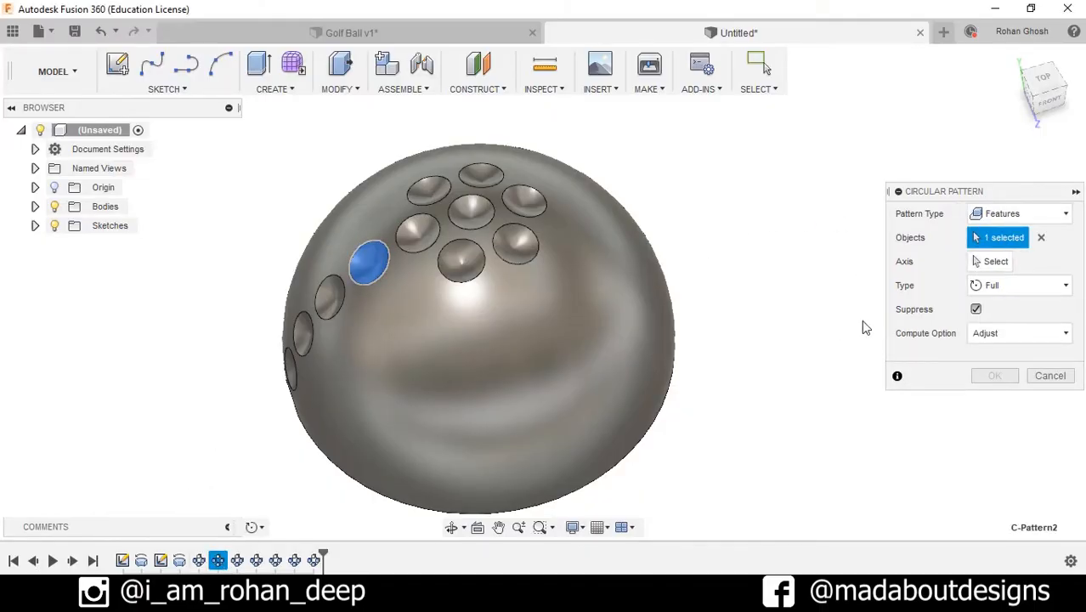
left_click(995, 261)
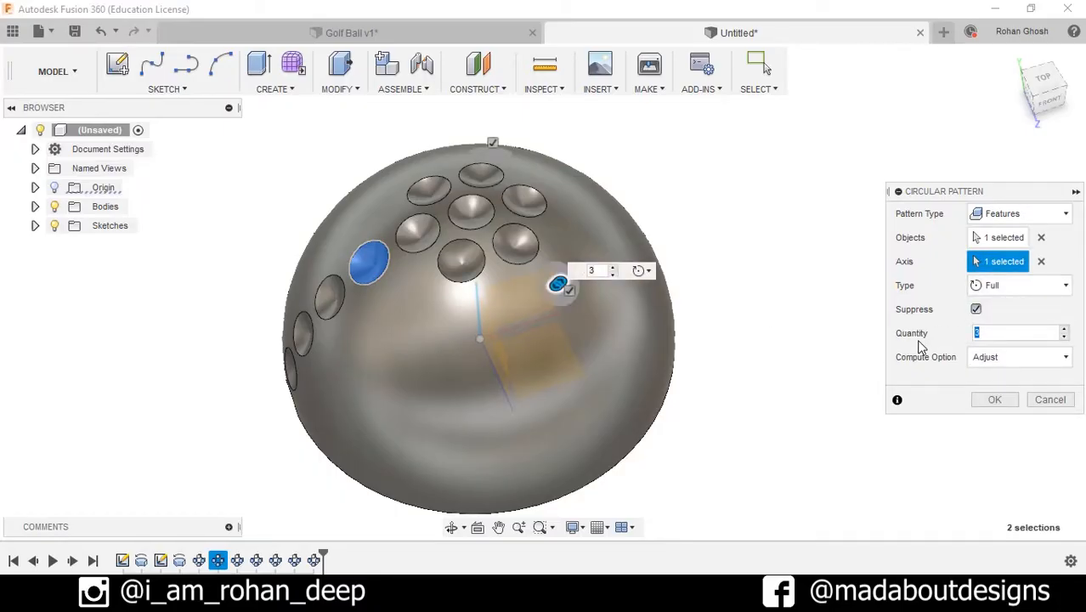
type("12")
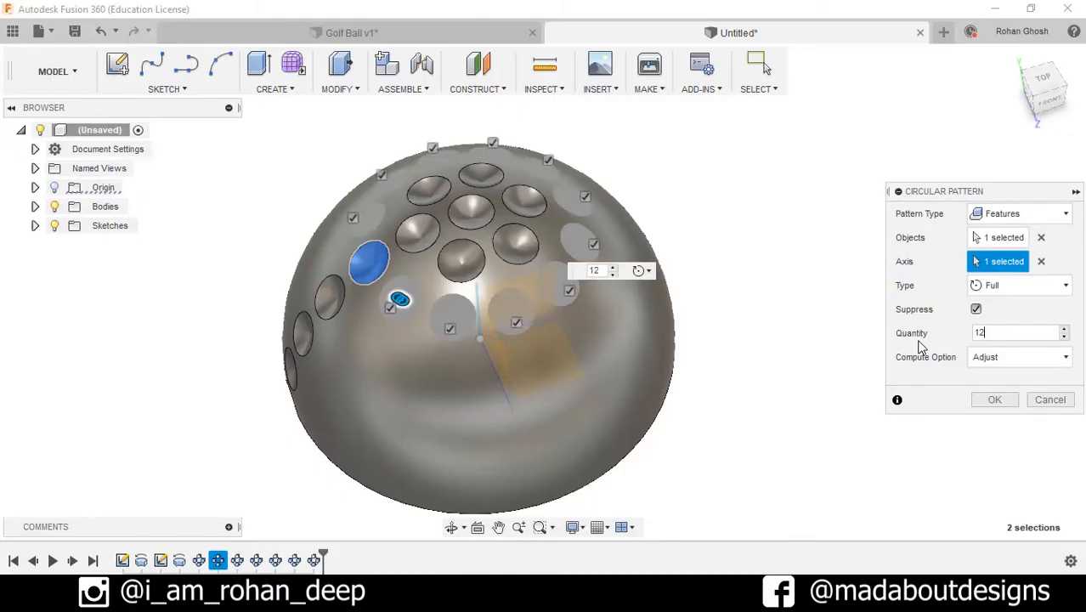
left_click(994, 399)
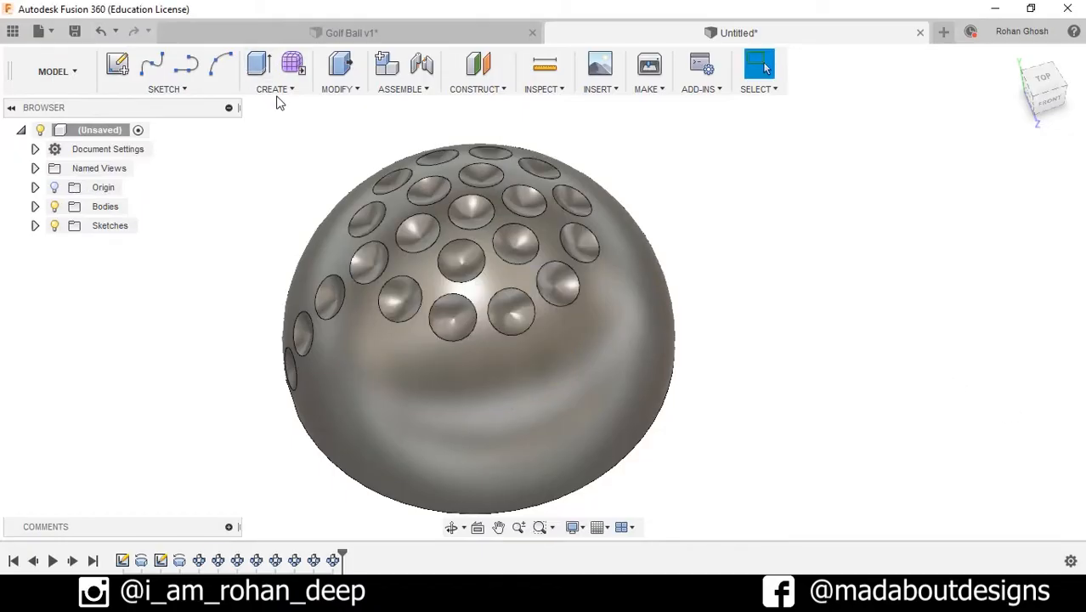
left_click(275, 89)
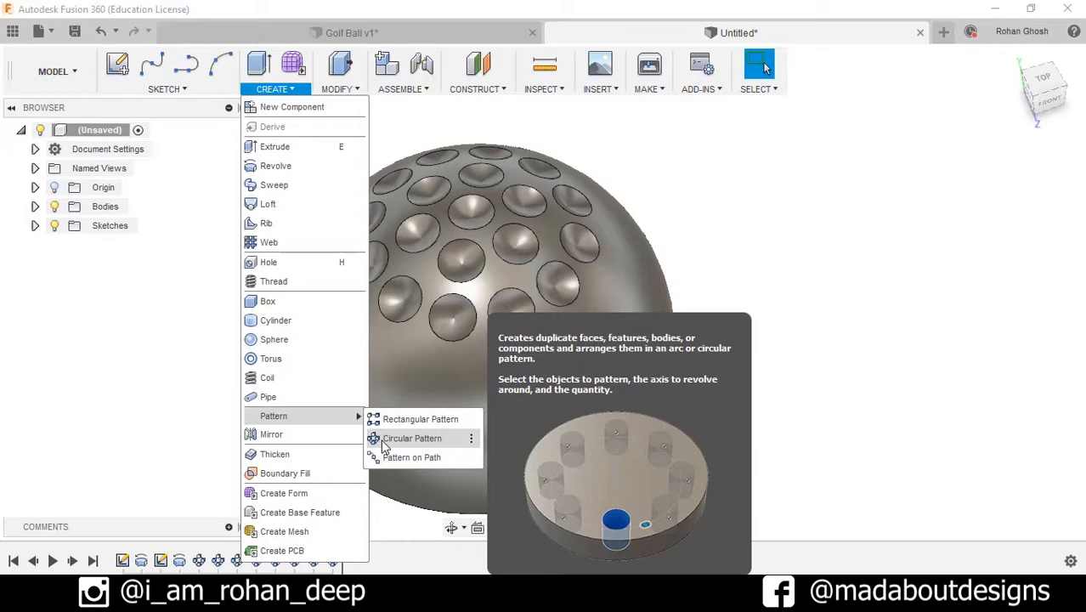
Step: Circular-pattern the fourth dimple fully around the vertical axis with quantity 18
left_click(411, 438)
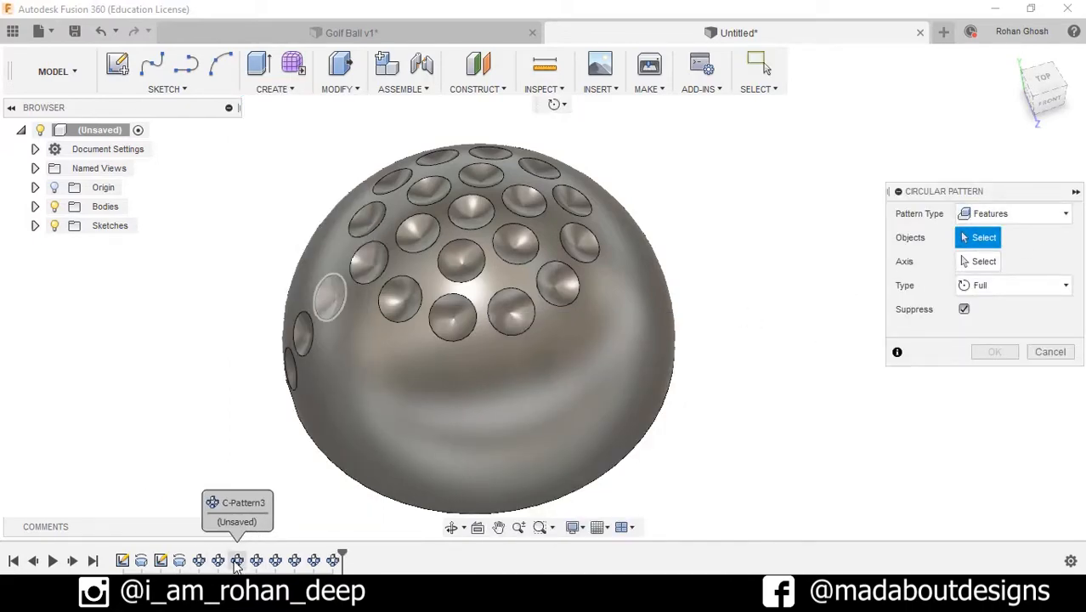
left_click(329, 296)
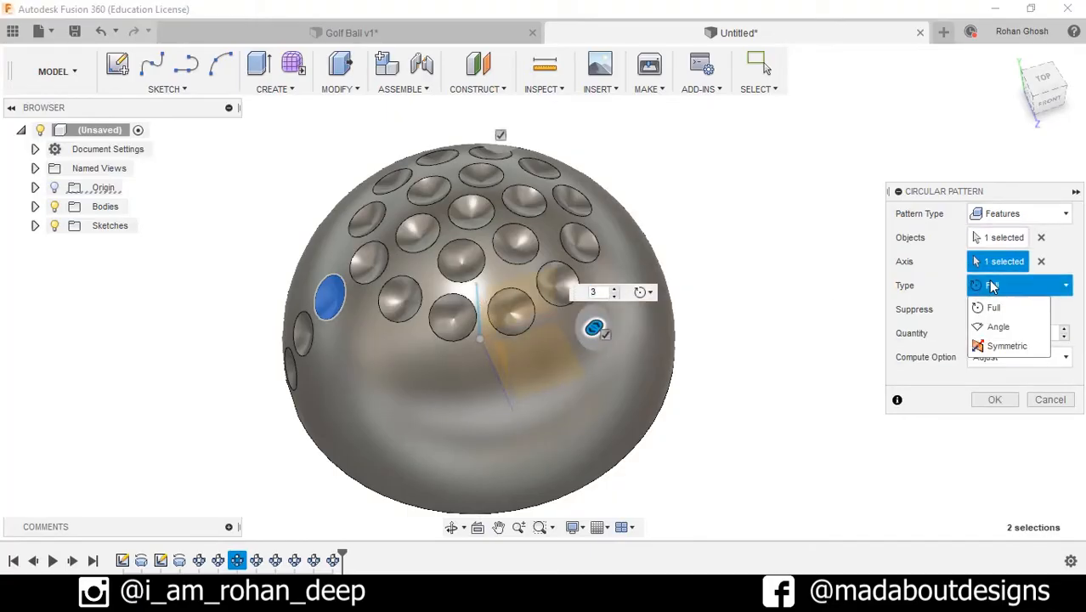
left_click(992, 306)
type("18")
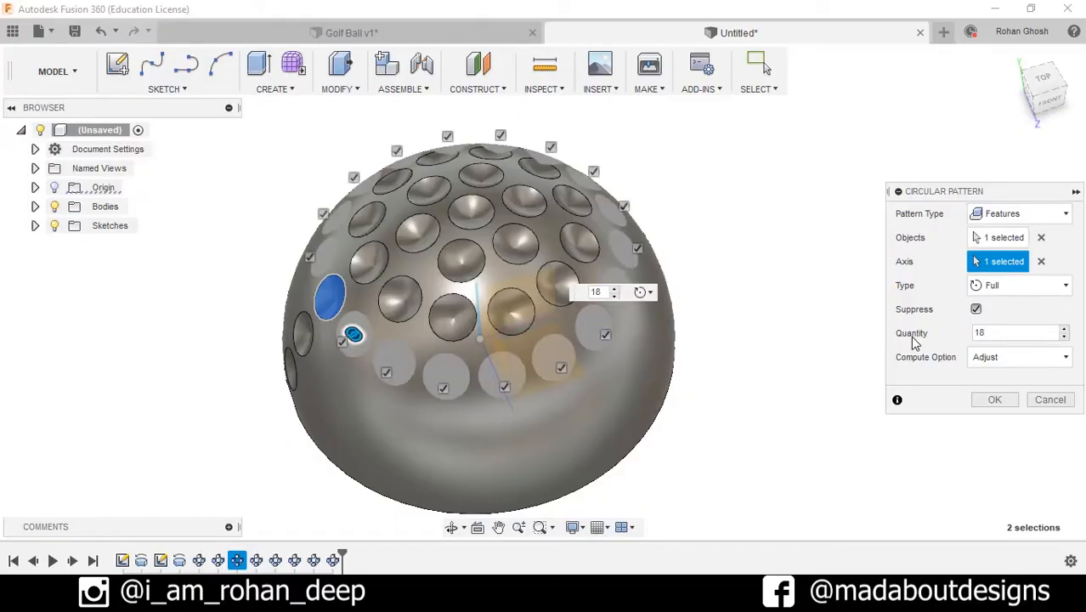
left_click(994, 399)
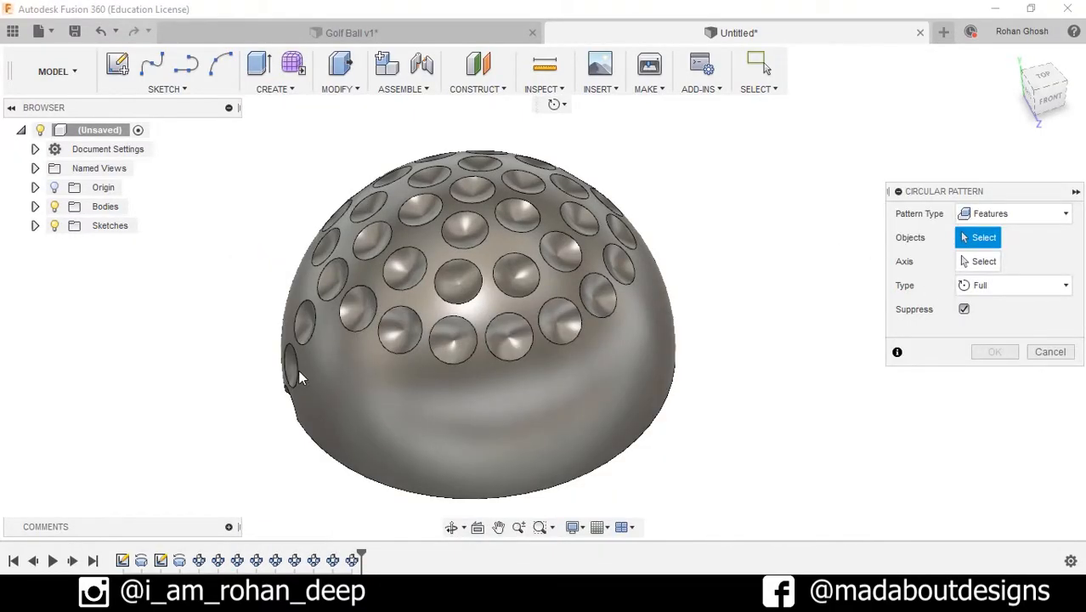
Step: Circular-pattern the fifth dimple fully around the vertical axis with quantity 21
left_click(302, 322)
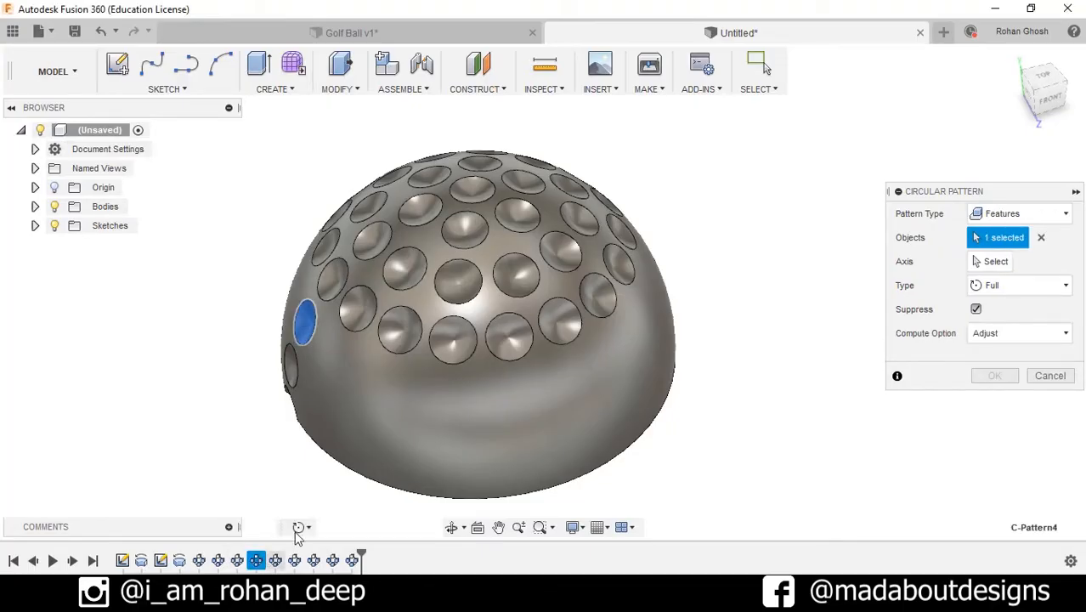
left_click(996, 261)
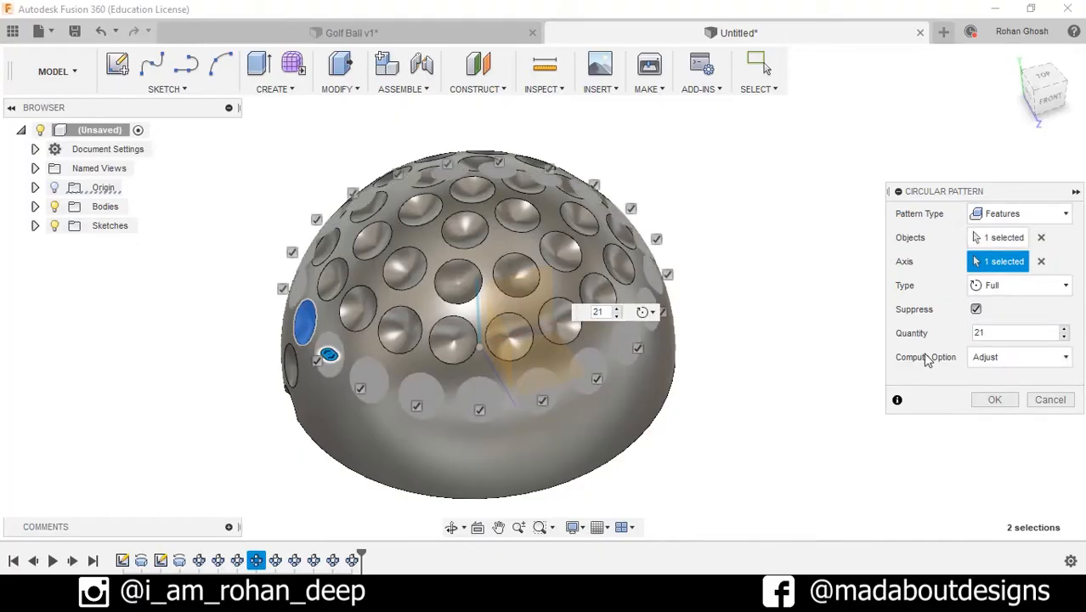
left_click(994, 399)
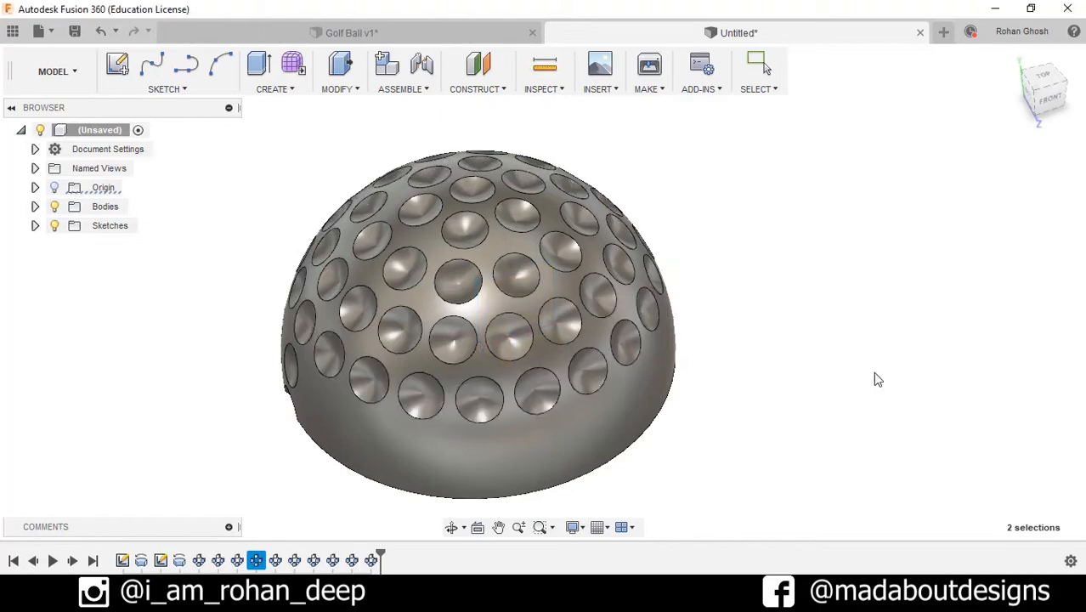
left_click(276, 88)
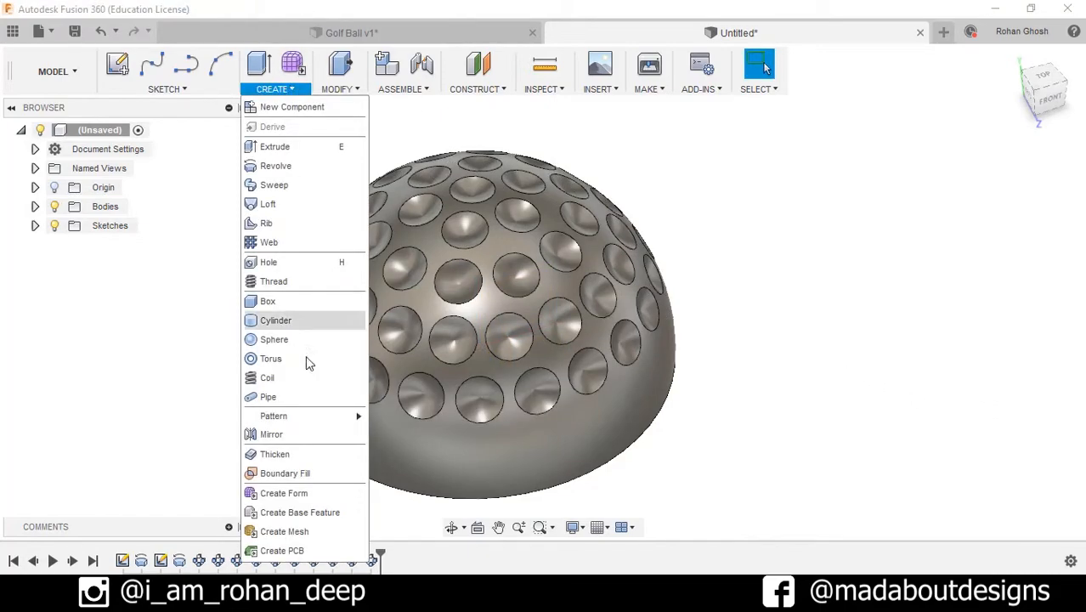
Step: Circular-pattern the sixth dimple fully around the vertical axis with quantity 24
left_click(271, 414)
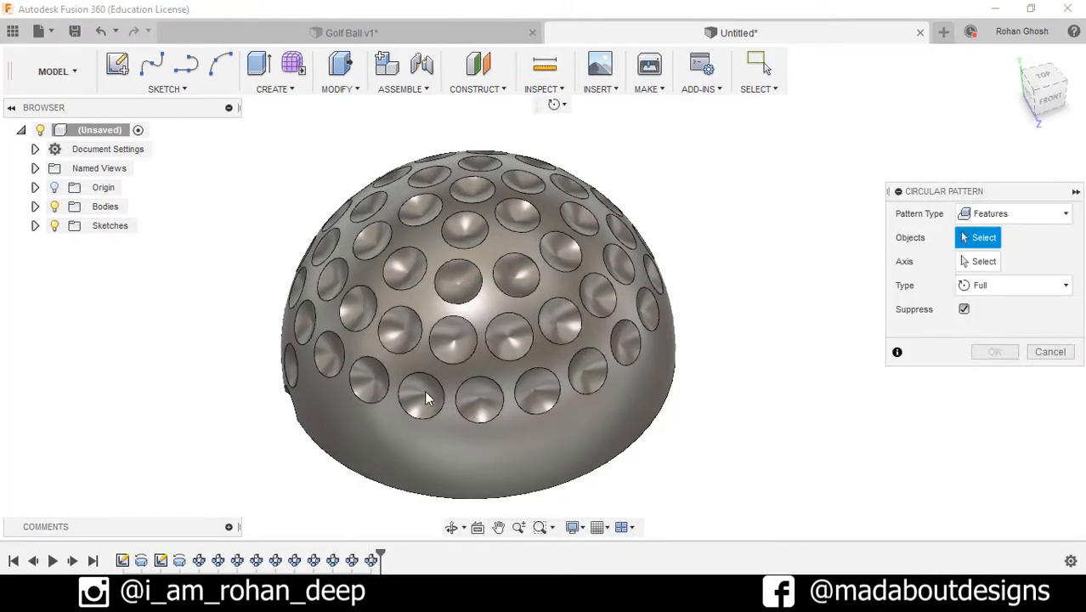
mouse_move(238, 560)
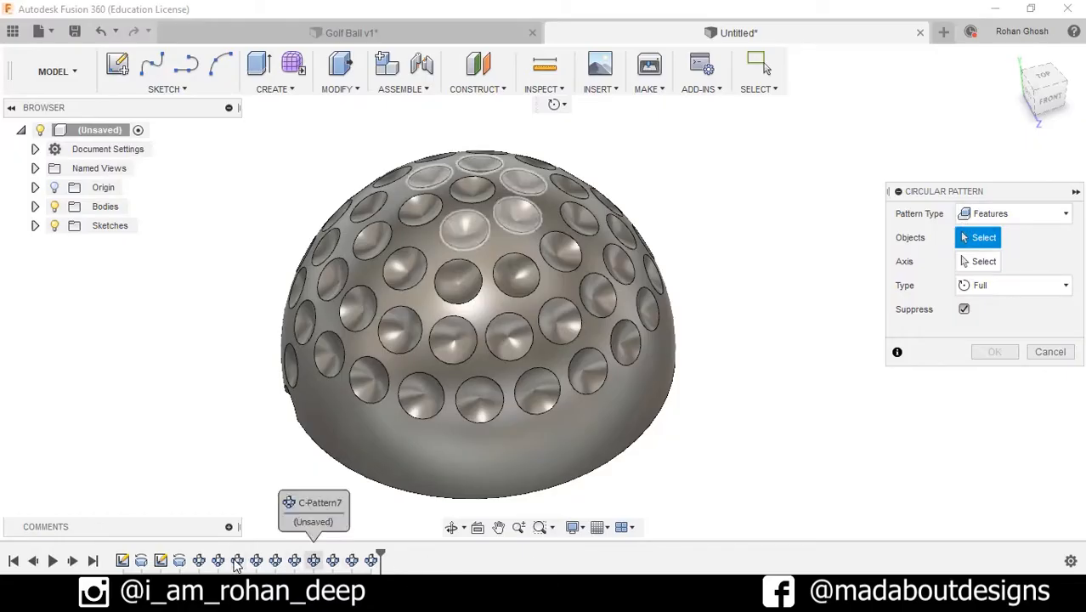
mouse_move(276, 561)
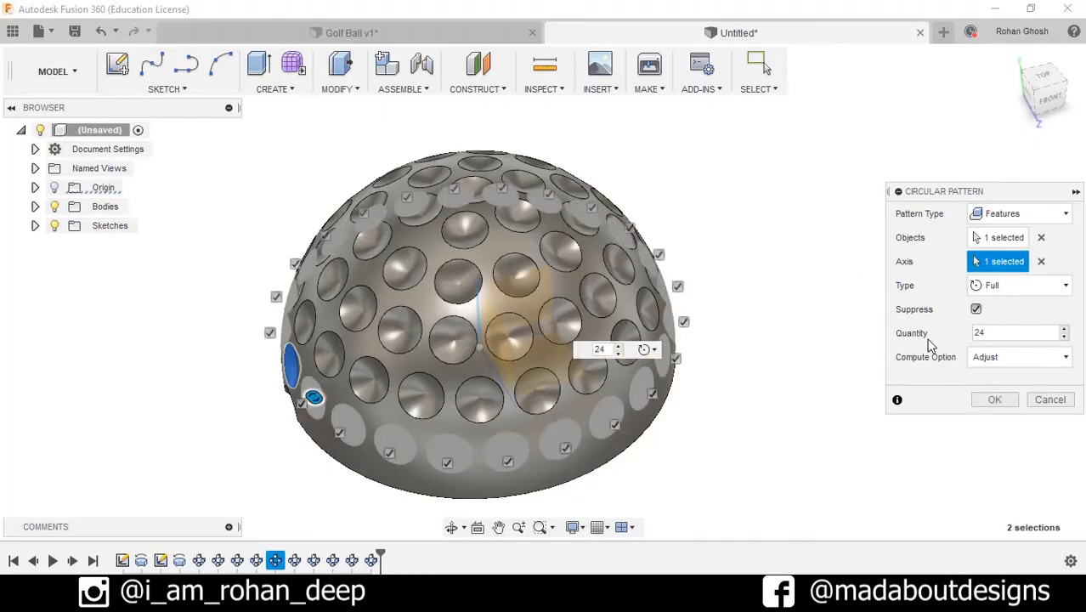
left_click(275, 88)
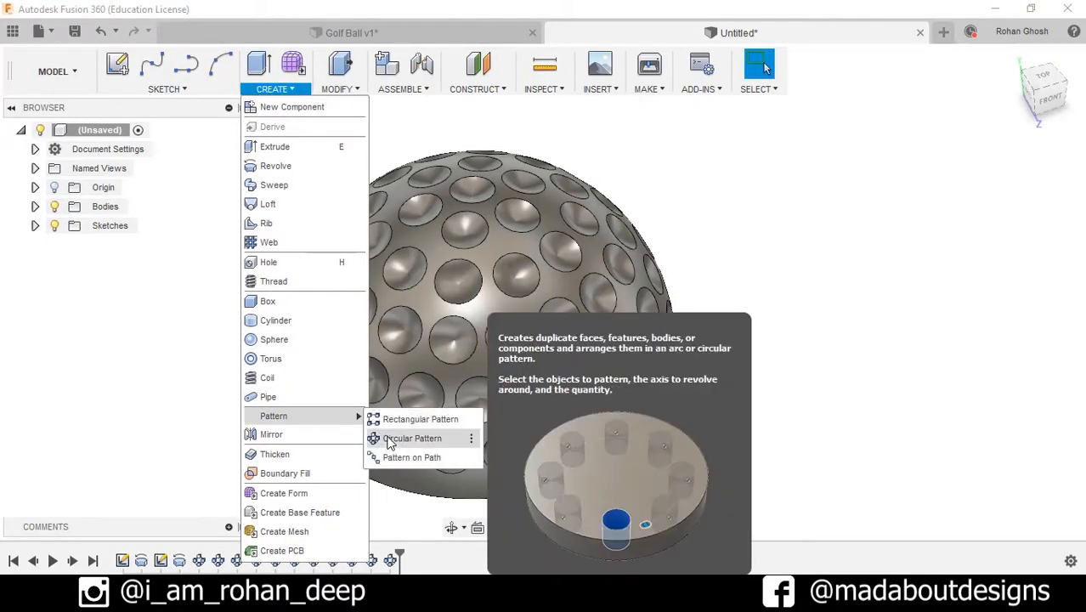
Step: Circular-pattern the rim dimple fully around the vertical axis with quantity 27, then view from the front
left_click(411, 439)
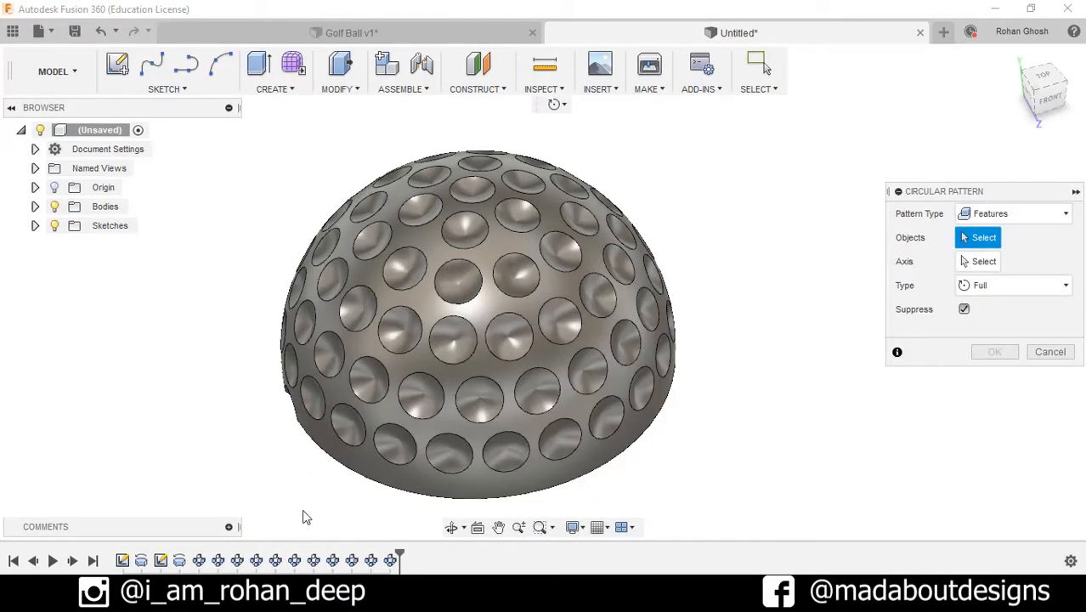
mouse_move(294, 561)
type("27")
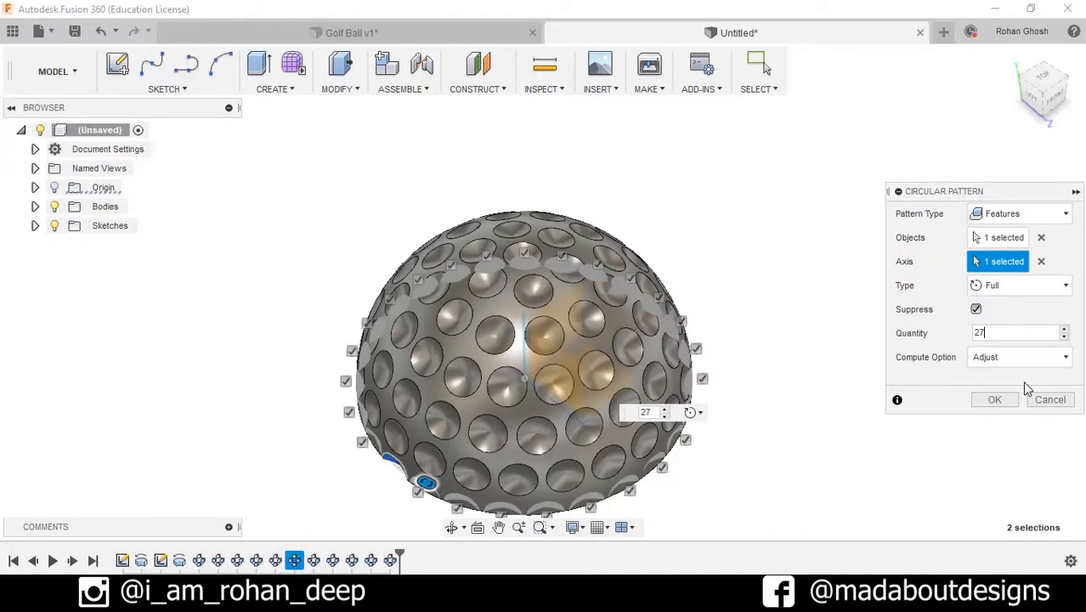
left_click(994, 399)
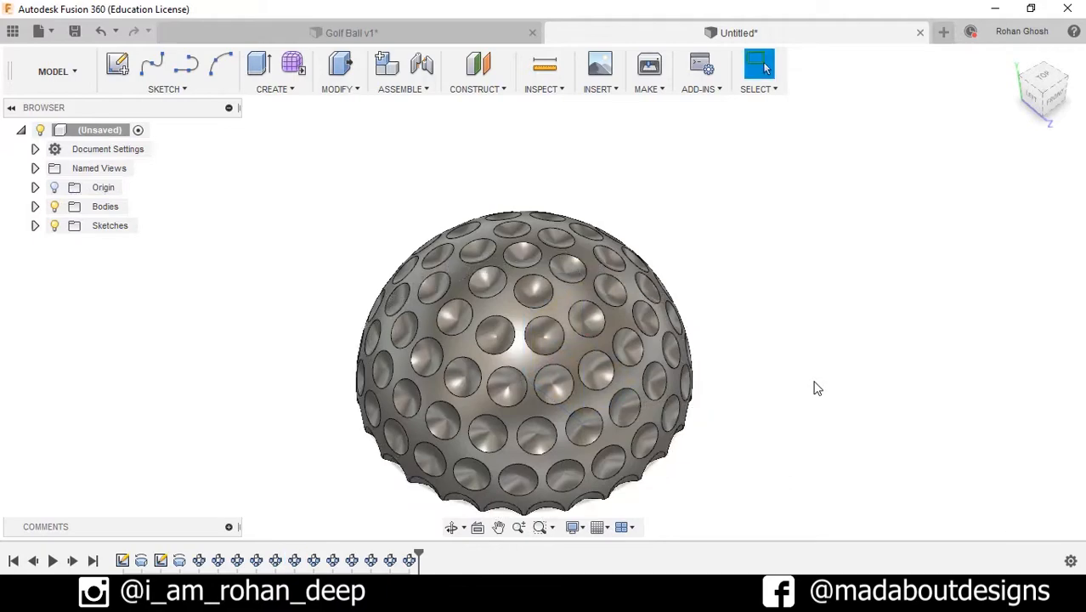
left_click(1043, 90)
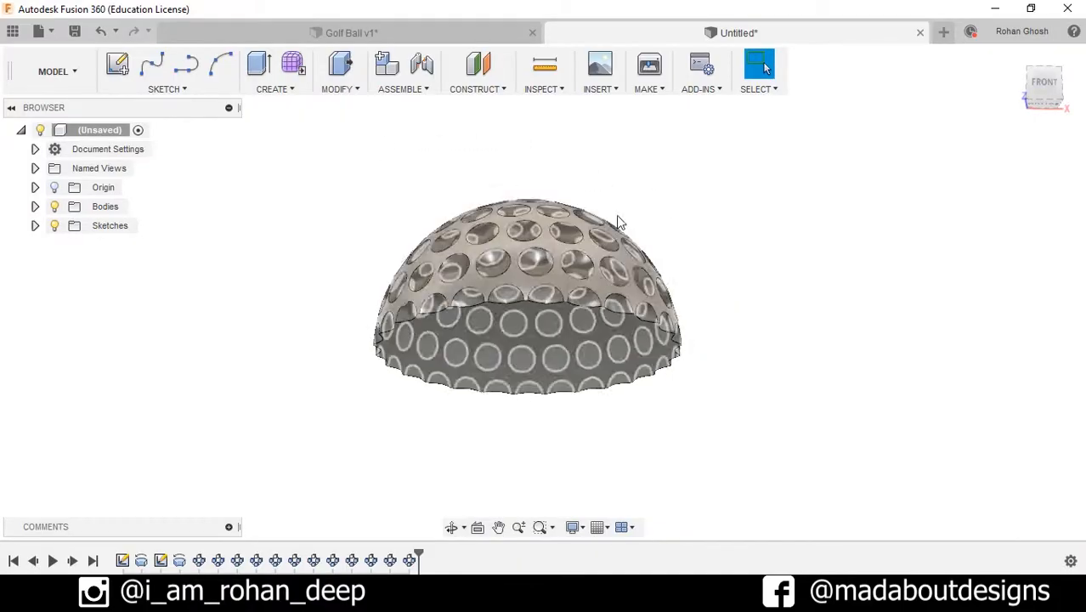
Step: Mirror the dimpled hemisphere body across its flat base plane to complete the sphere
left_click(272, 89)
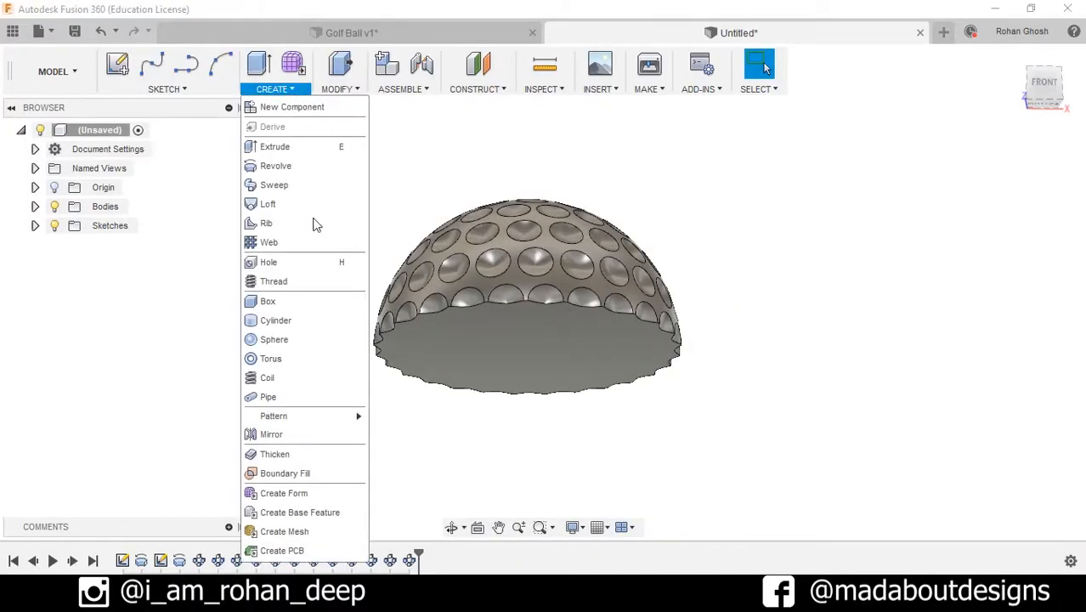
left_click(272, 435)
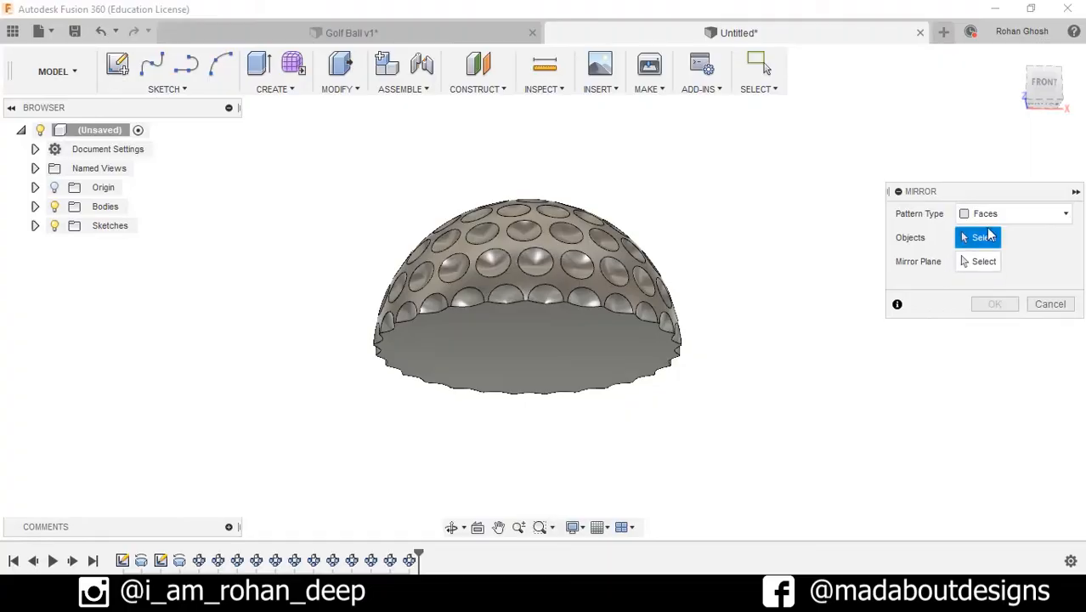
left_click(1011, 215)
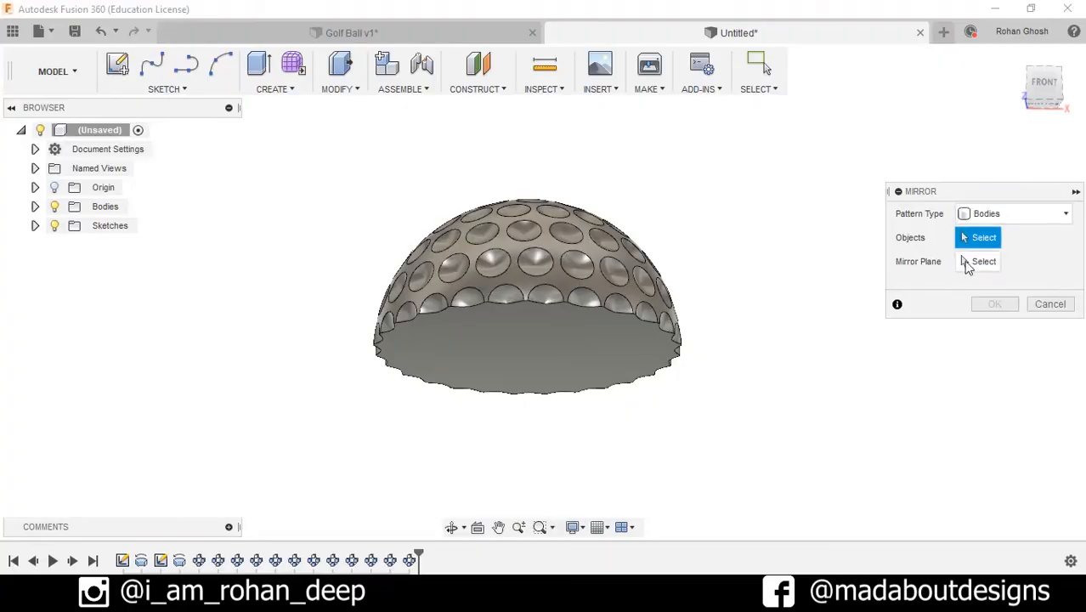
left_click(527, 297)
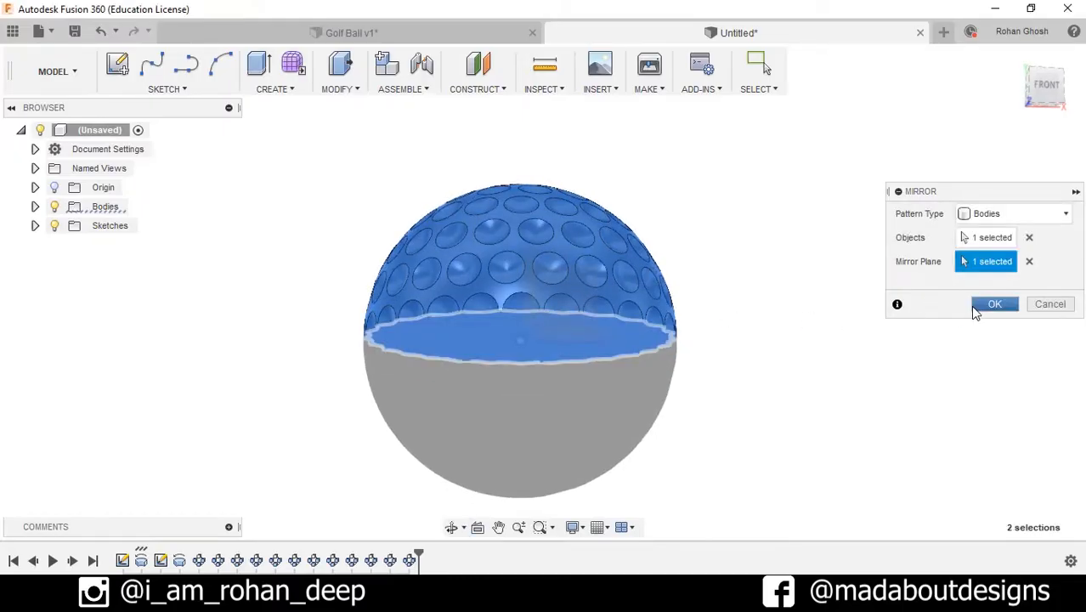
left_click(994, 303)
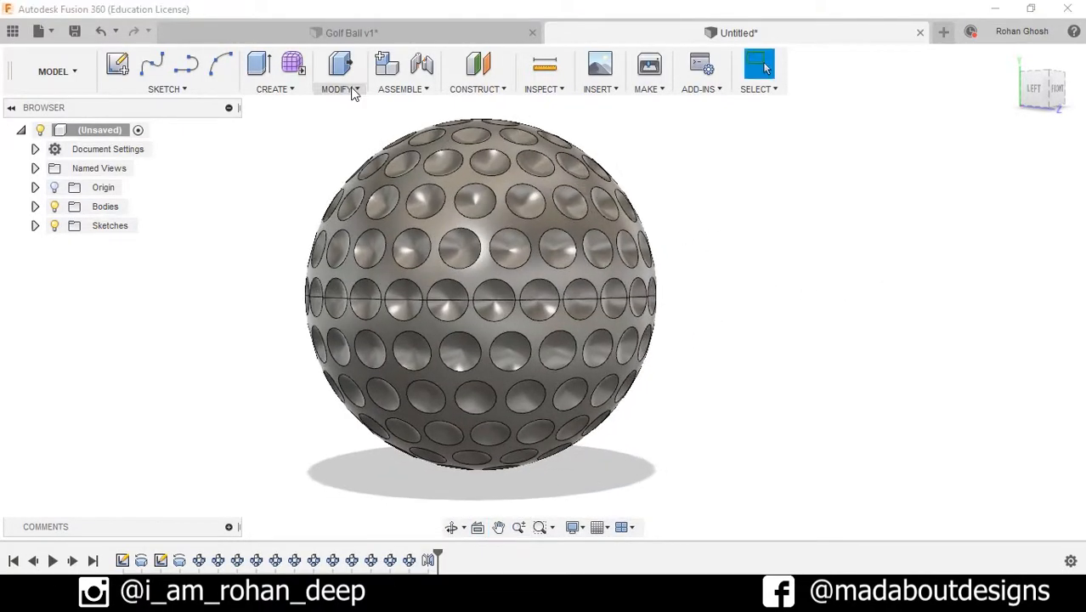
Step: Combine the top and bottom halves with Join into a single ball body
left_click(337, 88)
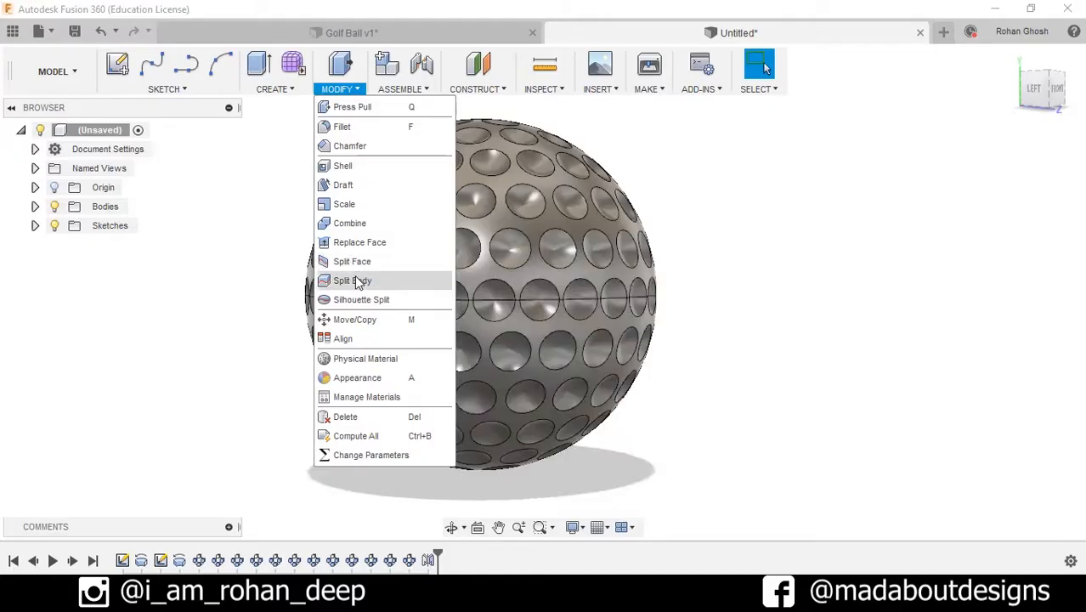
left_click(350, 222)
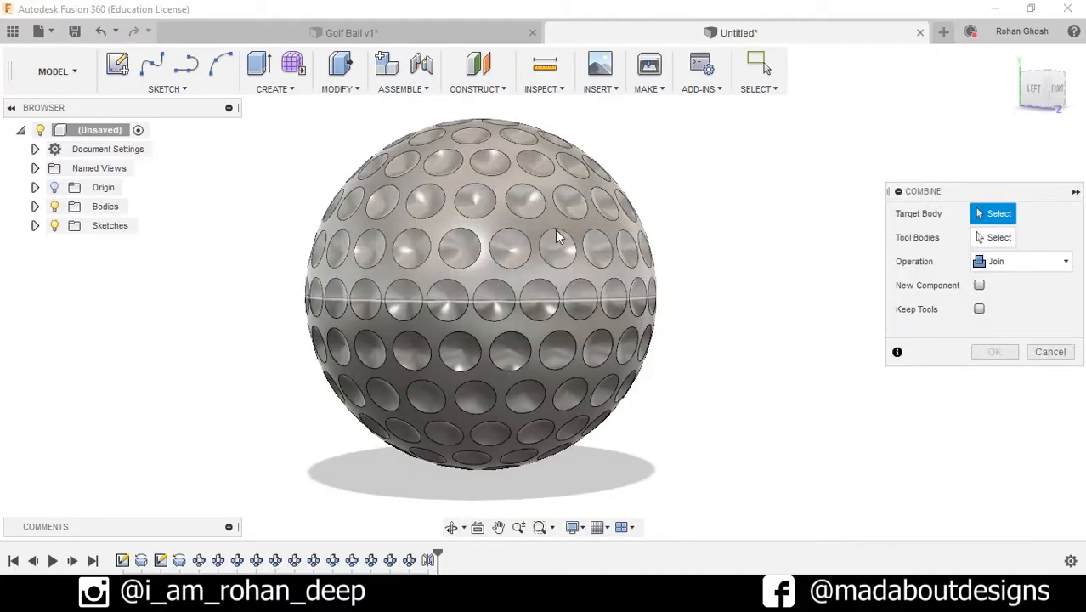
left_click(476, 212)
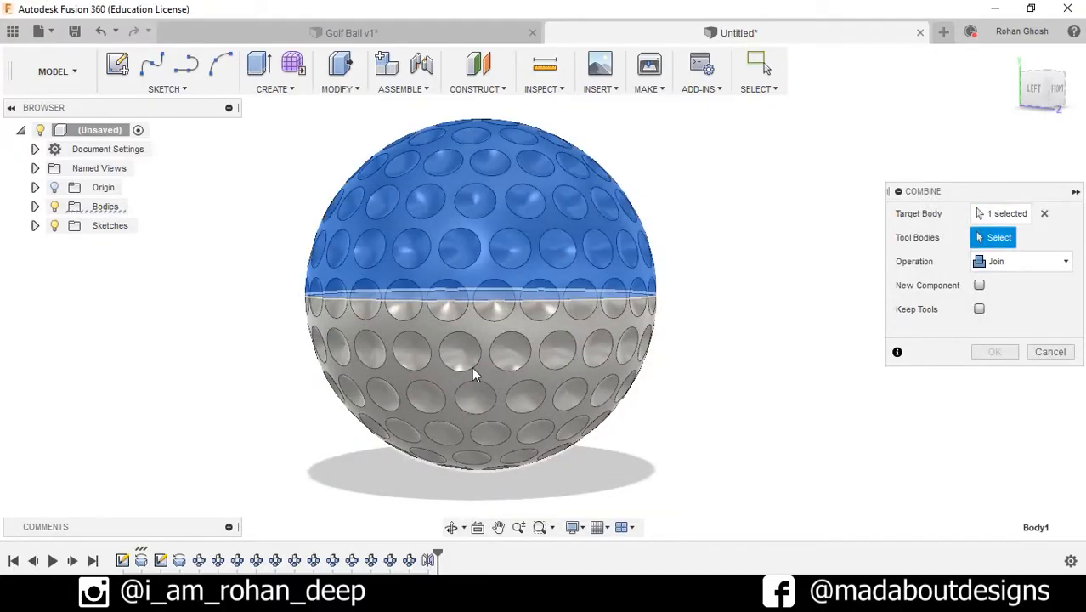
left_click(475, 374)
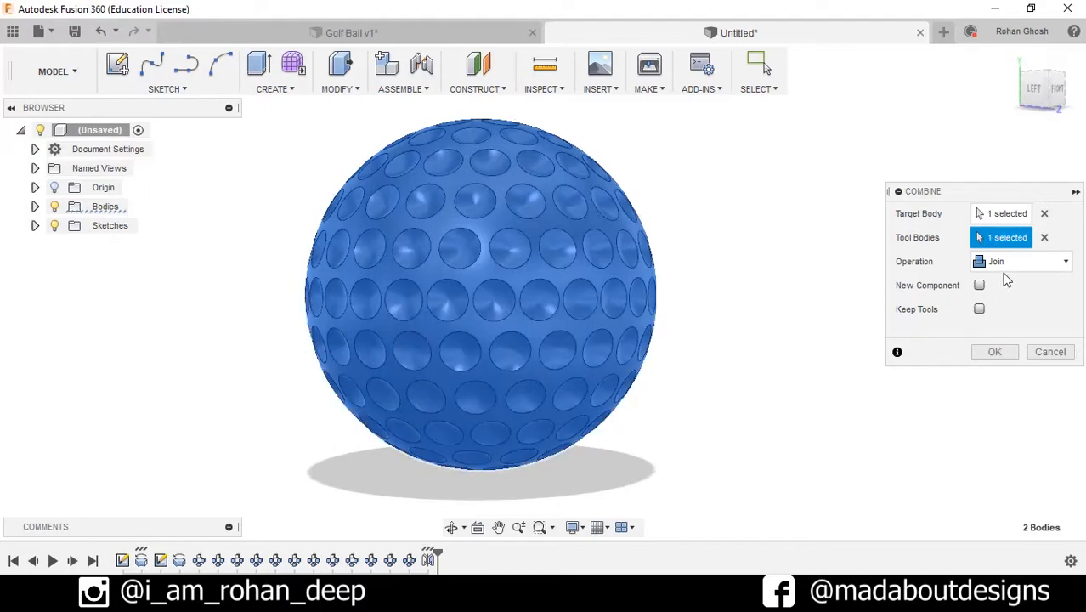
left_click(992, 350)
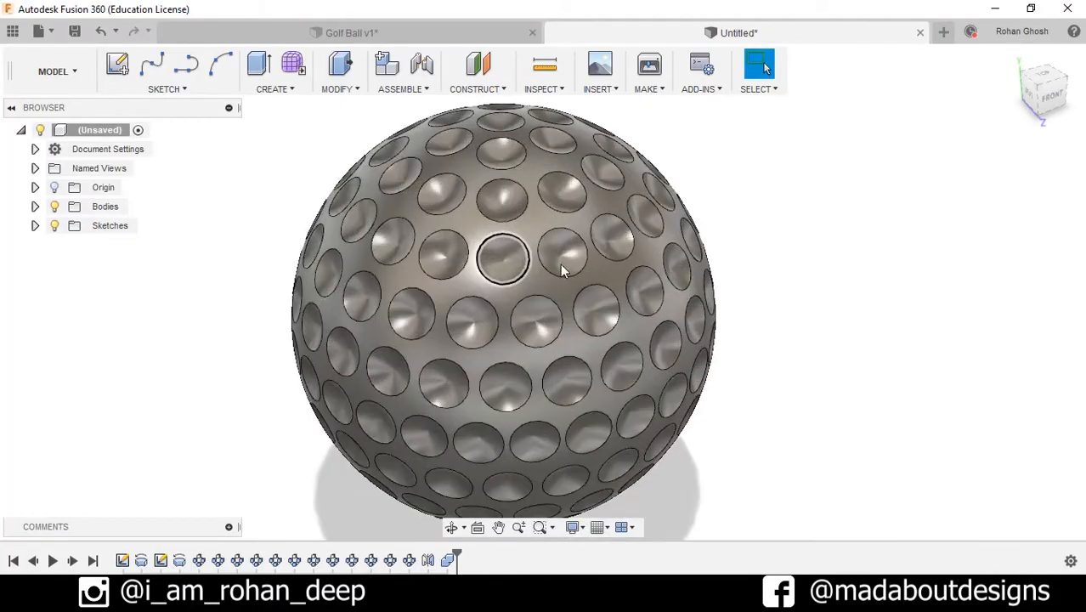
Step: Fillet all the dimple edges with a 1 cm radius to give each dimple a smooth rim
left_click(337, 71)
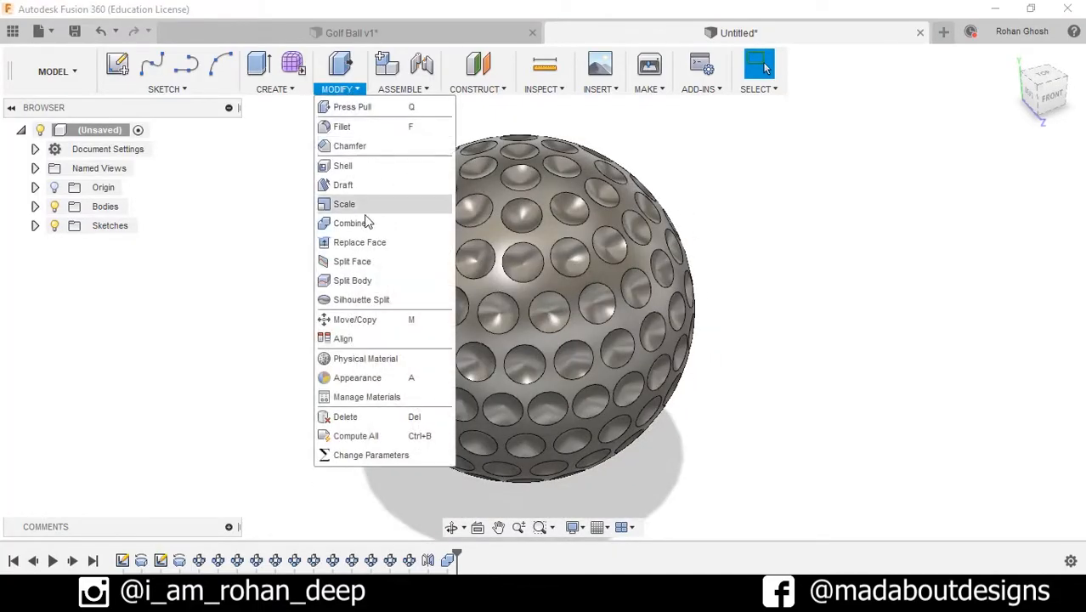
left_click(342, 126)
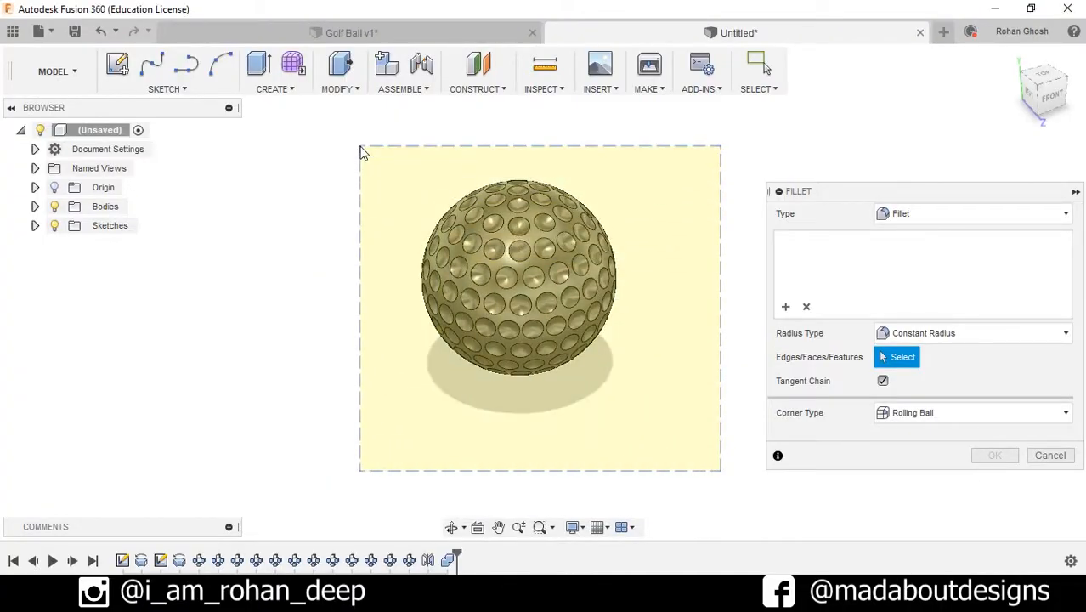
left_click(518, 272)
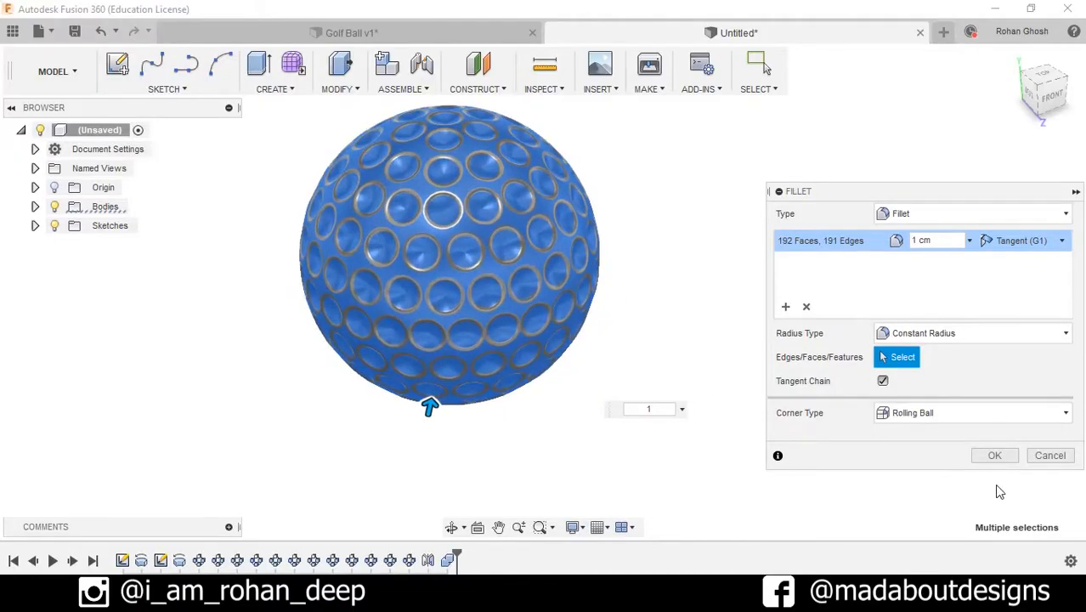
left_click(994, 455)
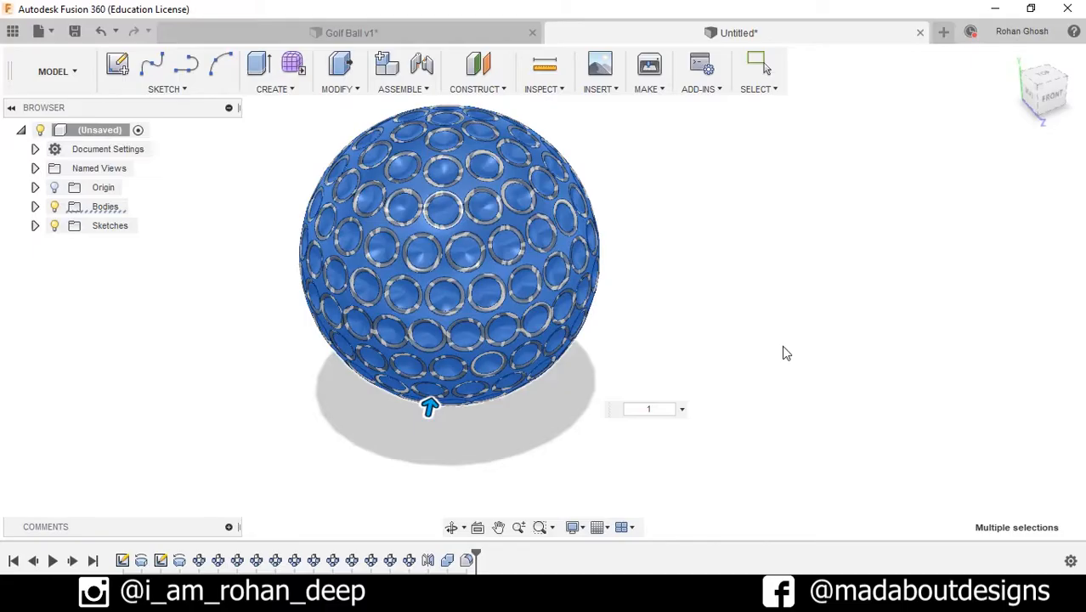
left_click(785, 352)
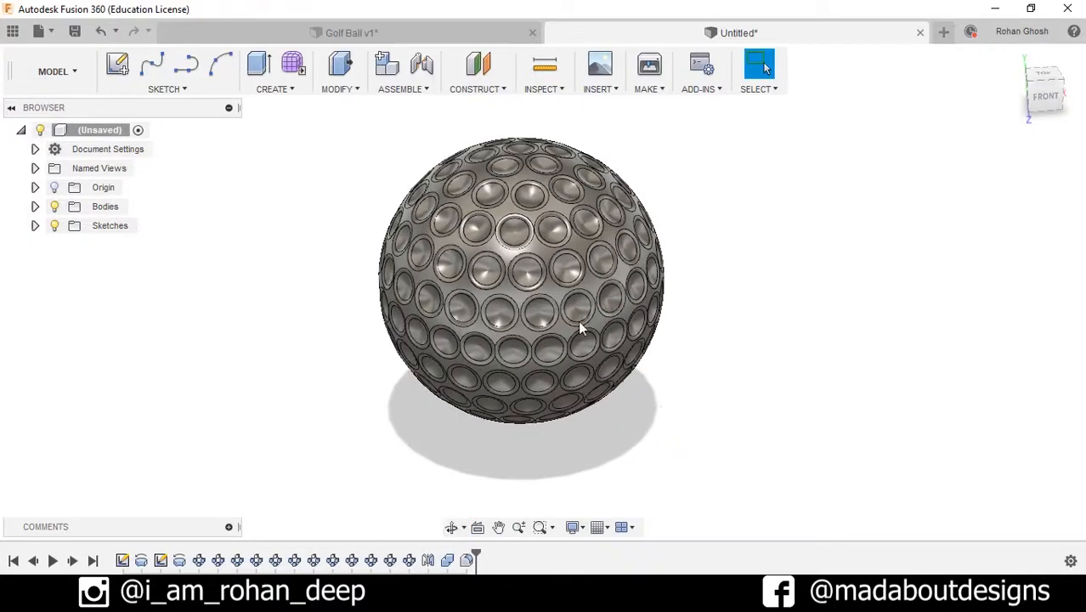
mouse_move(482, 113)
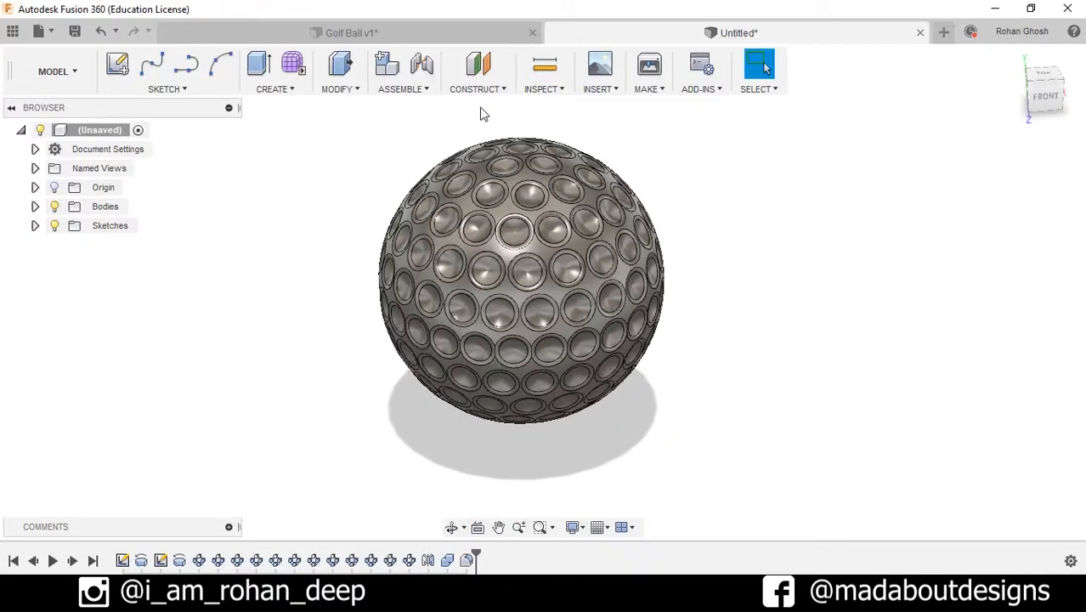
mouse_move(758, 244)
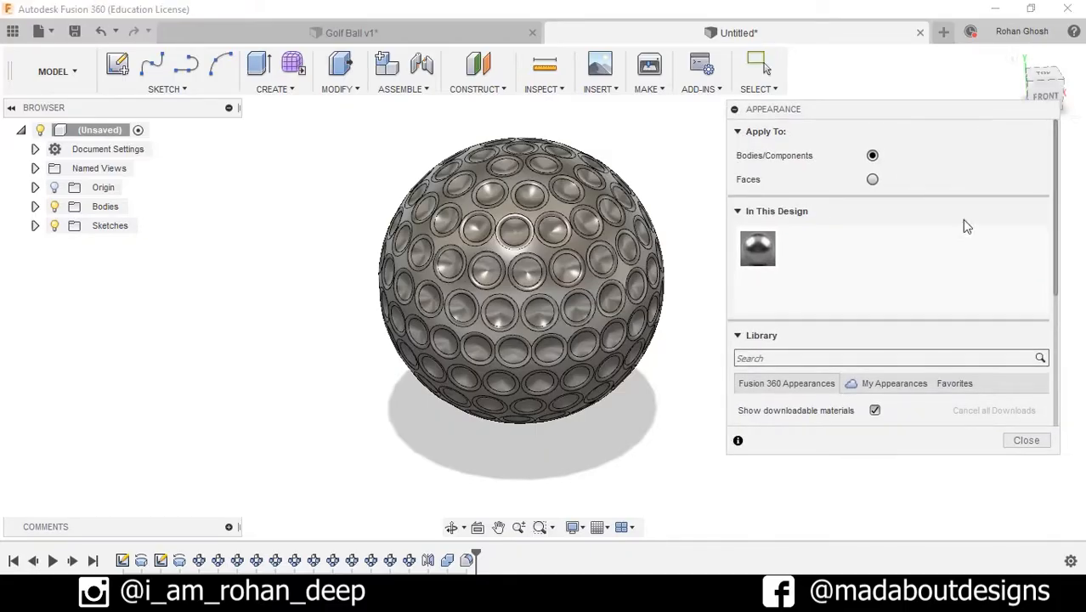
Step: Apply a white metallic paint appearance from Library > Paint > Metallic to the ball
scroll("down", 3)
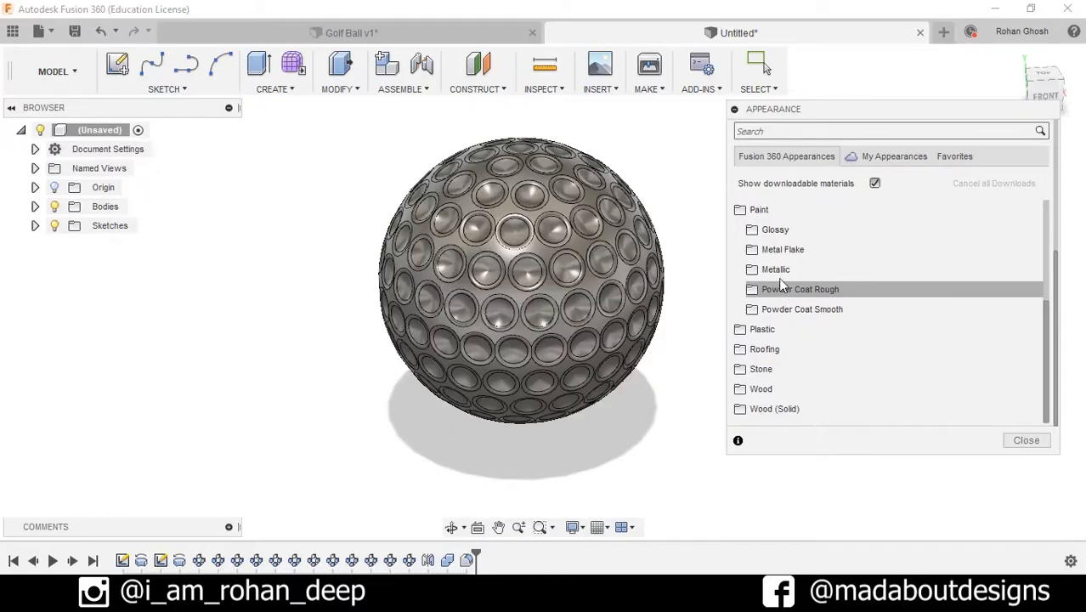
left_click(775, 269)
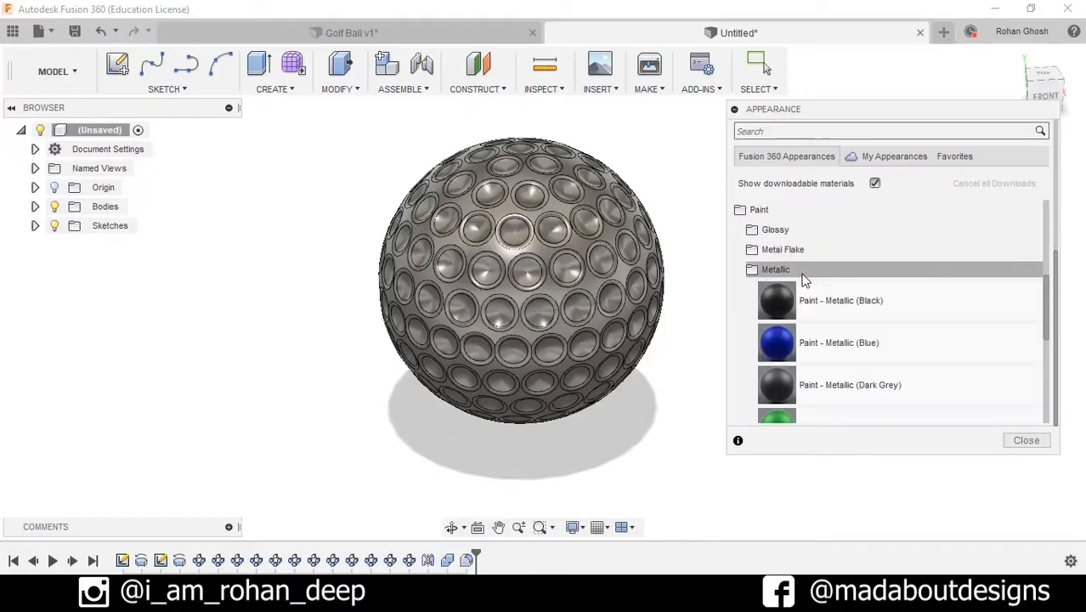
scroll("down", 3)
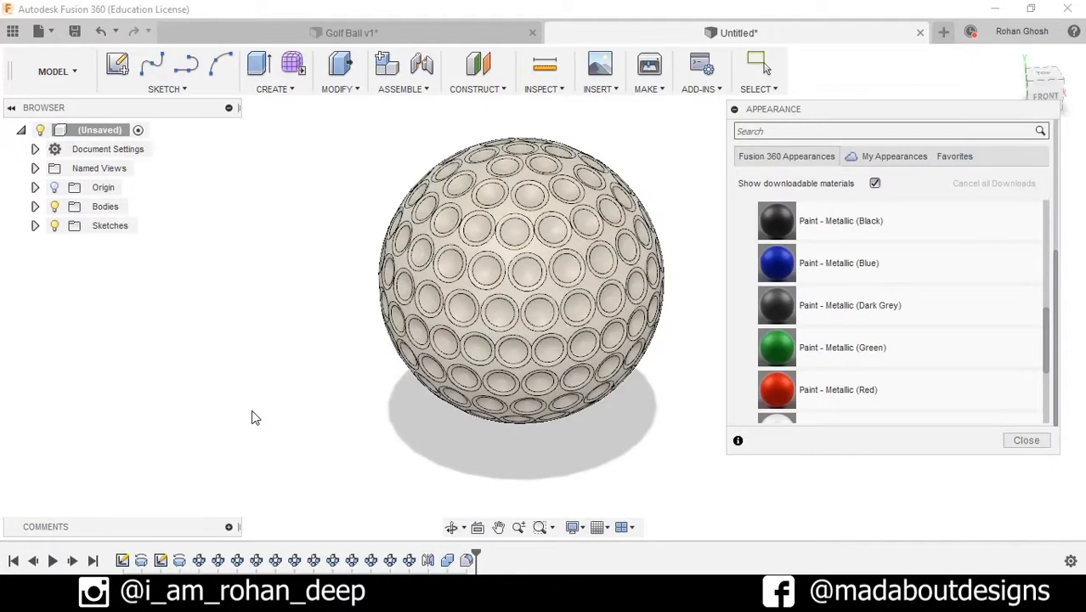
left_click(1026, 438)
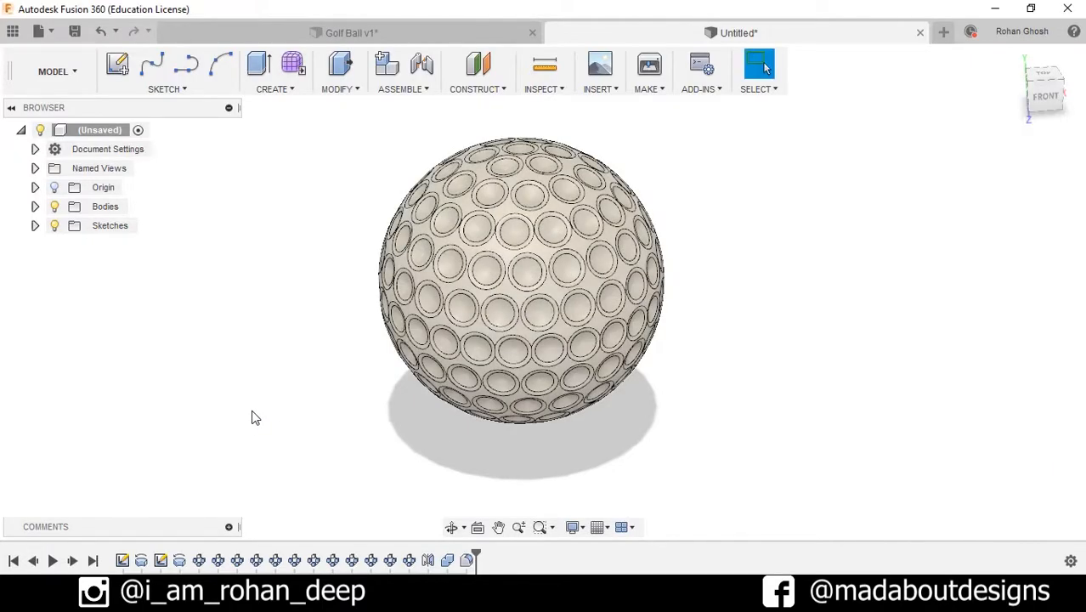